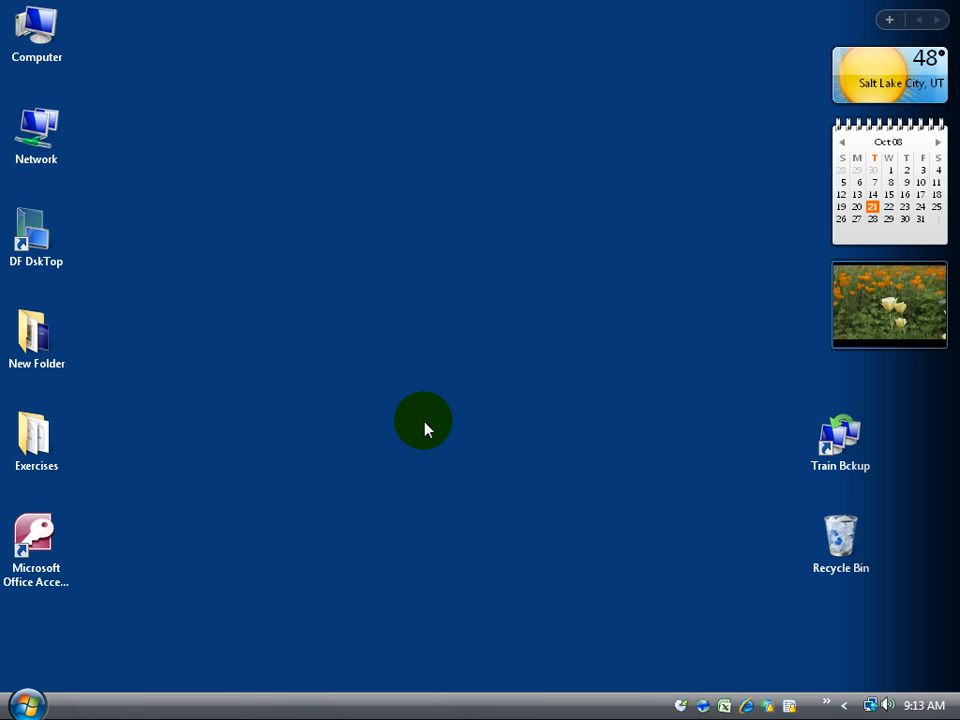
mouse_move(404, 434)
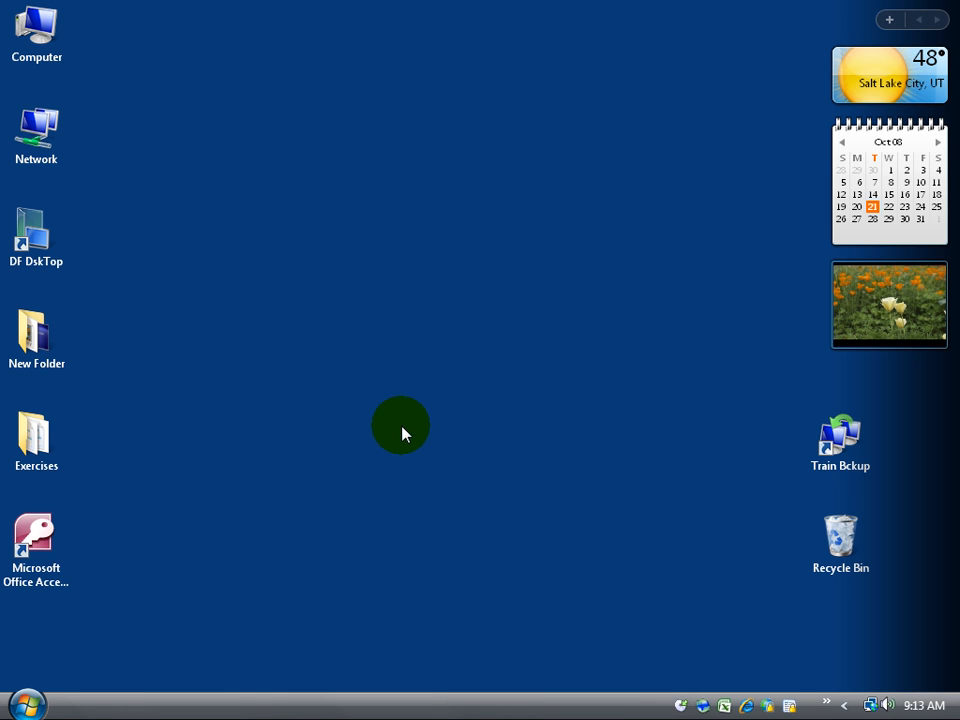
Open the Exercises folder and select the Inventory database file
click(36, 438)
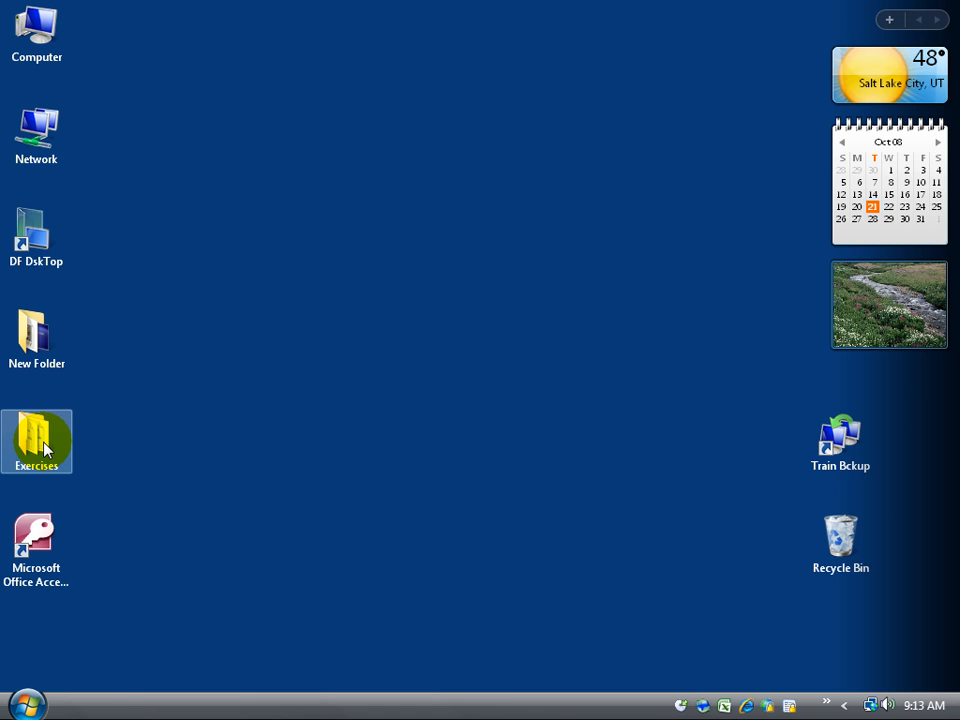
double_click(36, 432)
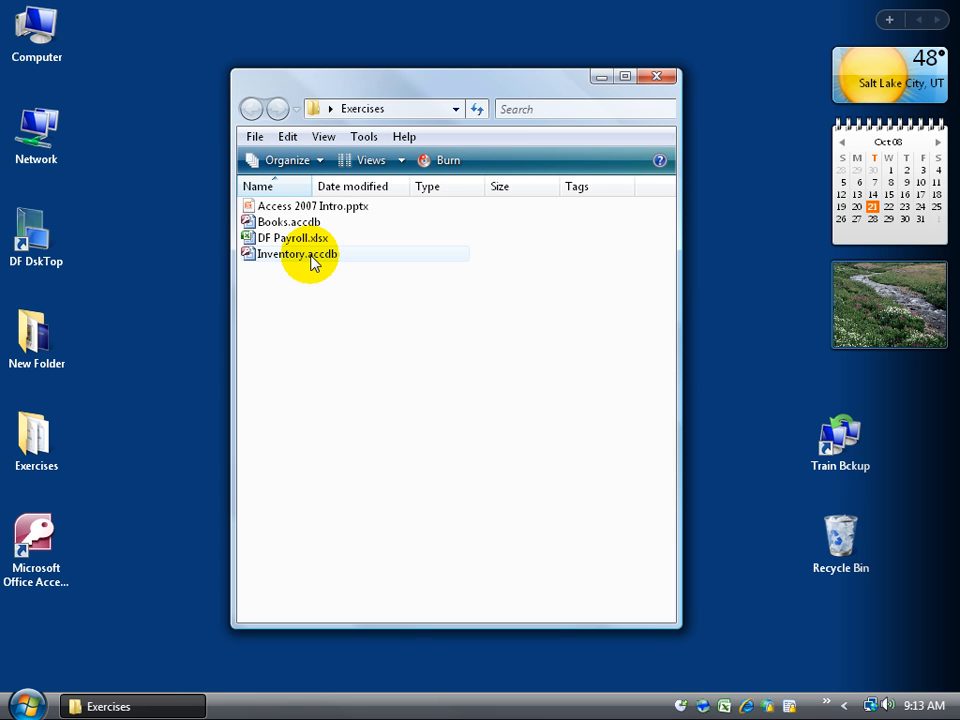
click(290, 220)
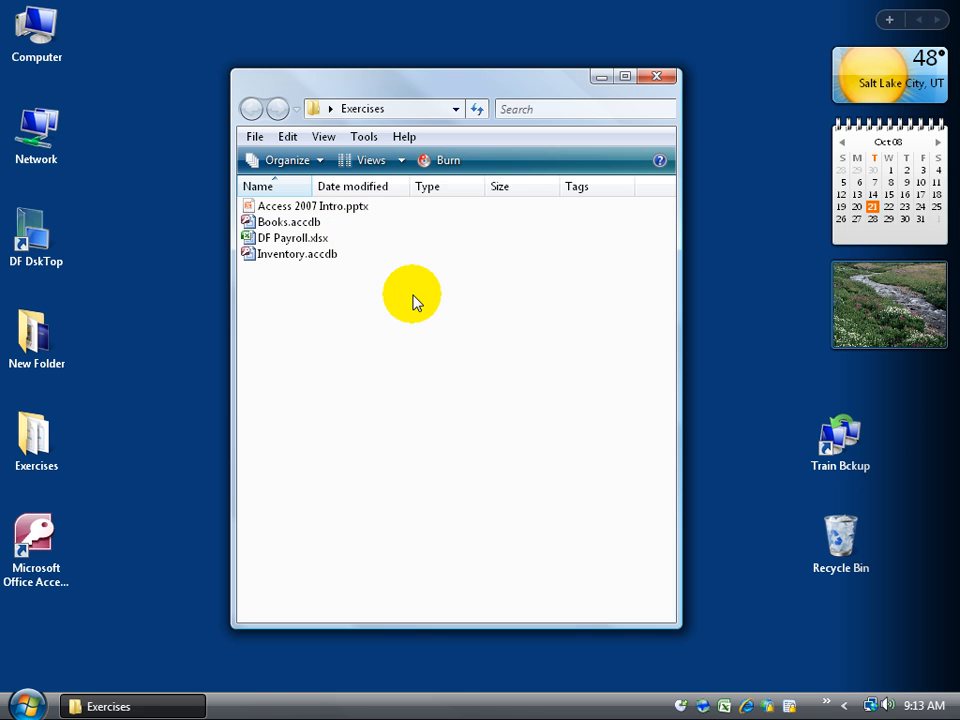
mouse_move(256, 276)
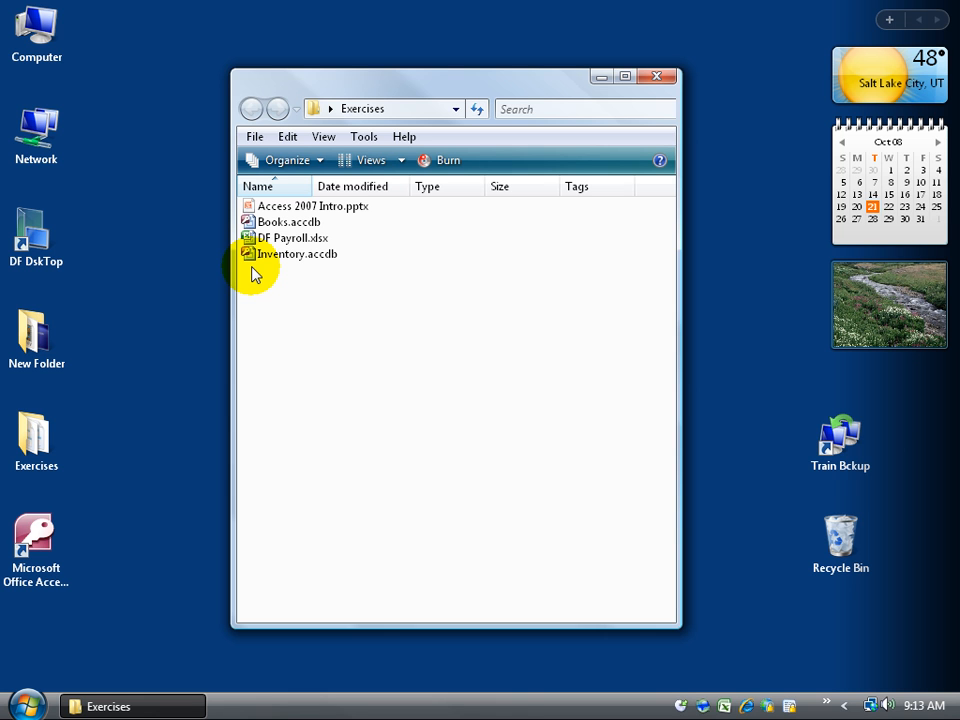
click(292, 238)
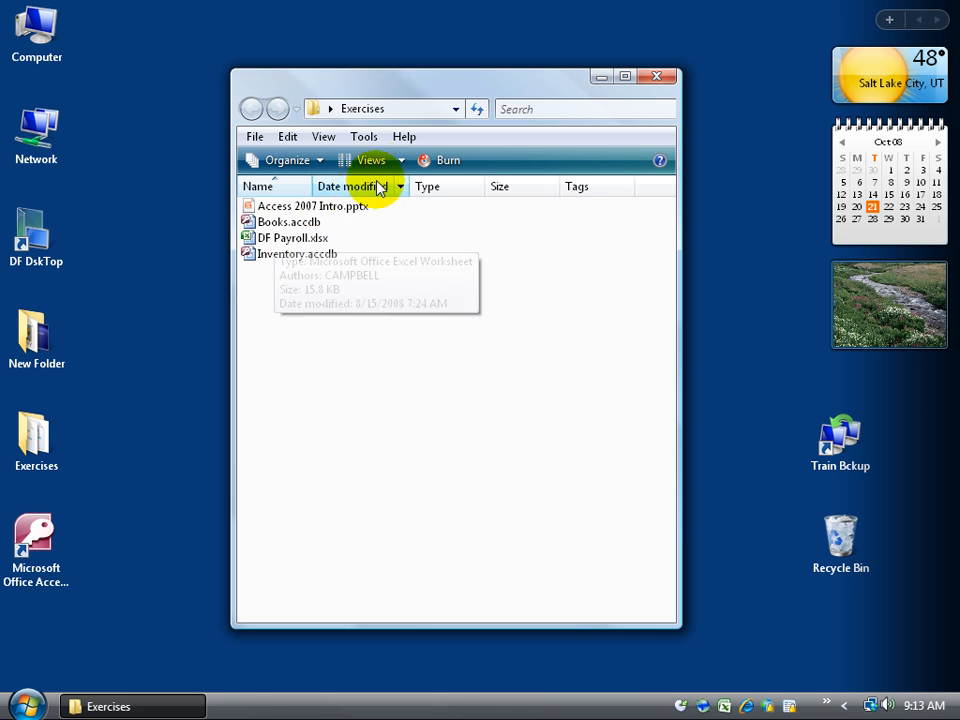
Switch the file list to Large Icons, then back to Details view
click(398, 160)
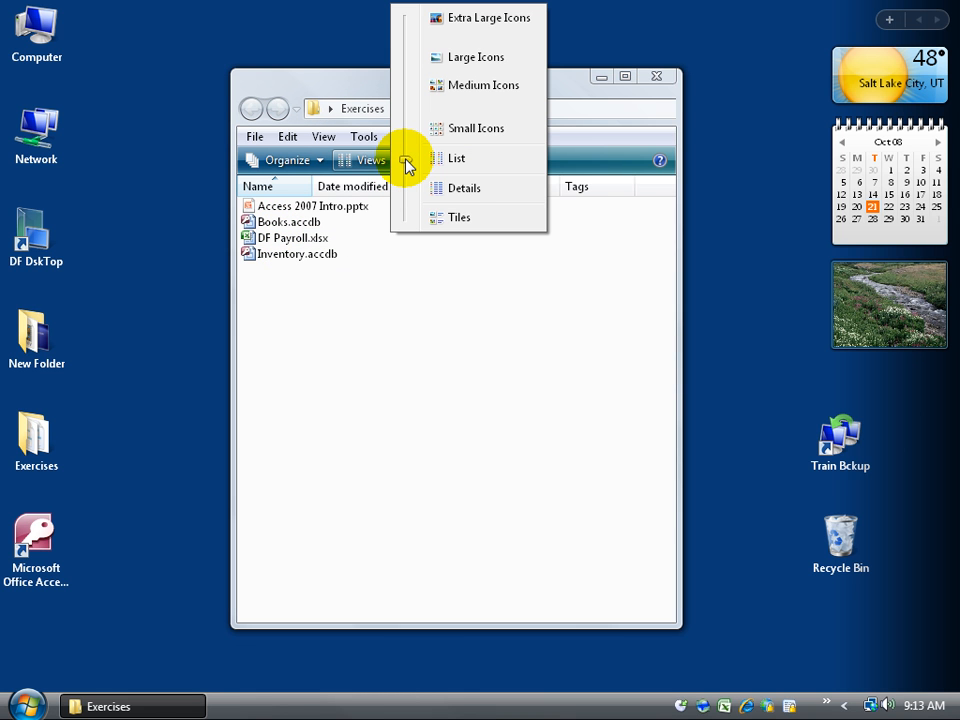
click(482, 84)
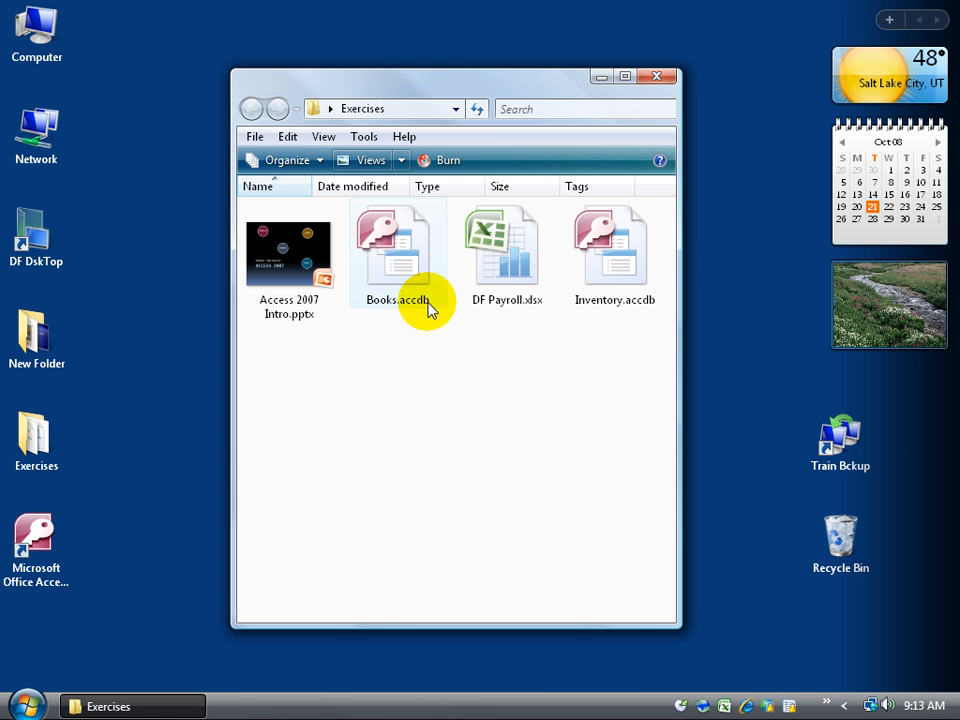
mouse_move(620, 270)
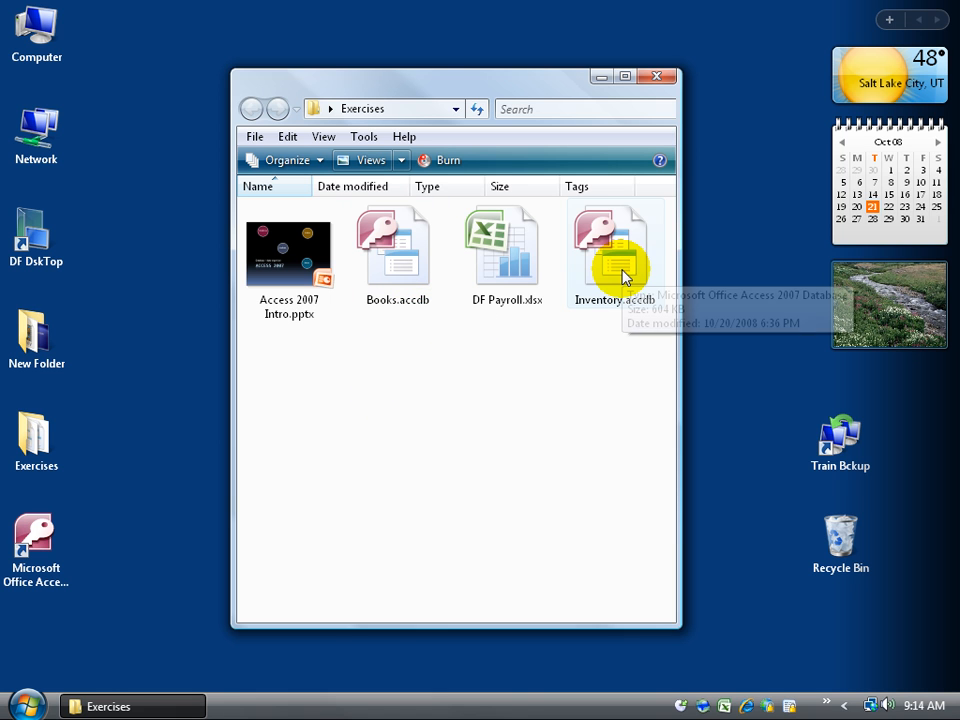
mouse_move(538, 342)
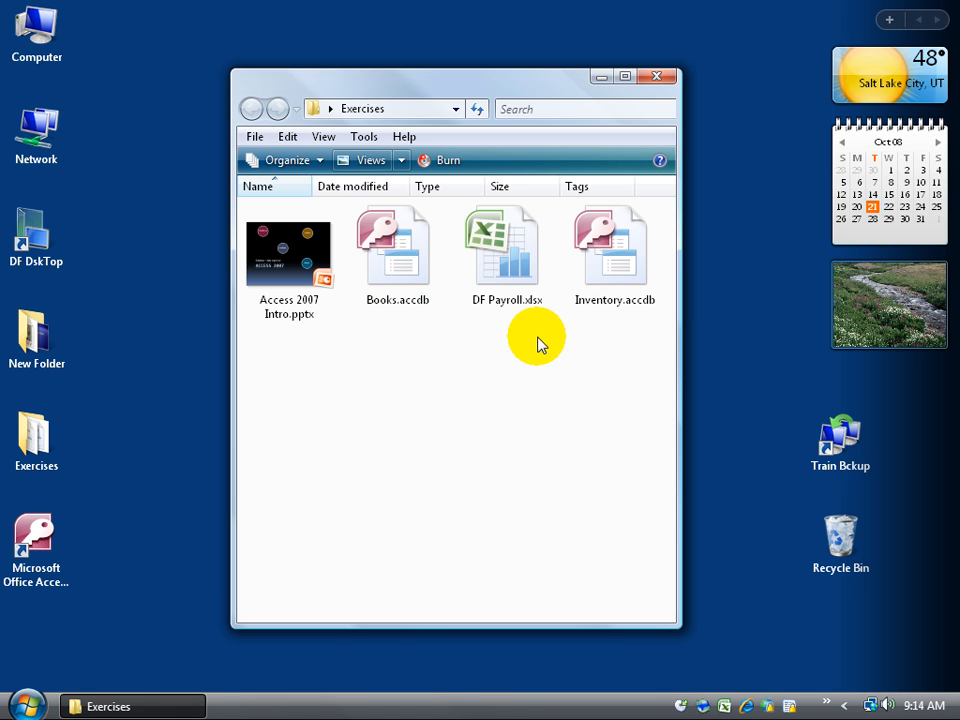
click(404, 160)
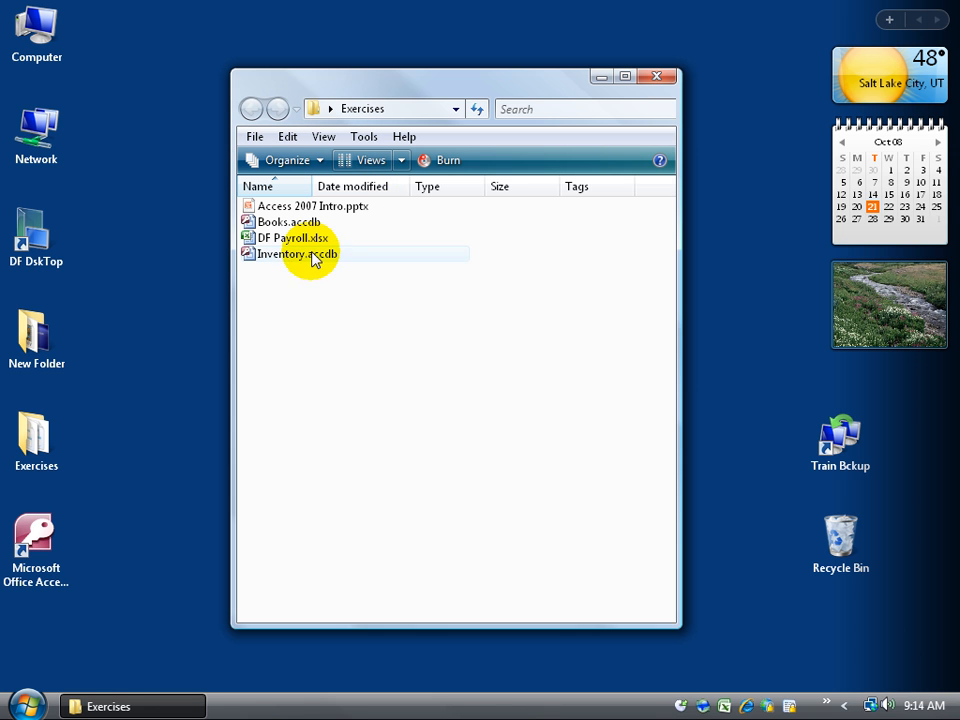
mouse_move(312, 224)
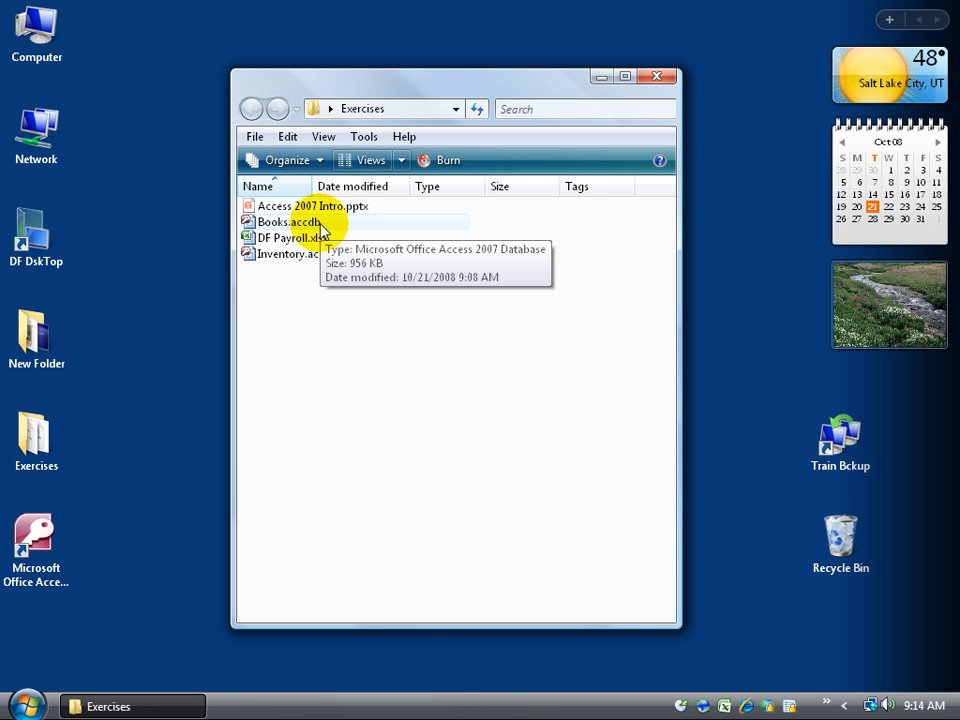
mouse_move(302, 238)
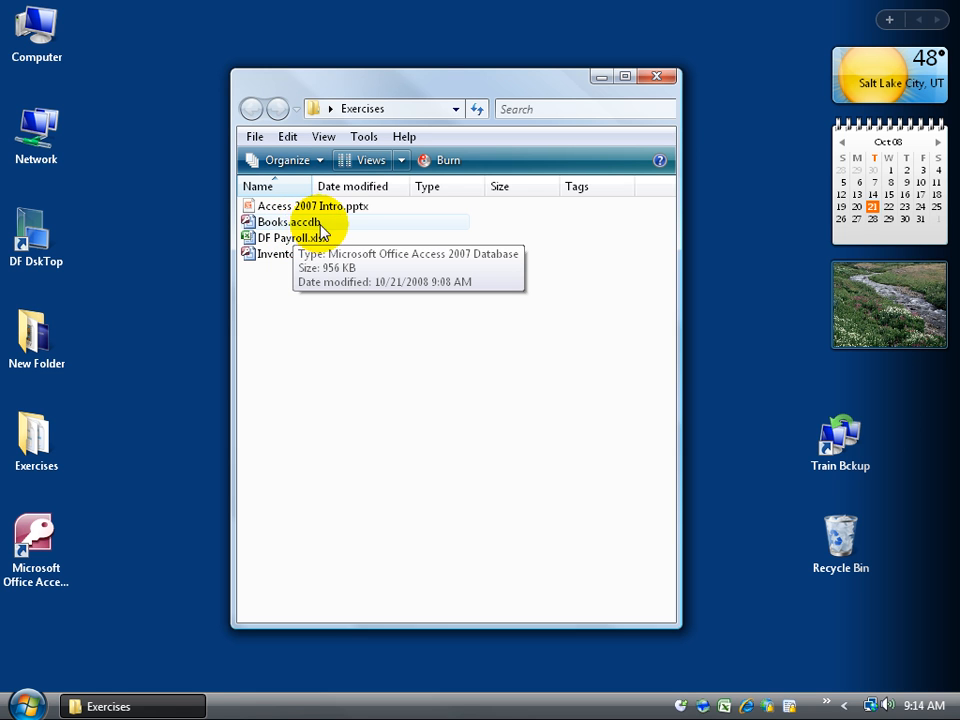
mouse_move(366, 232)
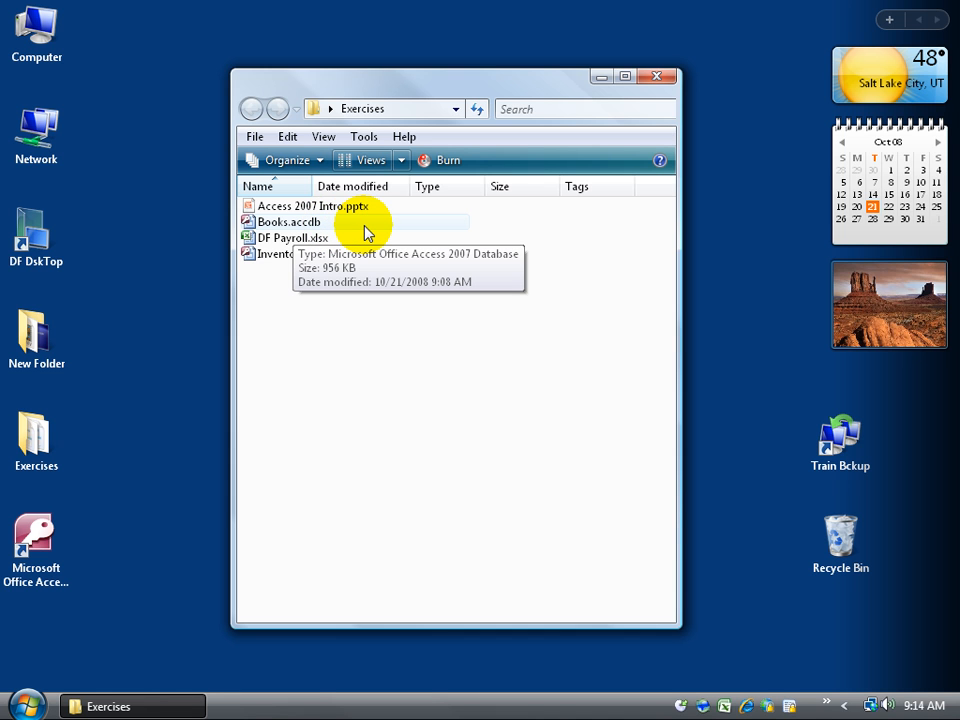
mouse_move(364, 232)
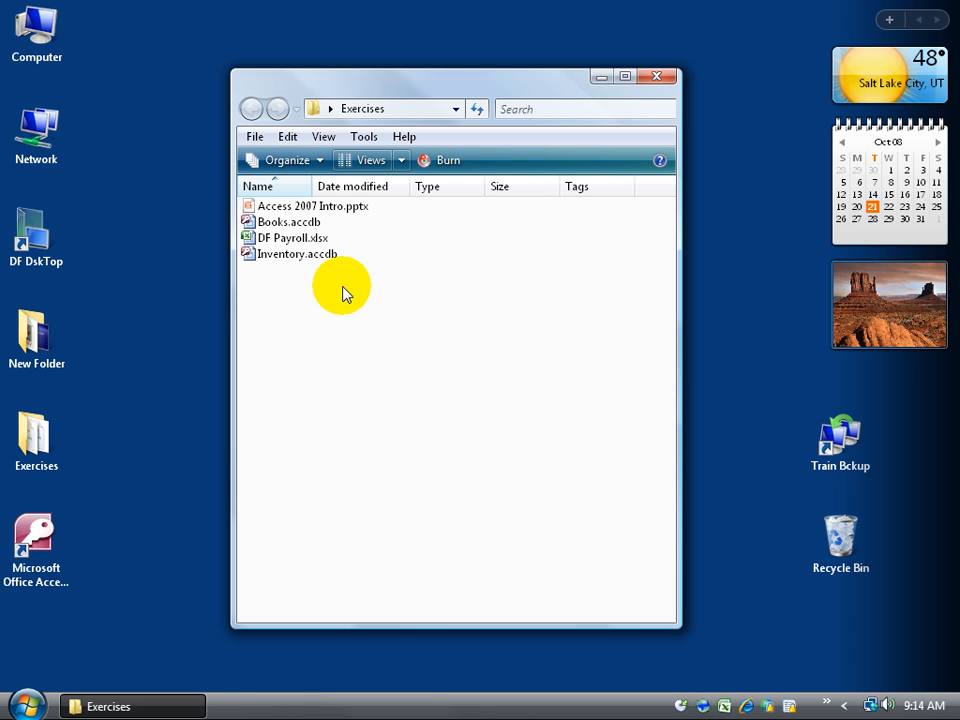
click(288, 220)
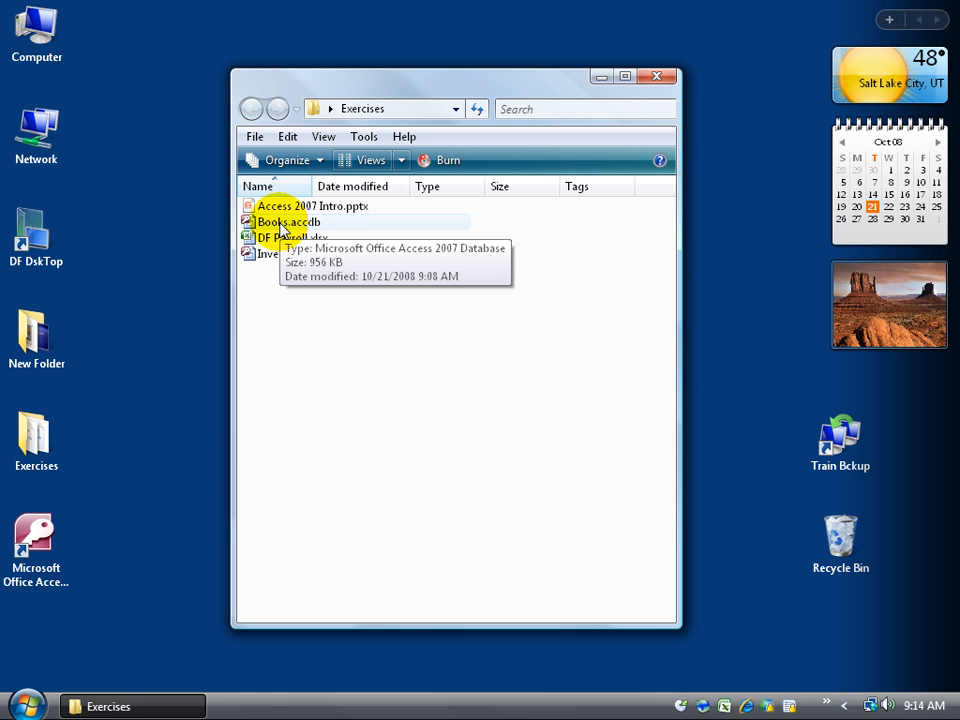
Rename Books.accdb to 'over', confirming the extension-change warning
right_click(284, 220)
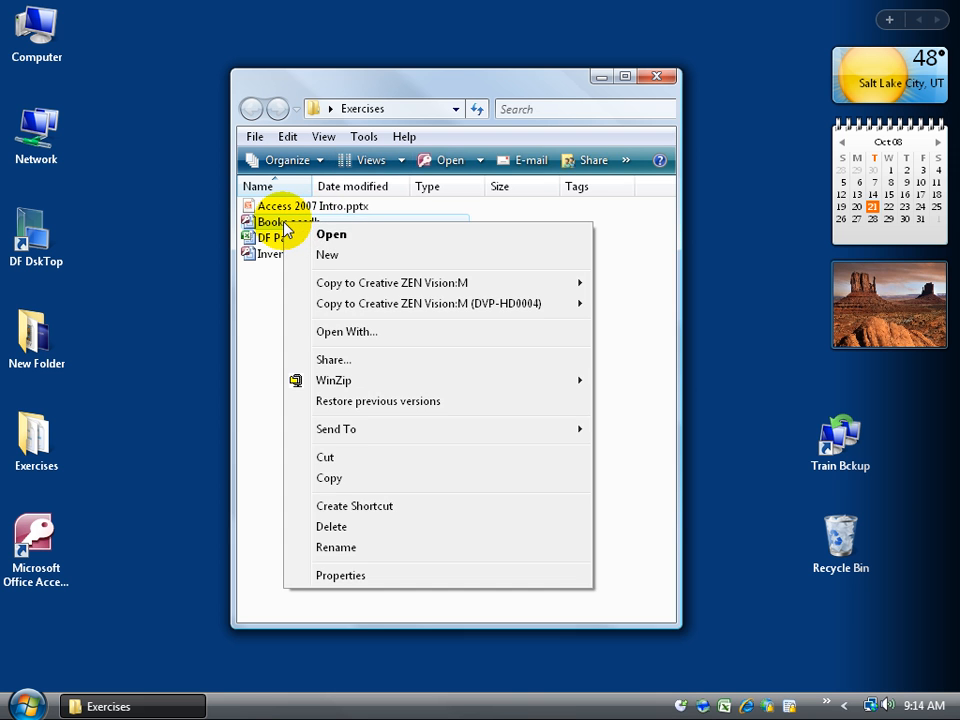
click(336, 548)
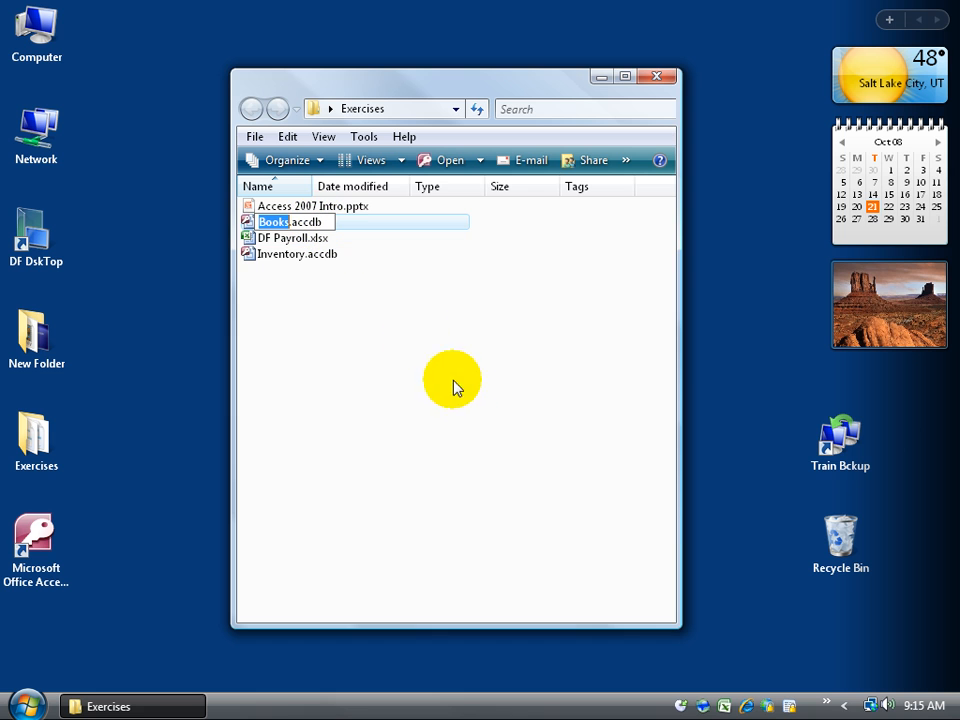
mouse_move(390, 358)
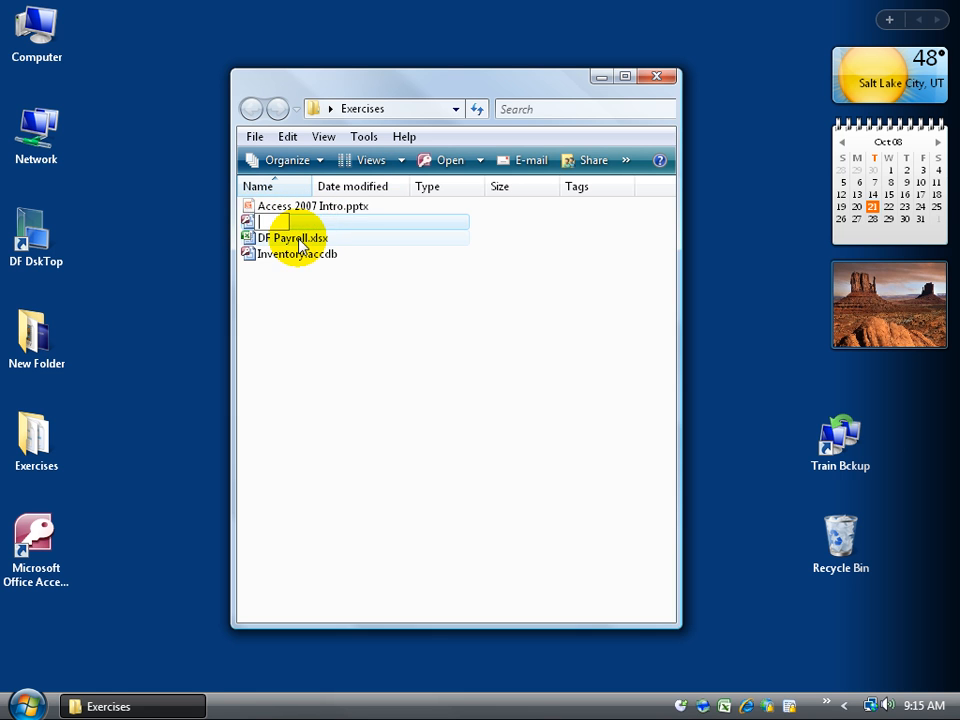
text(over)
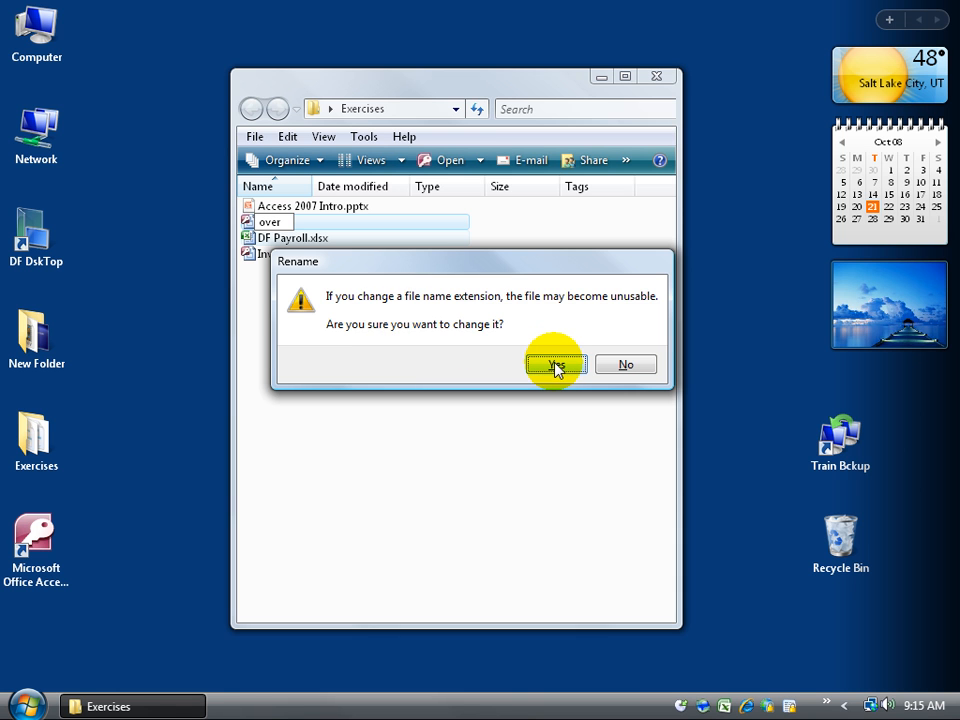
click(556, 364)
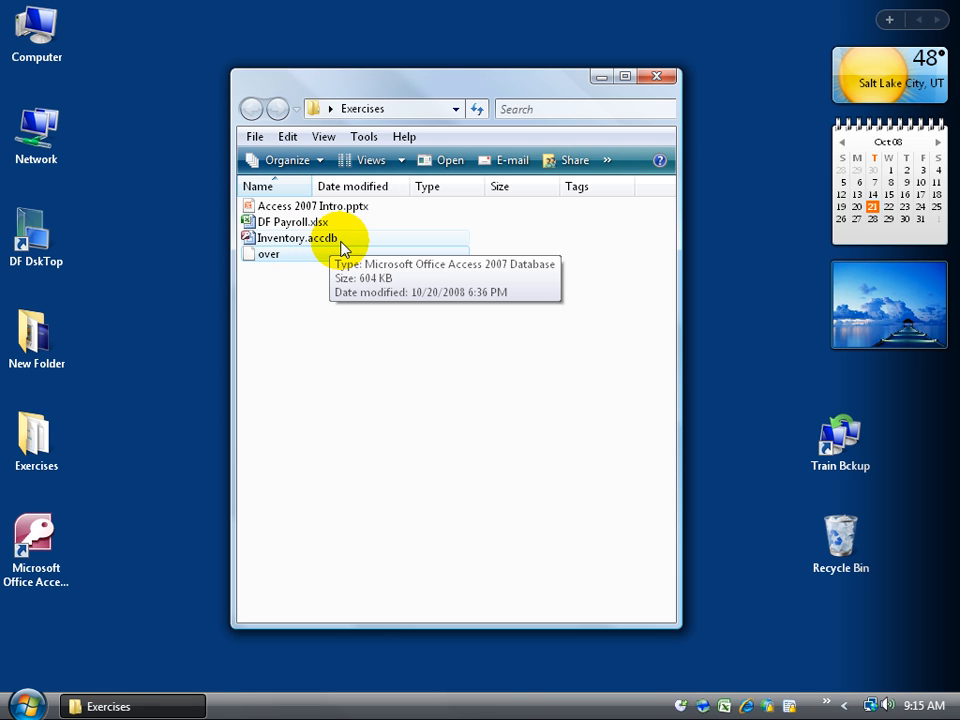
mouse_move(292, 262)
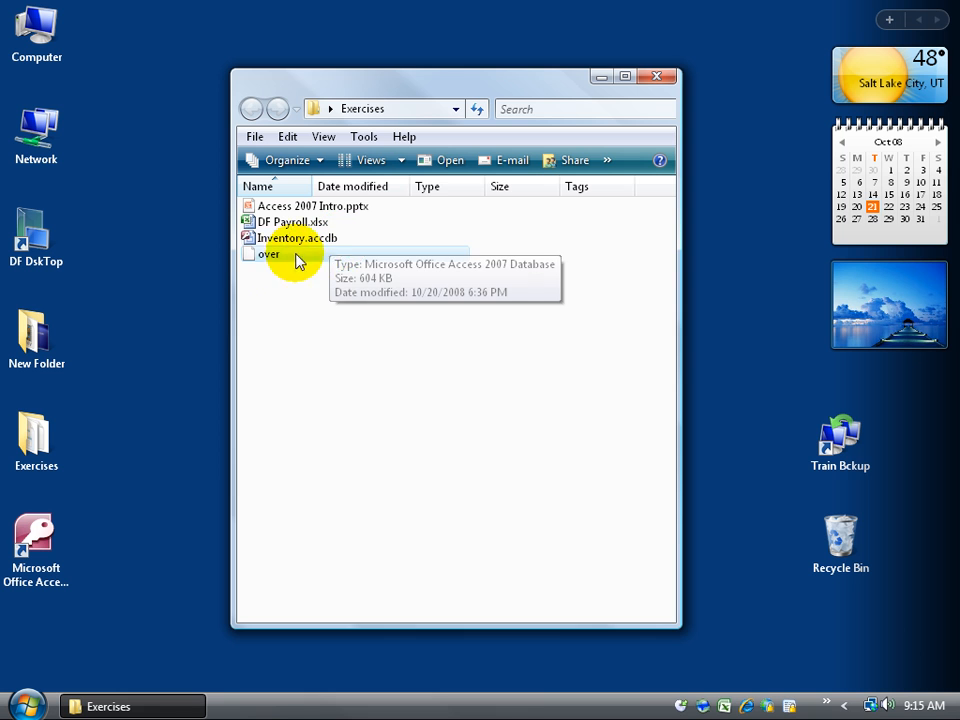
right_click(290, 256)
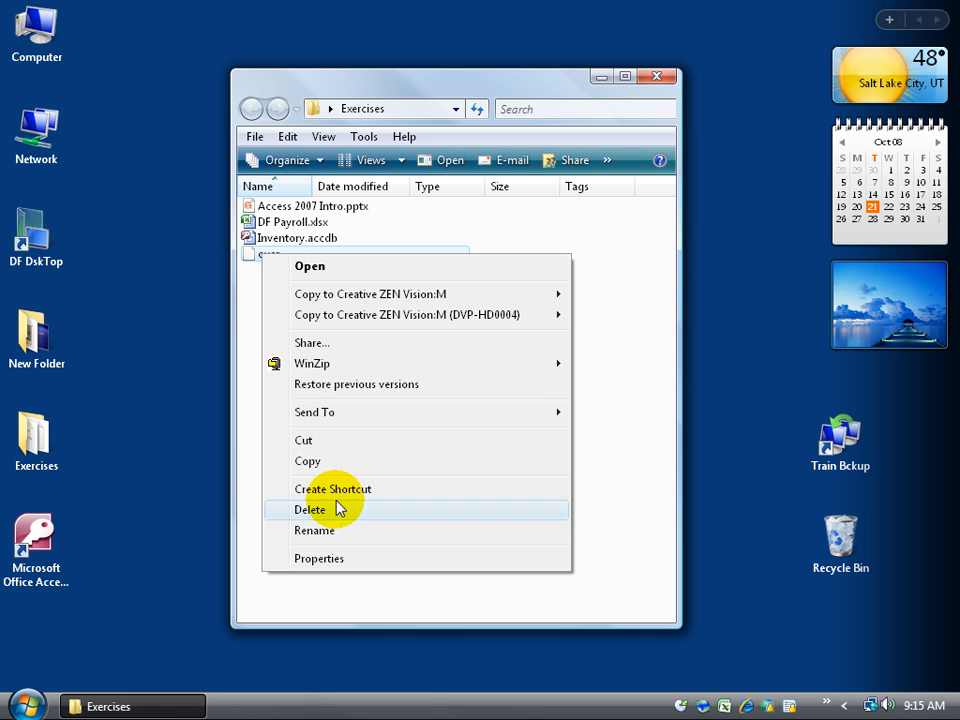
click(314, 510)
text(Books.acc)
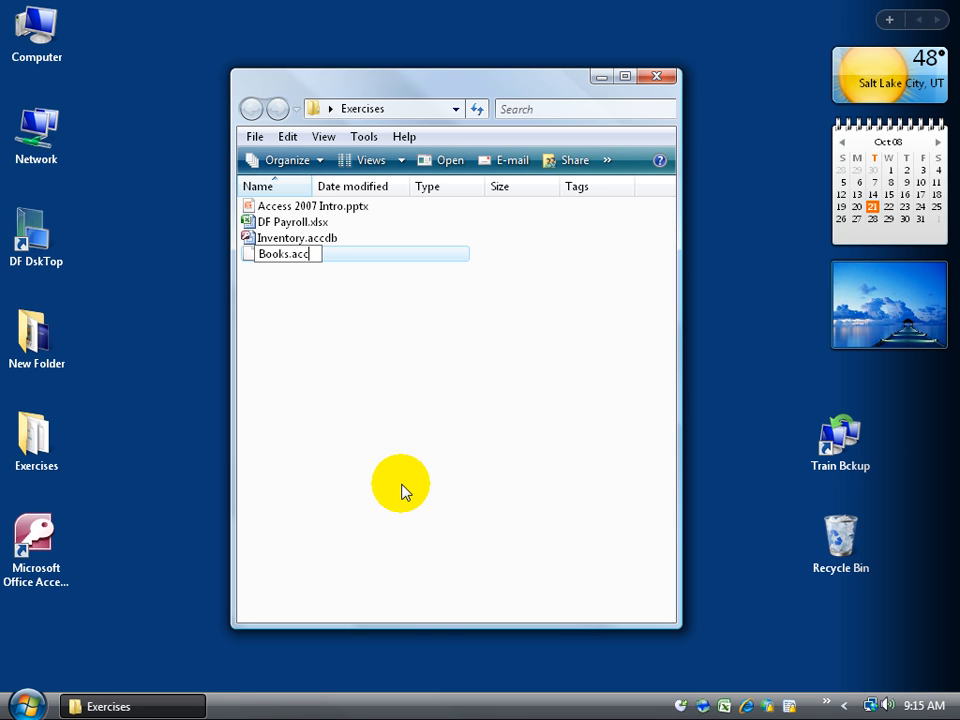
key(Enter)
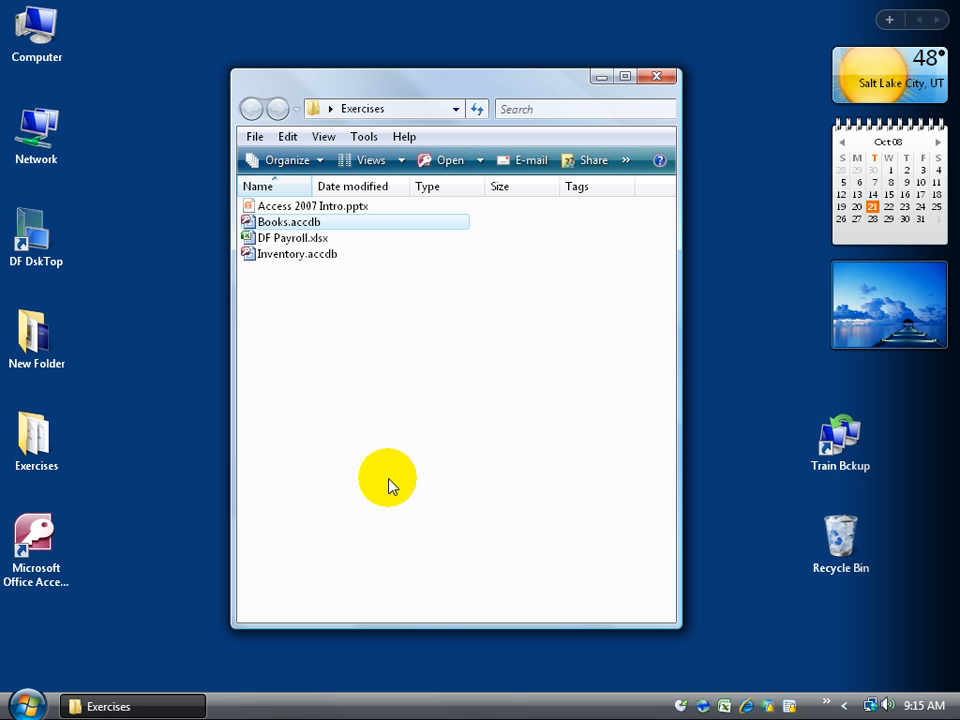
mouse_move(288, 220)
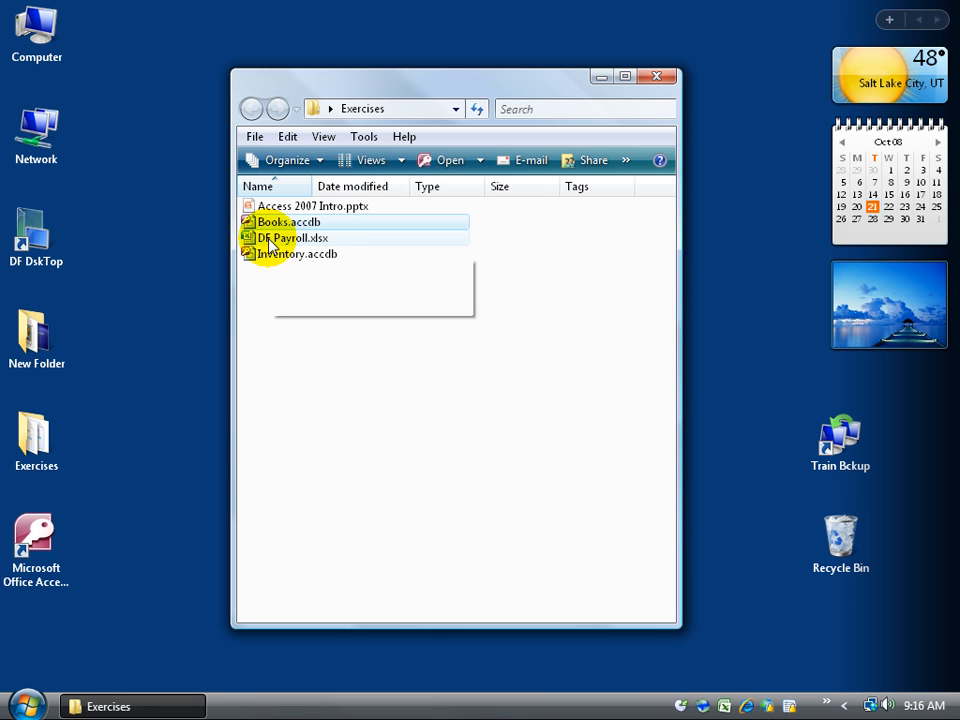
mouse_move(318, 248)
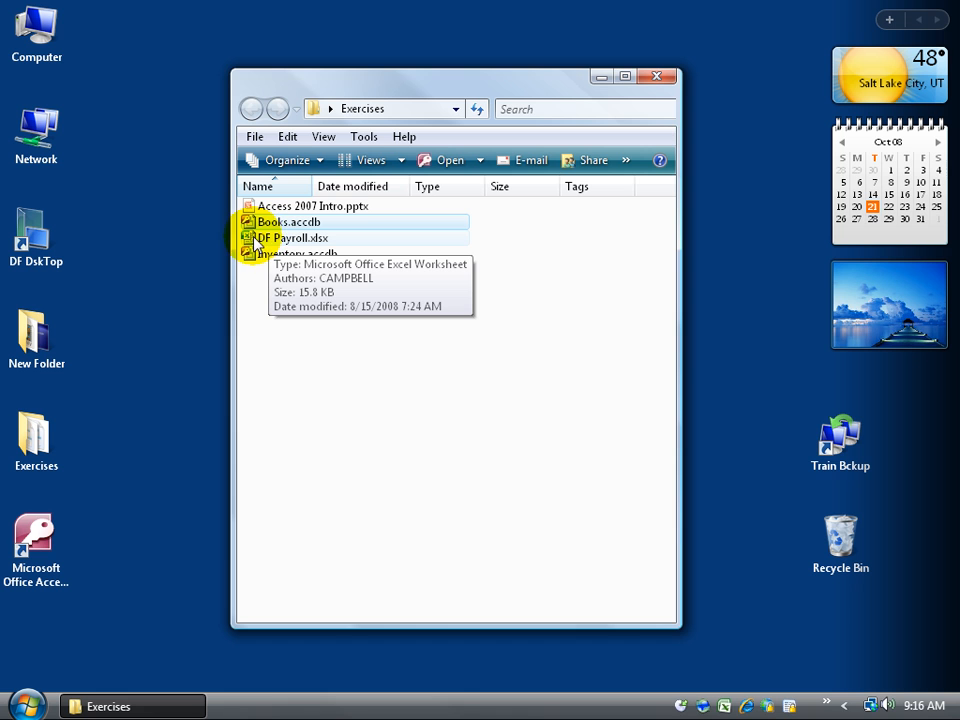
mouse_move(290, 220)
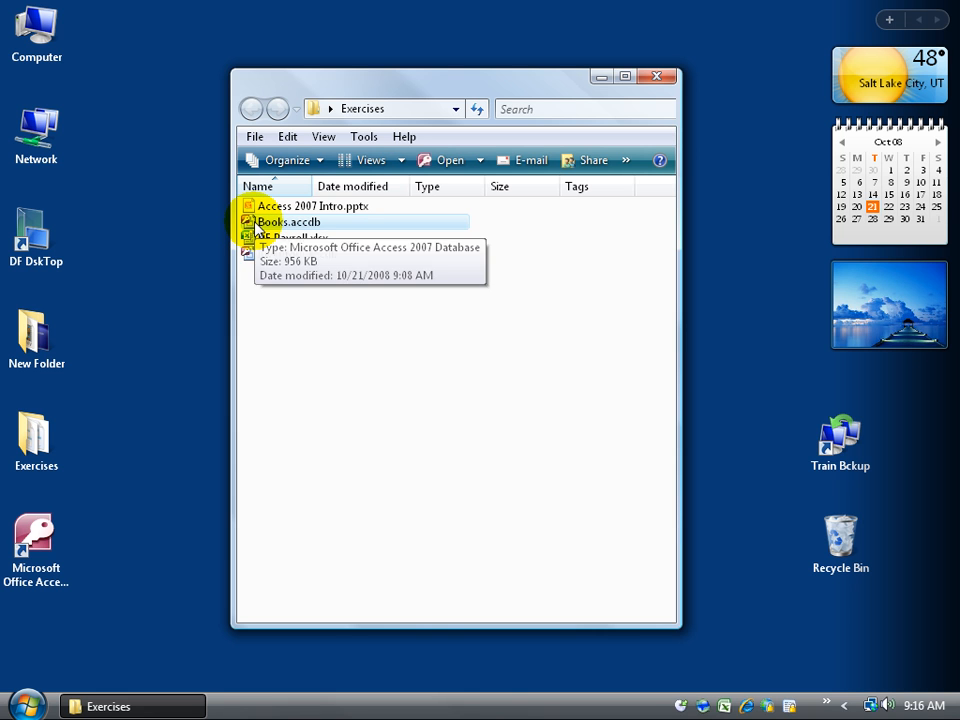
mouse_move(260, 248)
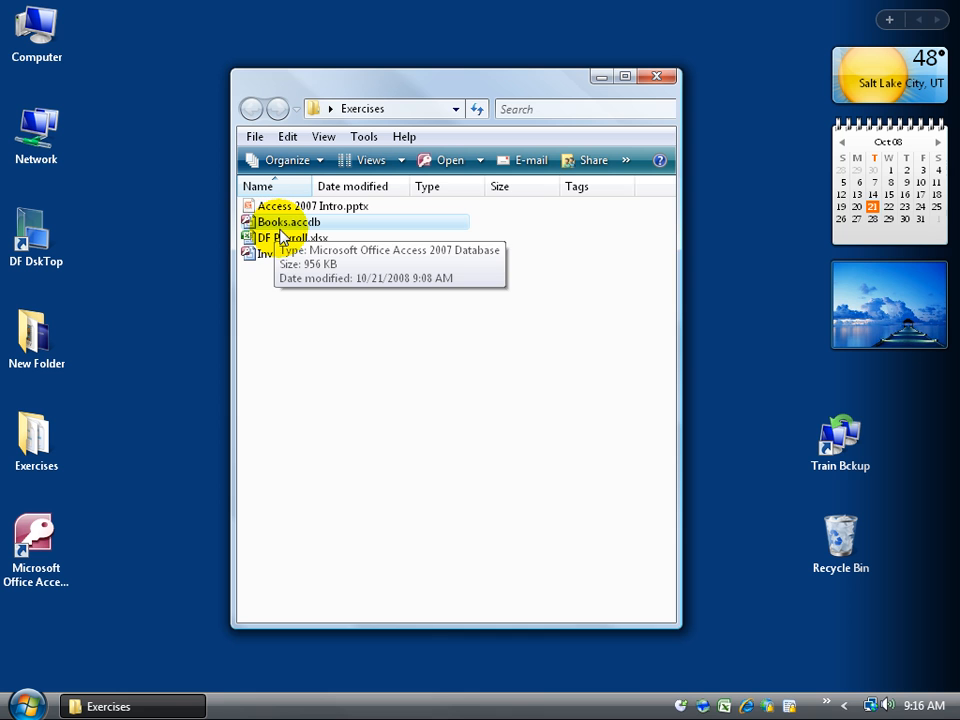
mouse_move(322, 278)
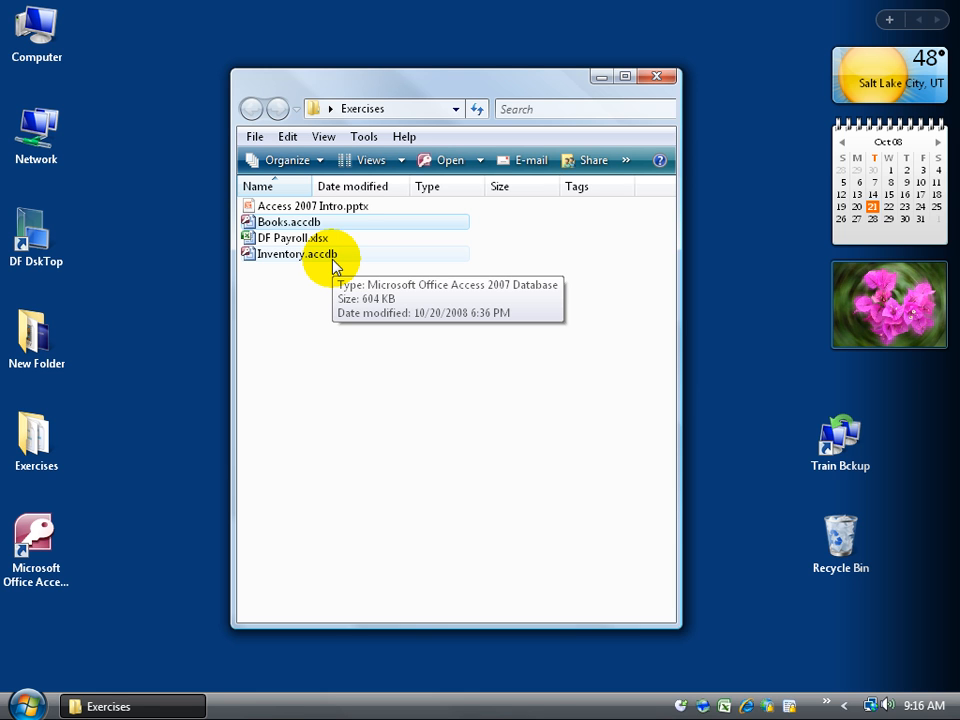
mouse_move(328, 262)
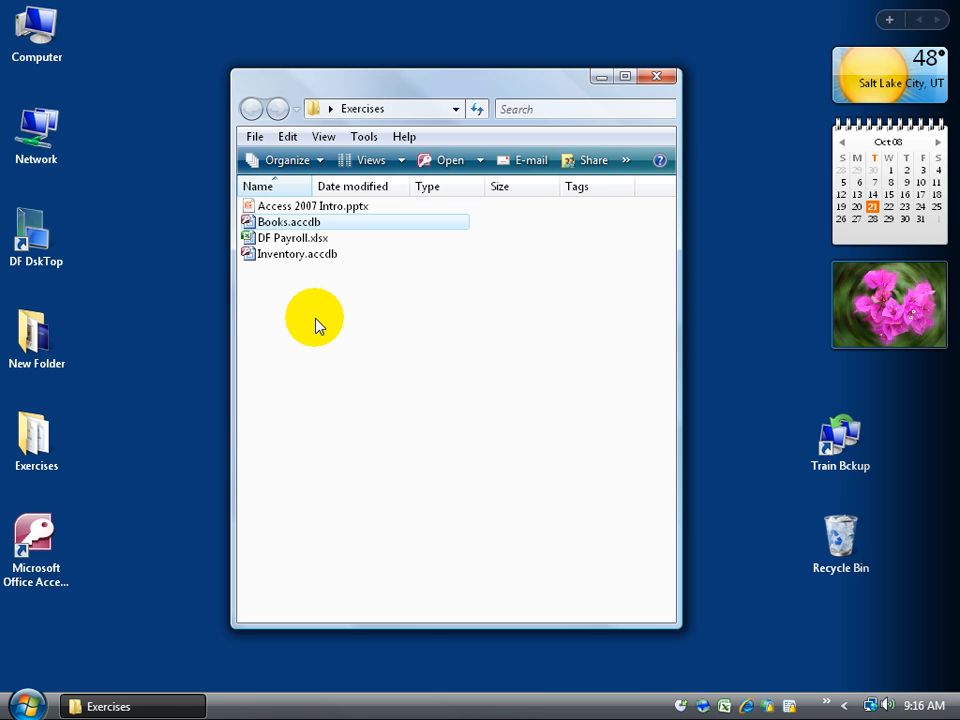
mouse_move(338, 300)
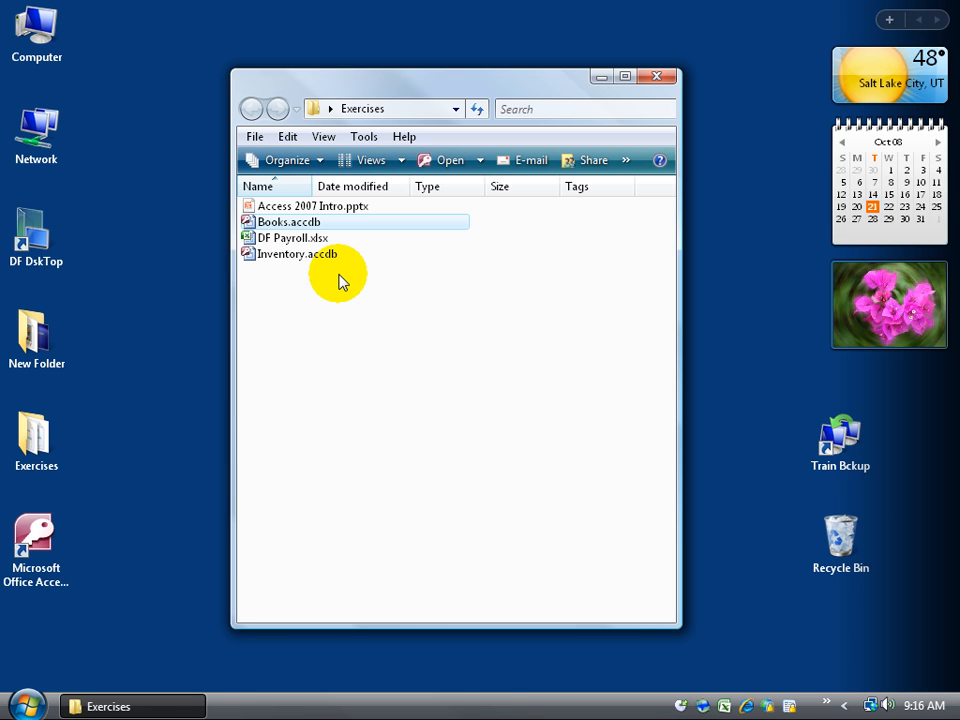
mouse_move(308, 304)
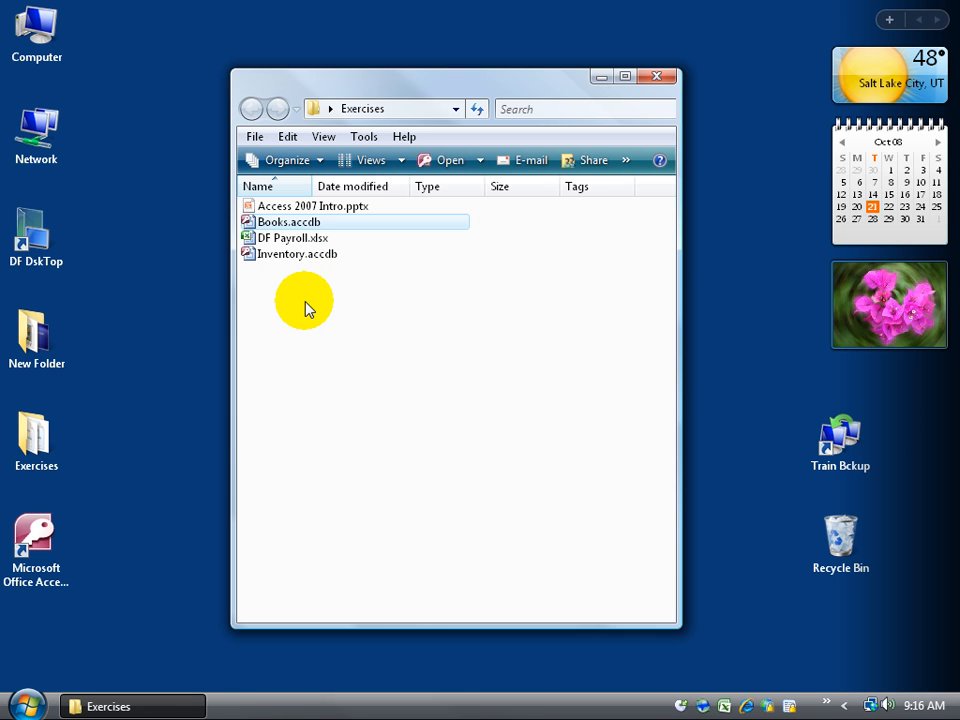
Launch Microsoft Access from its desktop shortcut to reach the Getting Started screen
click(36, 540)
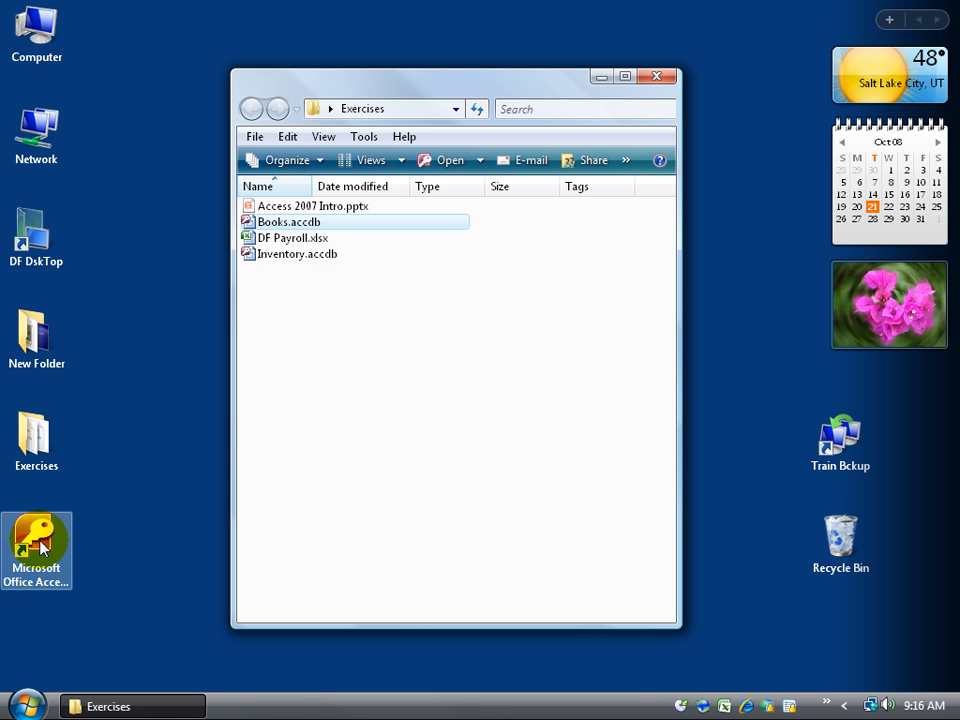
mouse_move(184, 424)
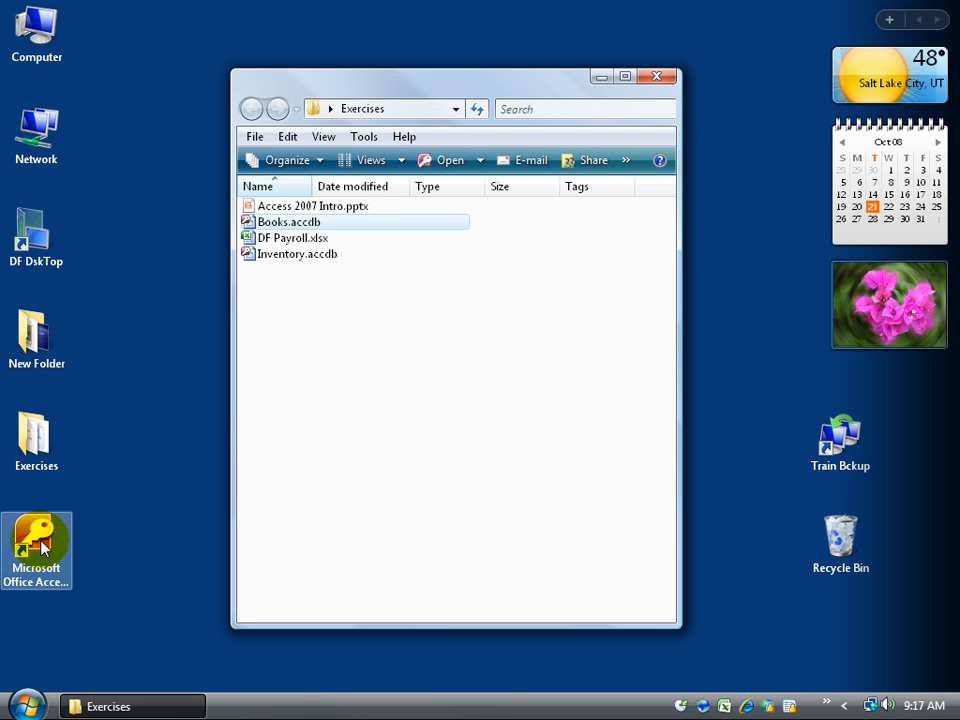
double_click(36, 540)
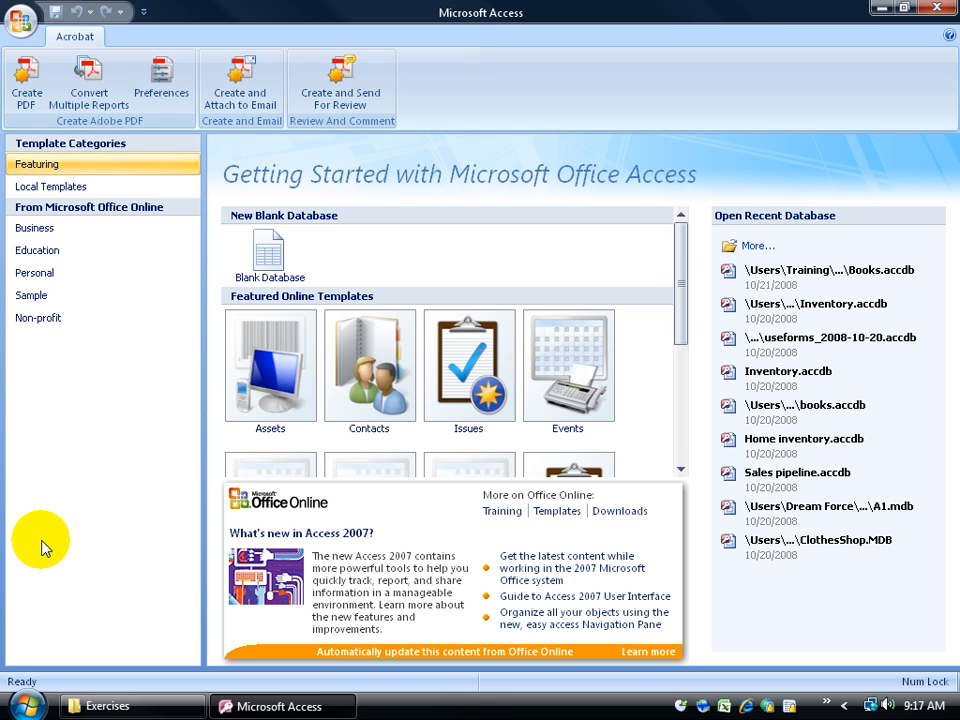
mouse_move(210, 158)
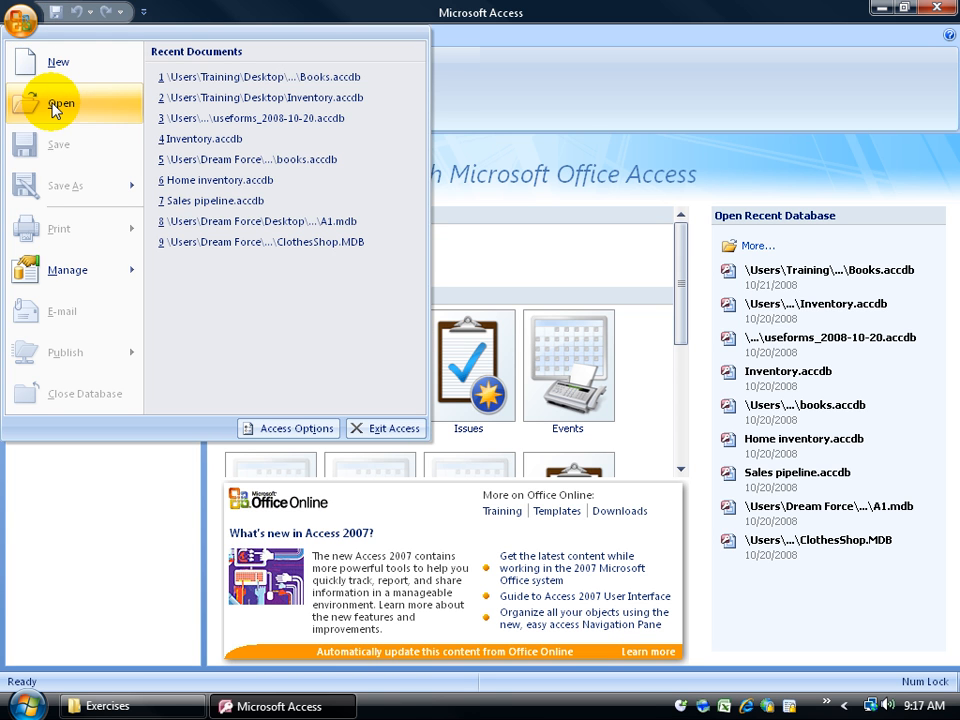
mouse_move(56, 104)
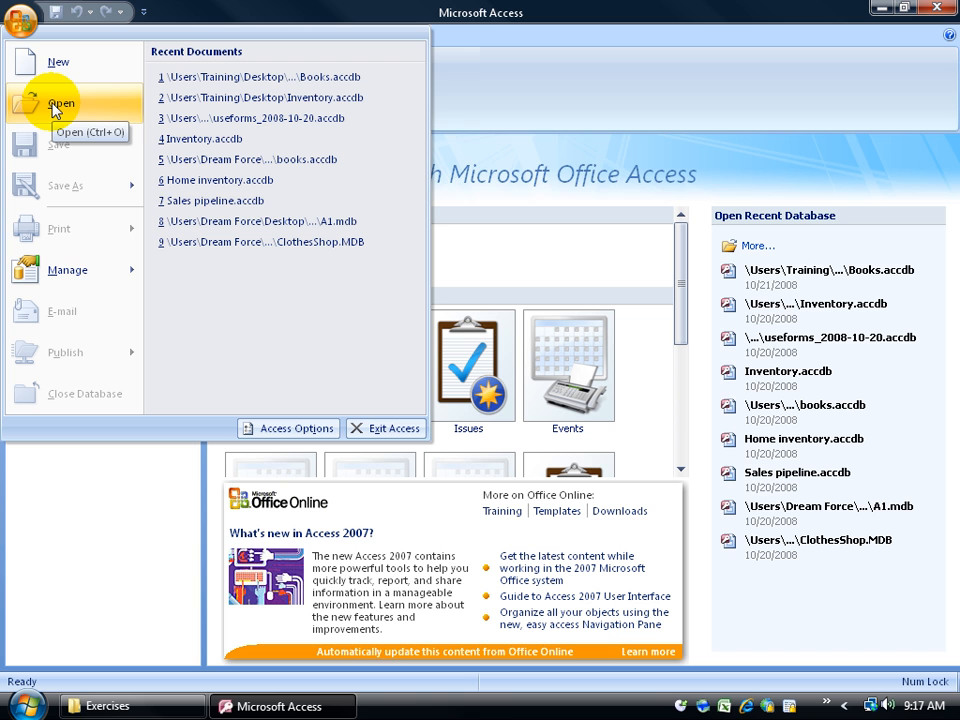
click(68, 270)
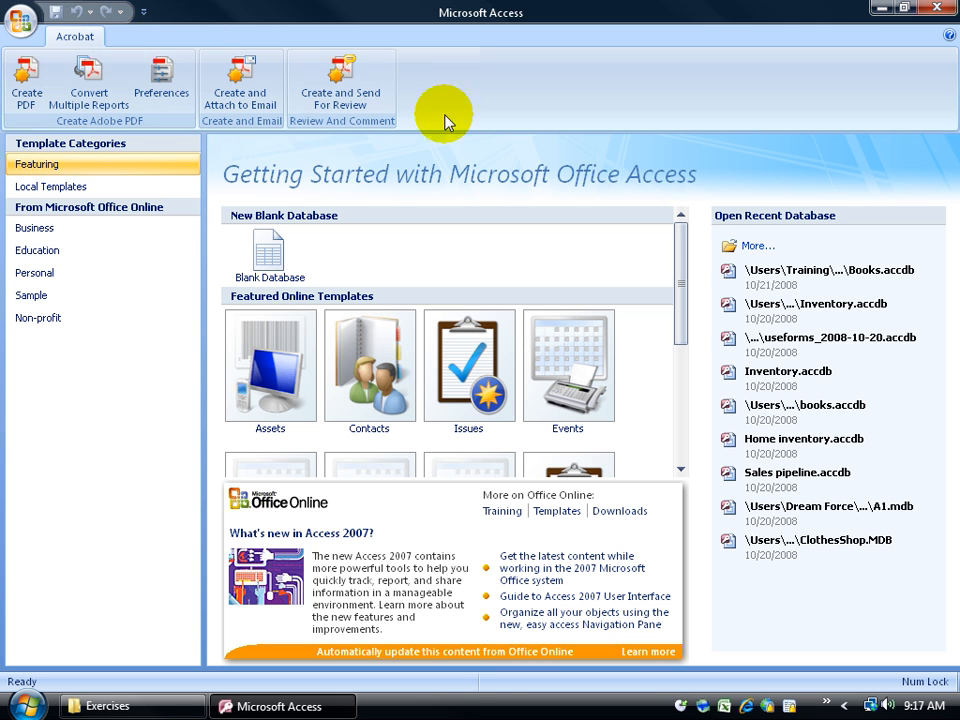
mouse_move(464, 122)
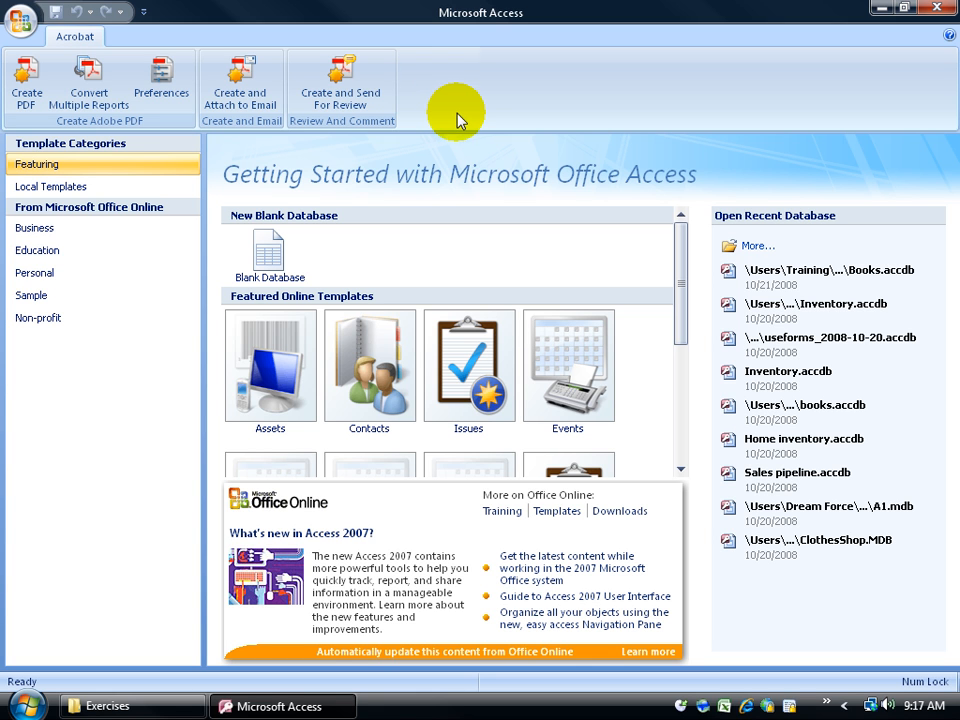
mouse_move(448, 80)
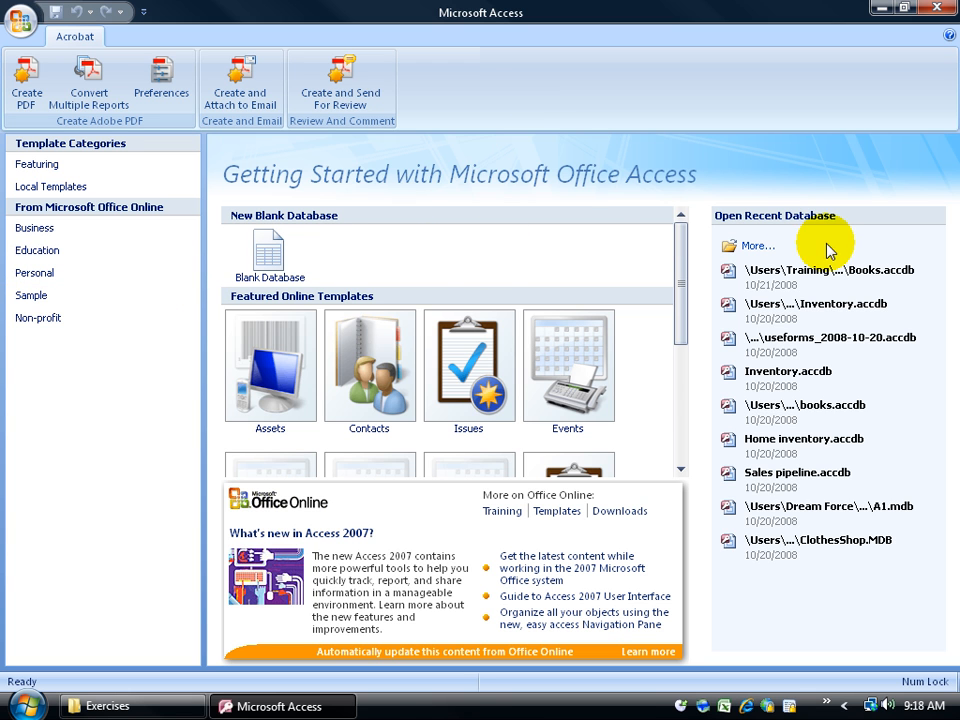
mouse_move(136, 318)
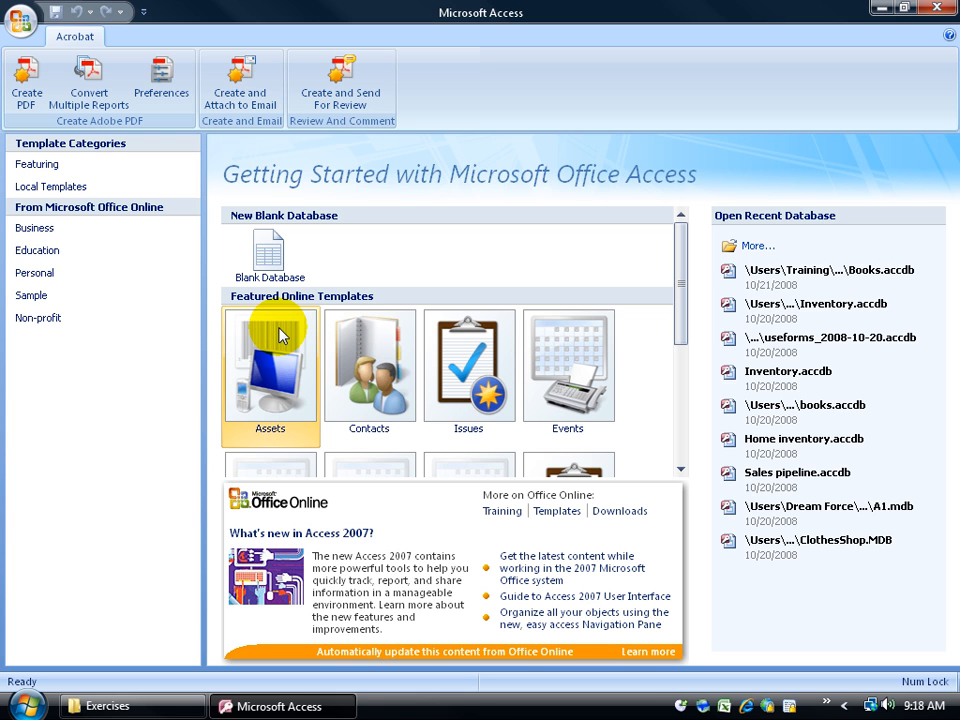
mouse_move(380, 374)
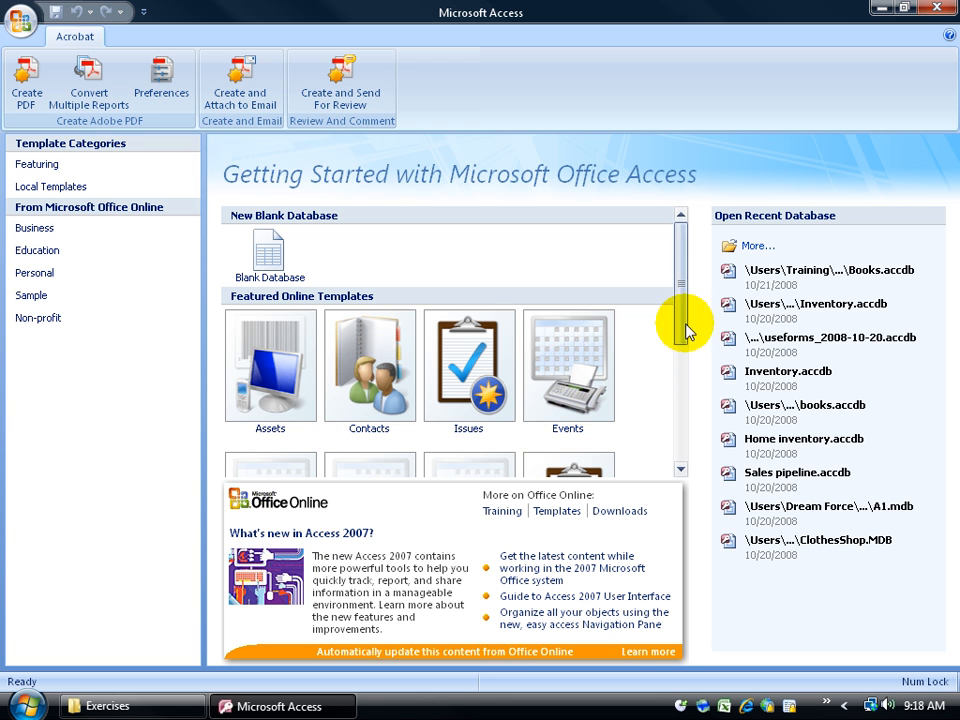
scroll(down, 3)
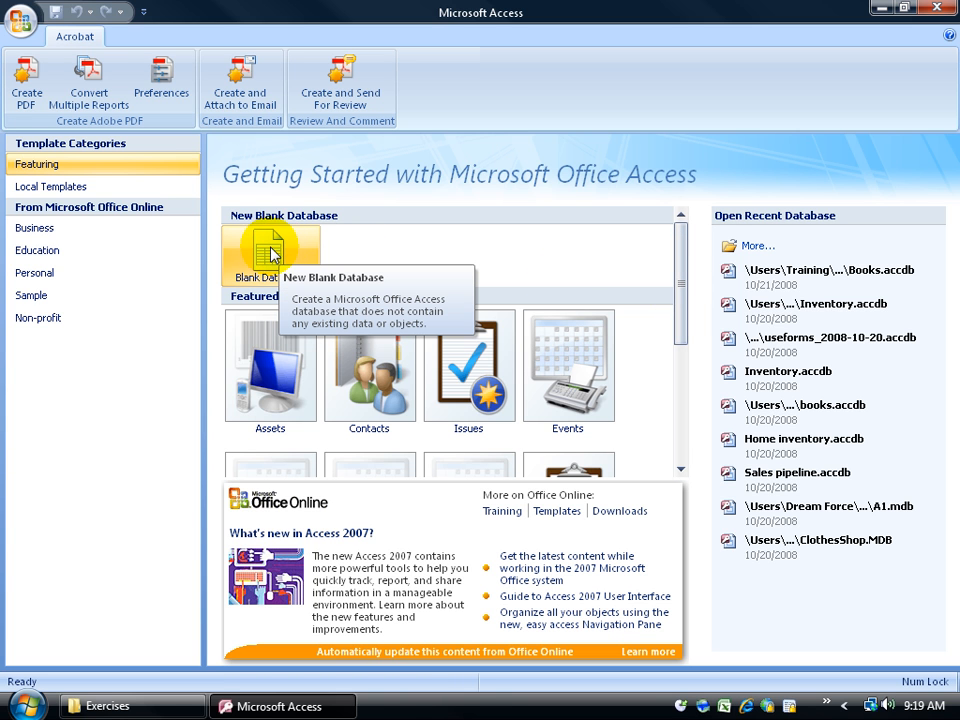
click(22, 20)
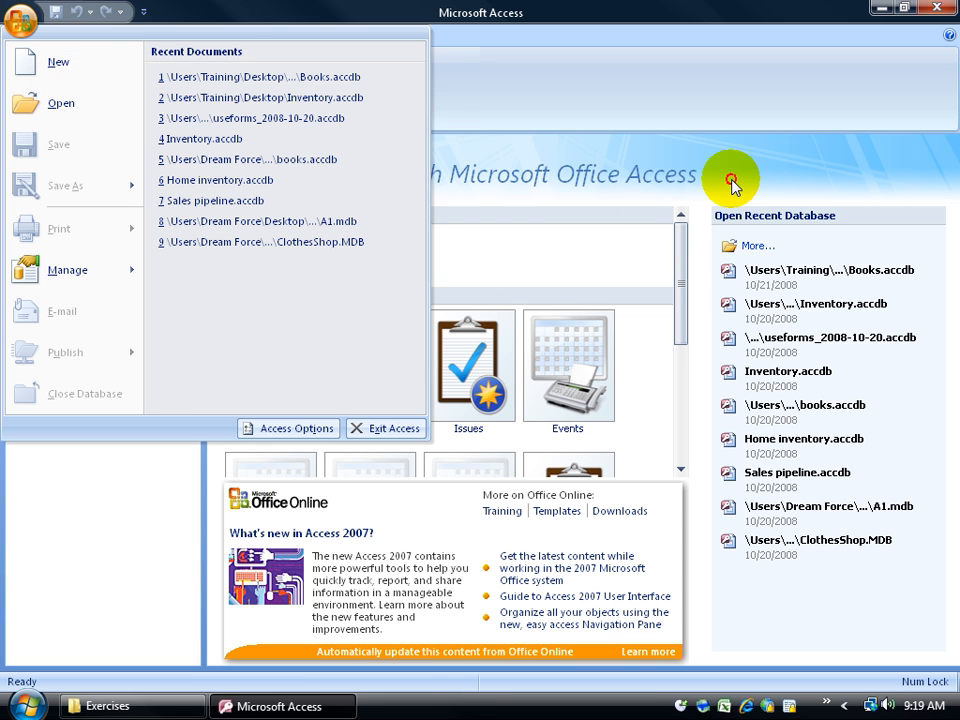
click(728, 178)
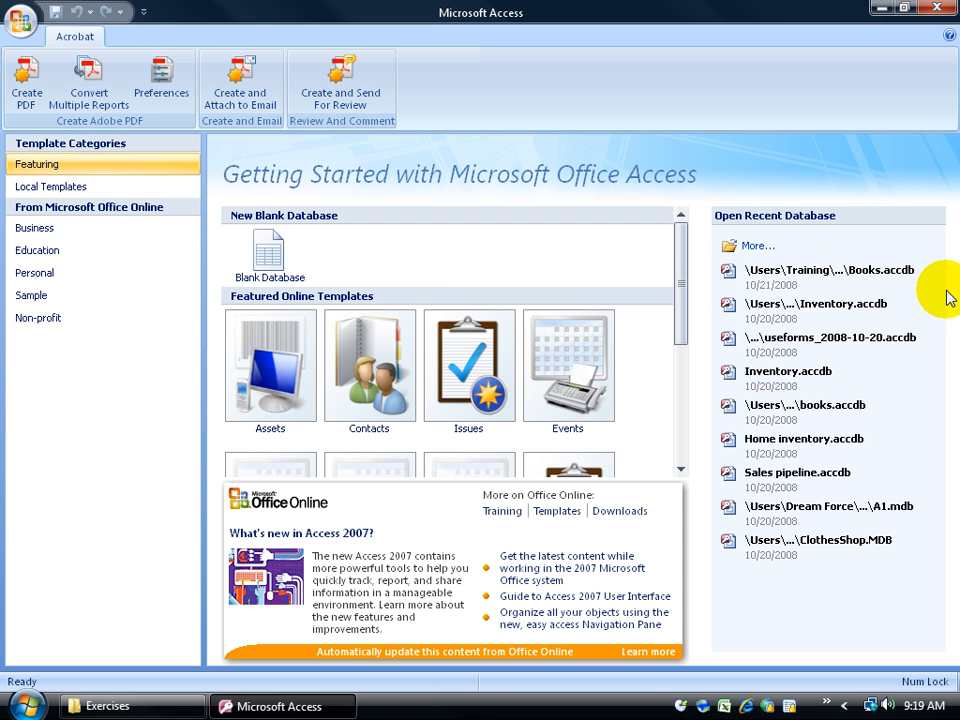
mouse_move(928, 424)
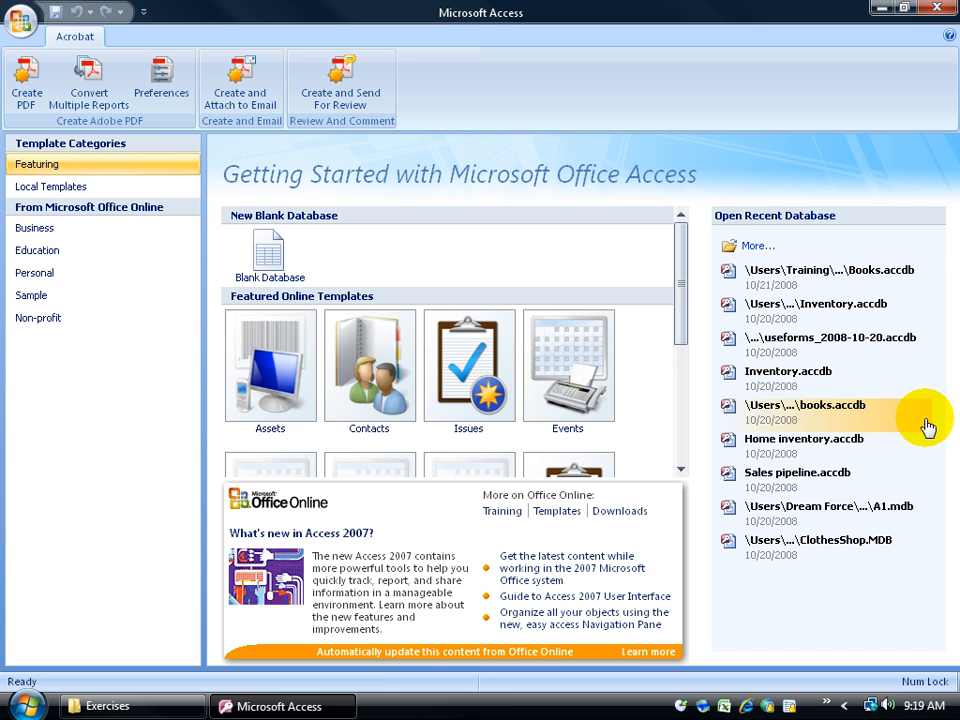
mouse_move(930, 556)
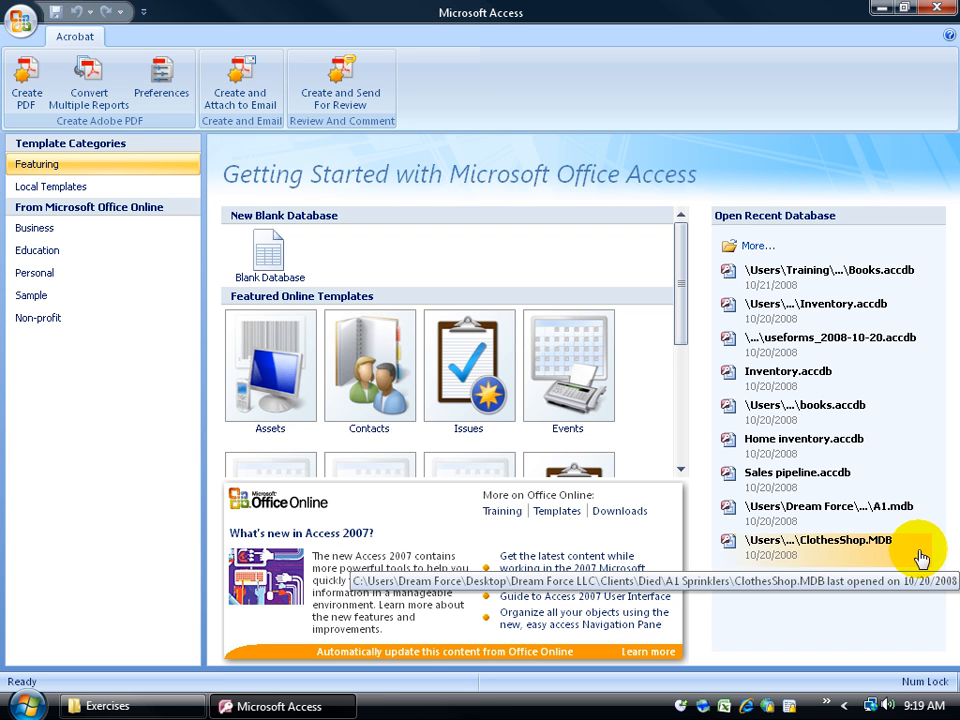
mouse_move(890, 280)
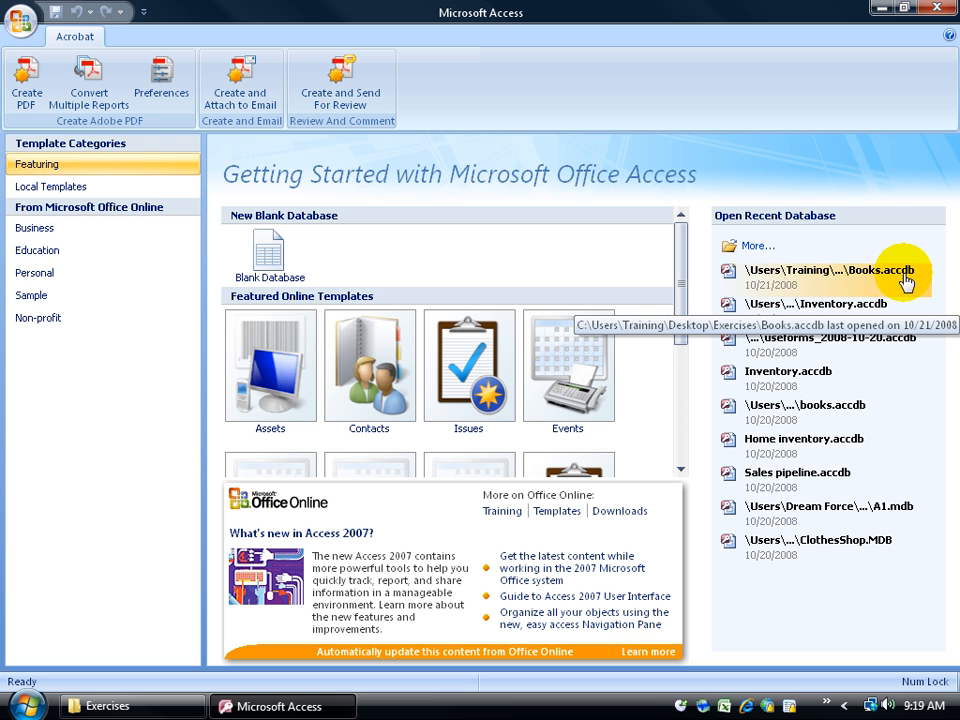
mouse_move(750, 246)
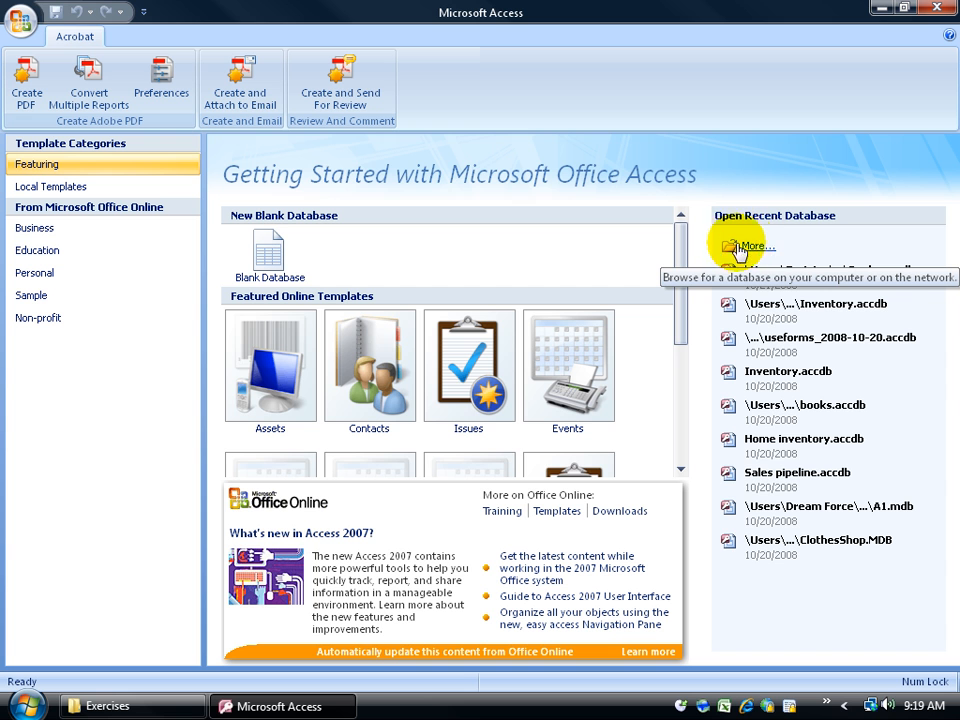
Browse to the Exercises folder and open Books.accdb
click(750, 246)
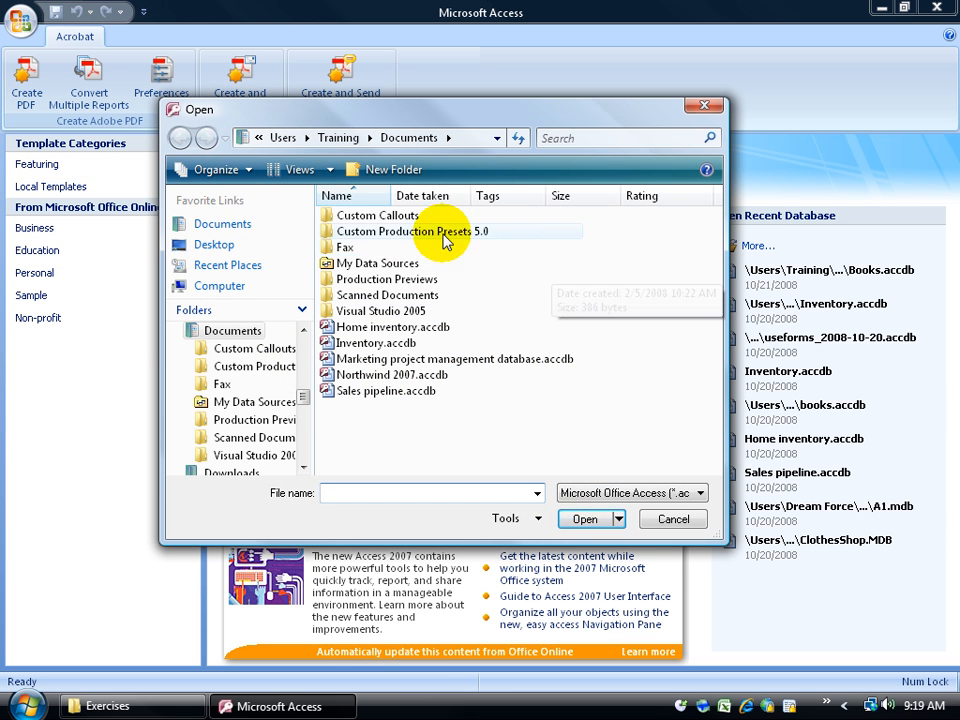
mouse_move(404, 396)
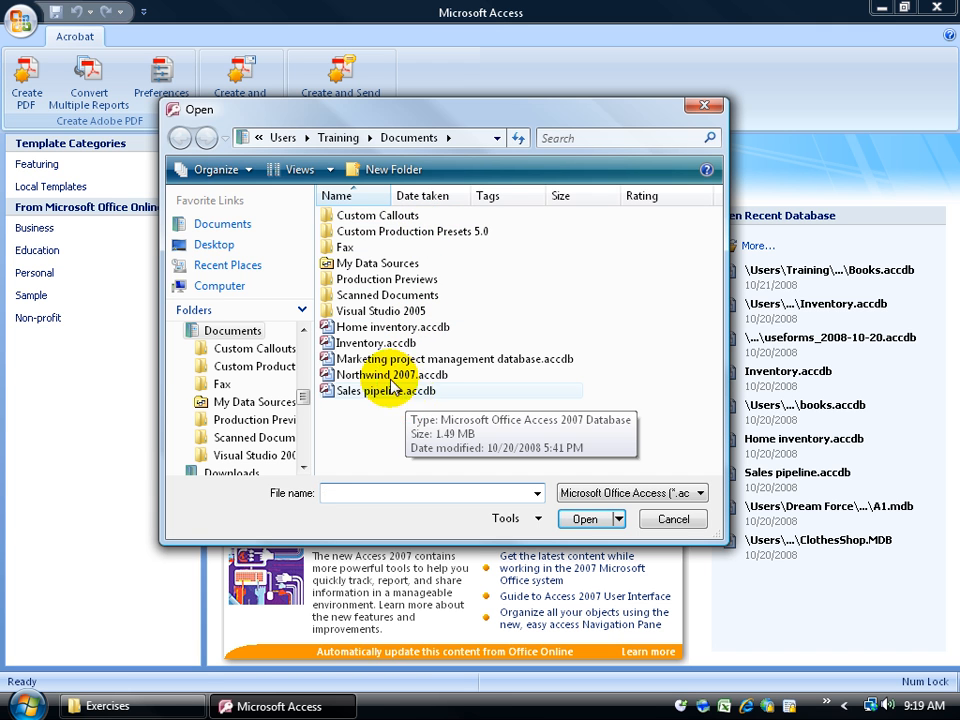
click(212, 244)
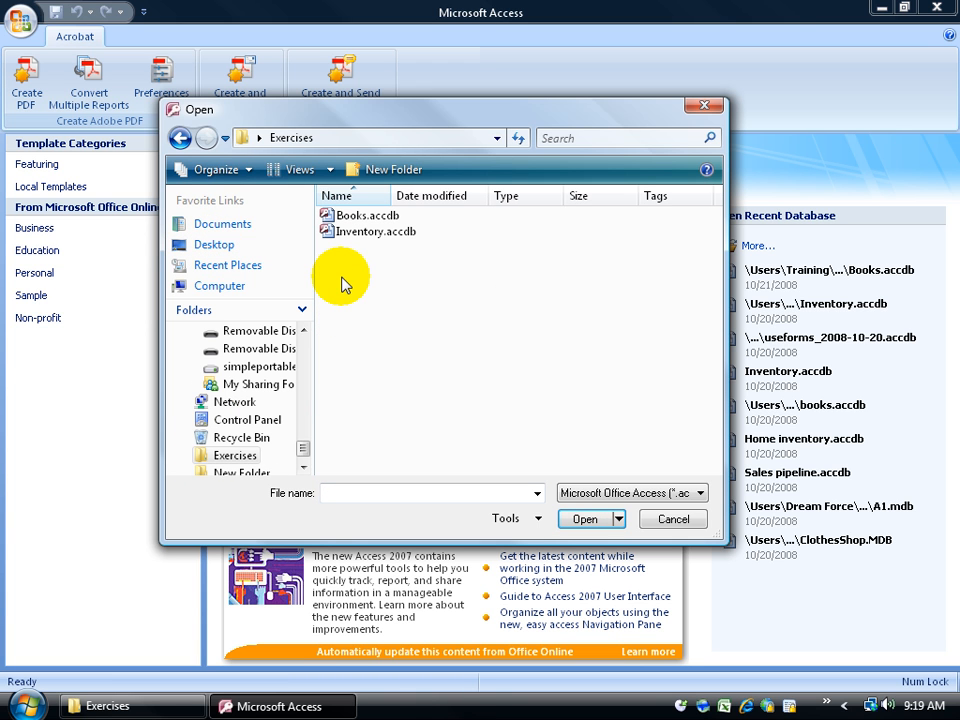
mouse_move(378, 272)
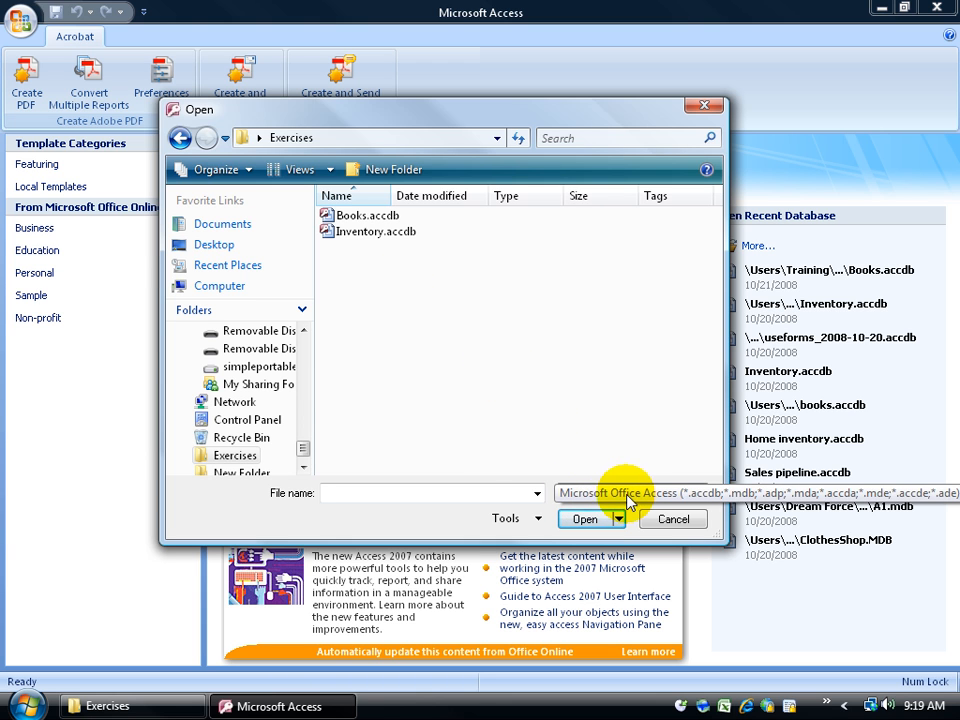
mouse_move(632, 500)
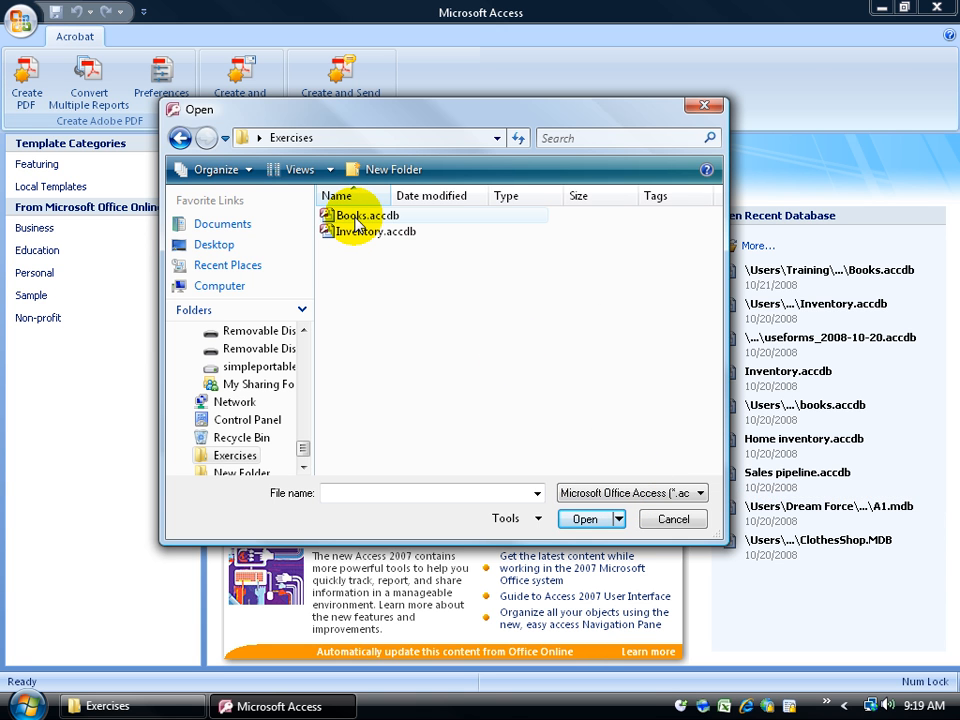
double_click(360, 214)
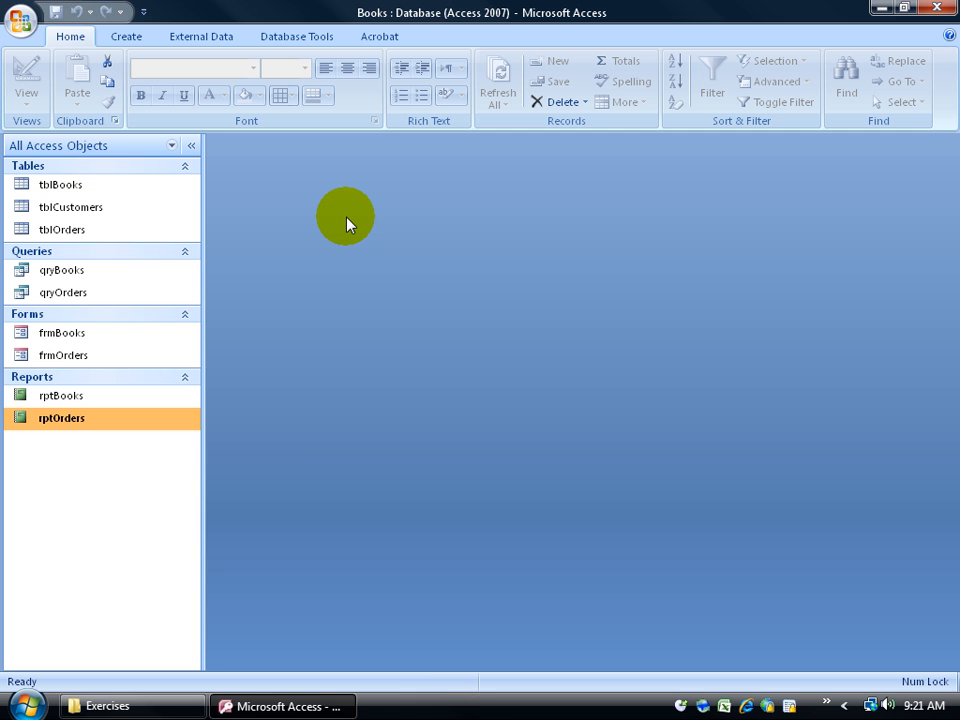
mouse_move(132, 464)
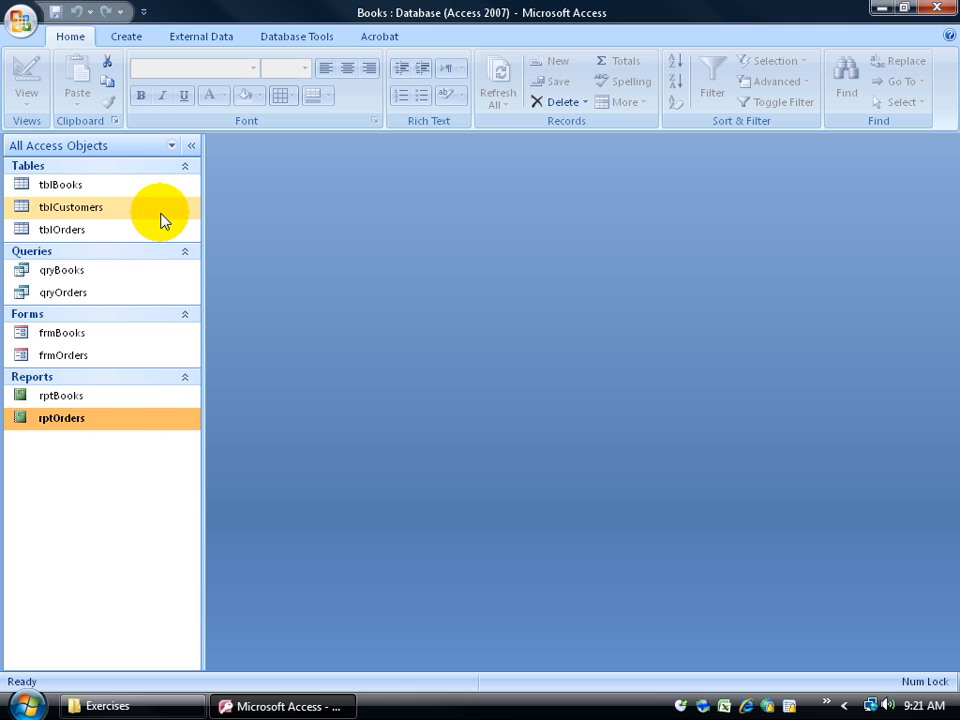
mouse_move(164, 216)
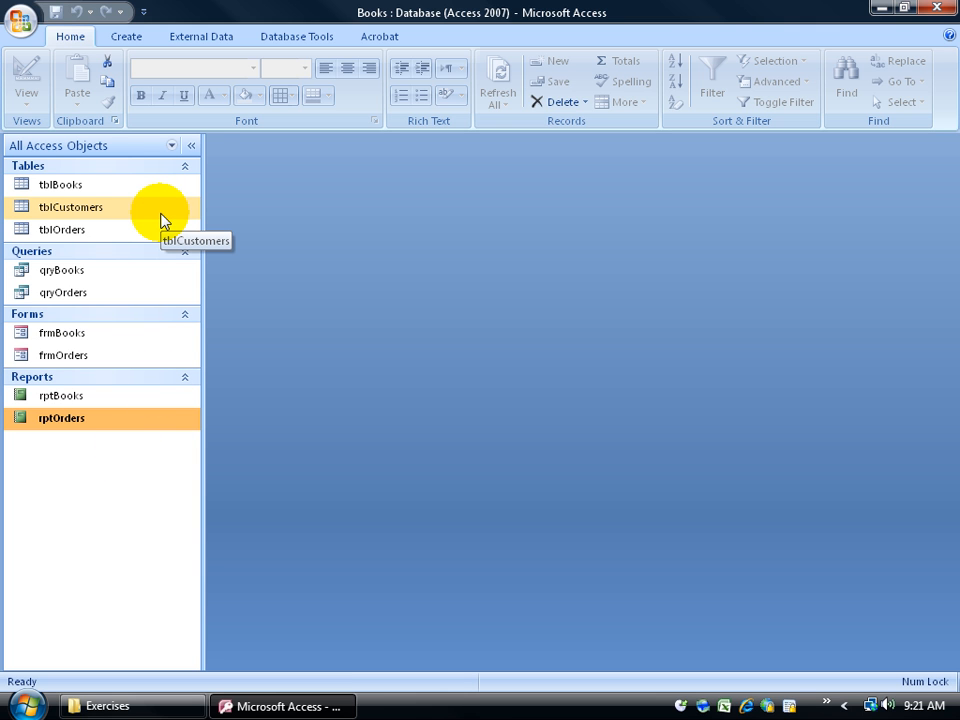
mouse_move(80, 184)
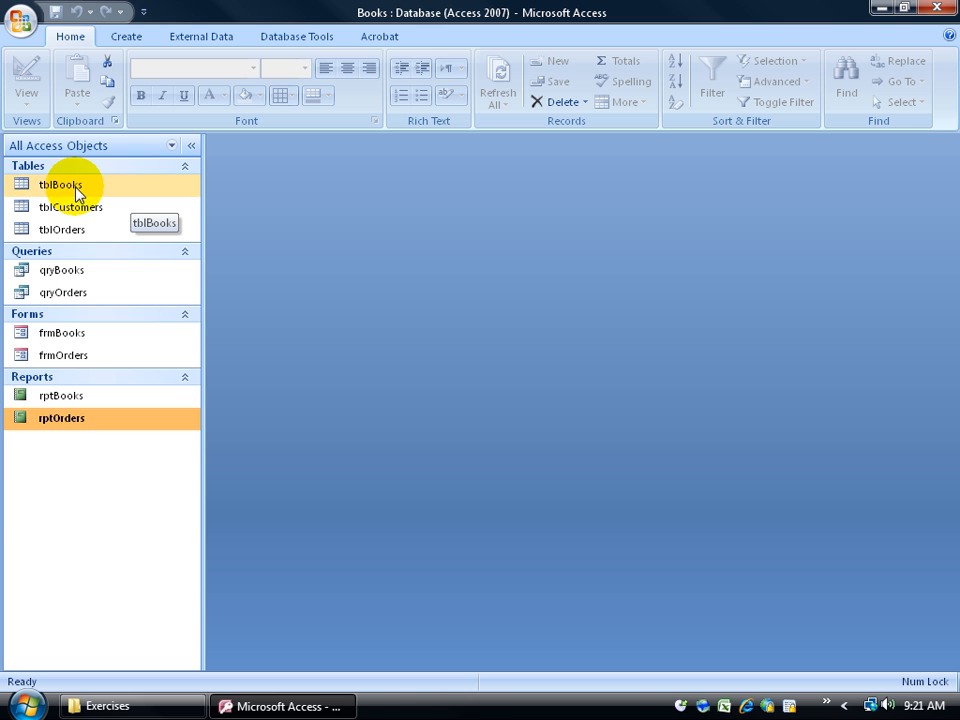
mouse_move(78, 278)
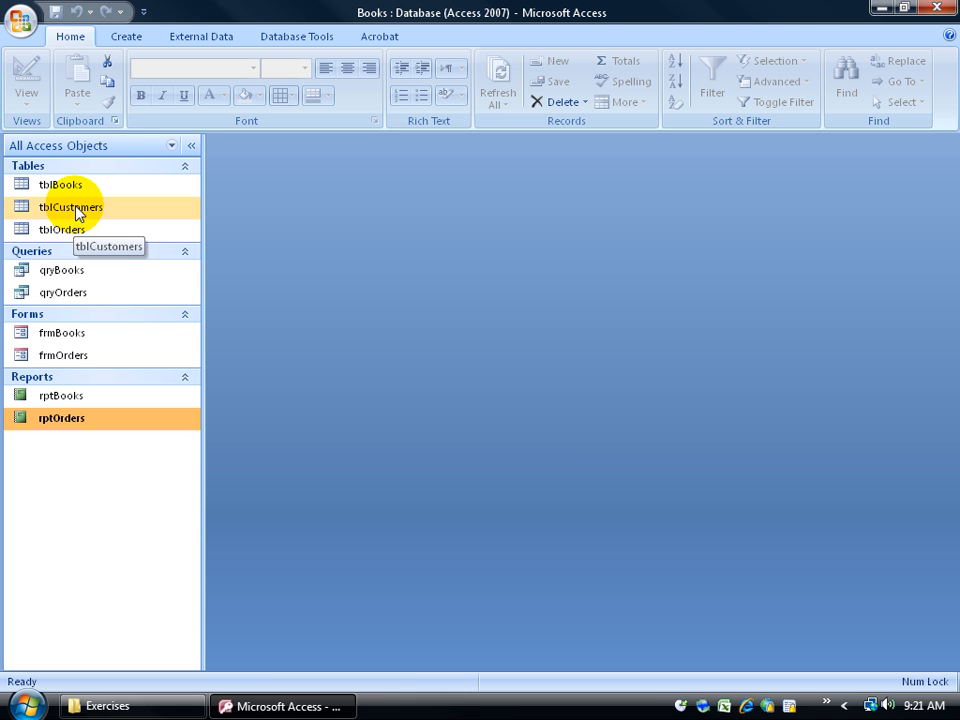
mouse_move(64, 292)
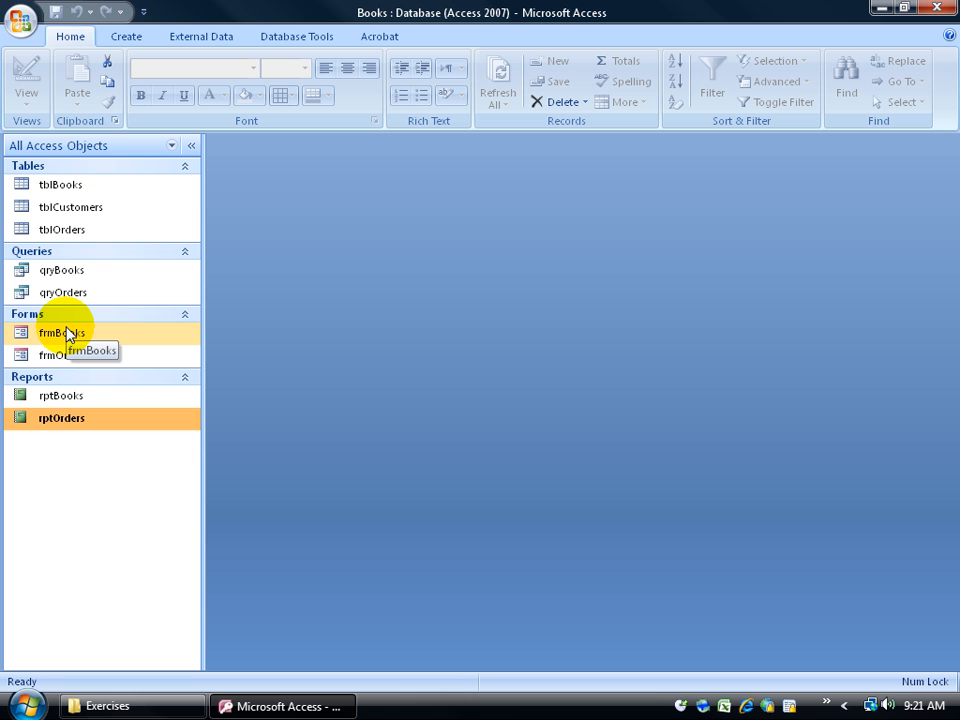
mouse_move(56, 340)
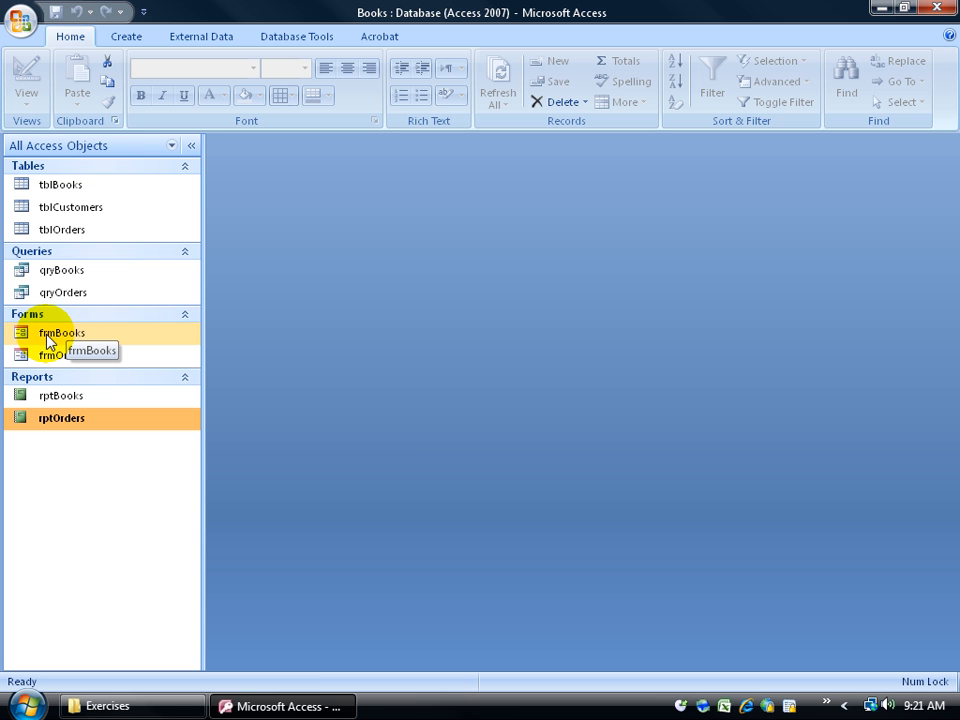
mouse_move(128, 294)
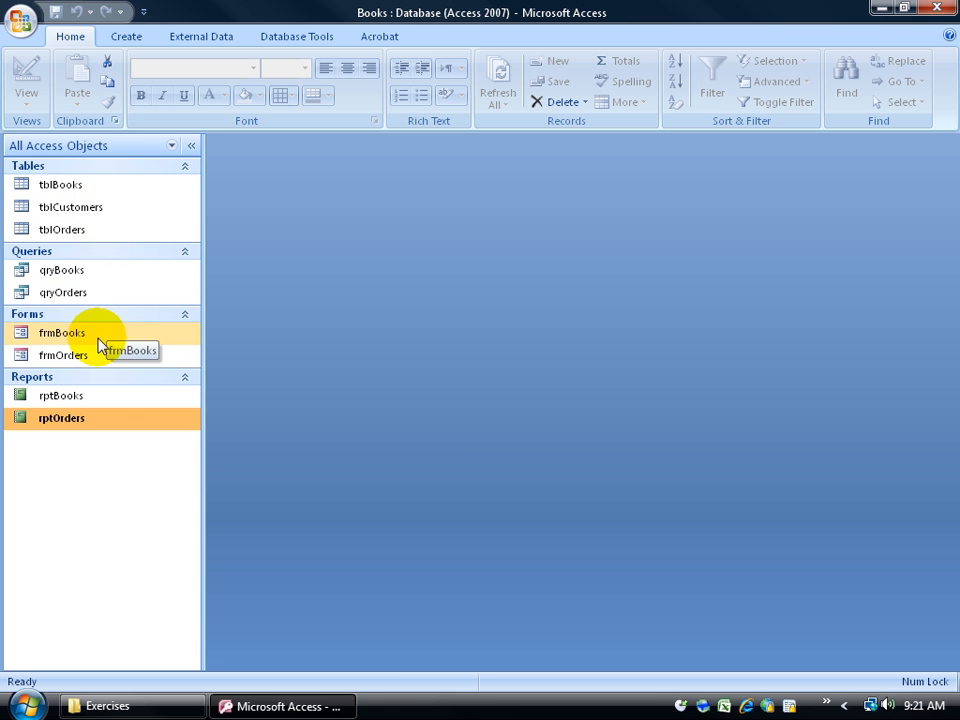
mouse_move(62, 184)
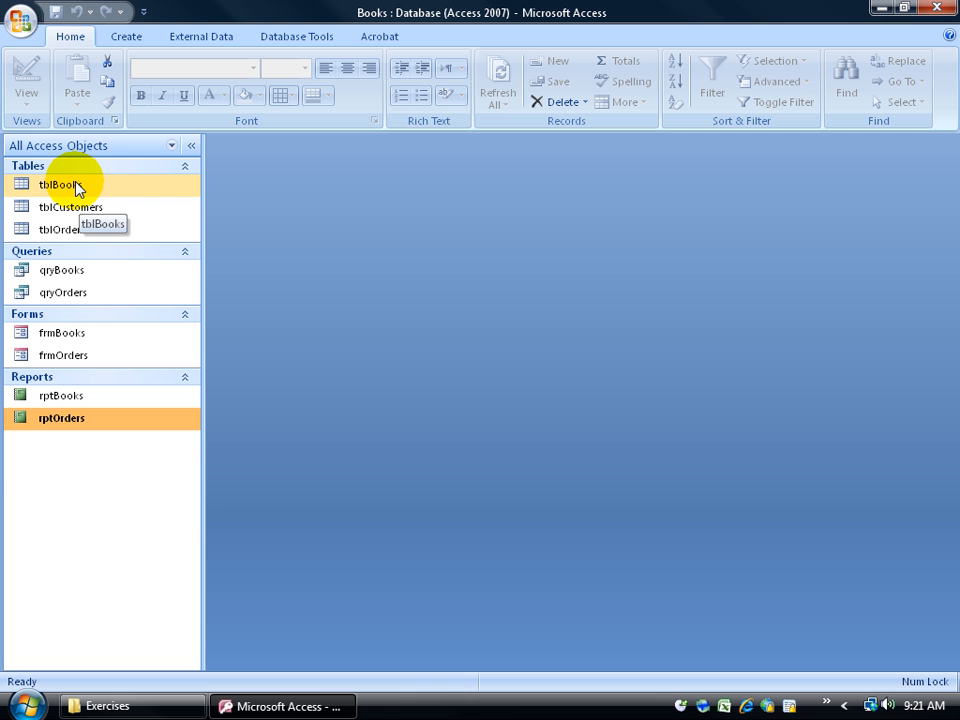
mouse_move(72, 332)
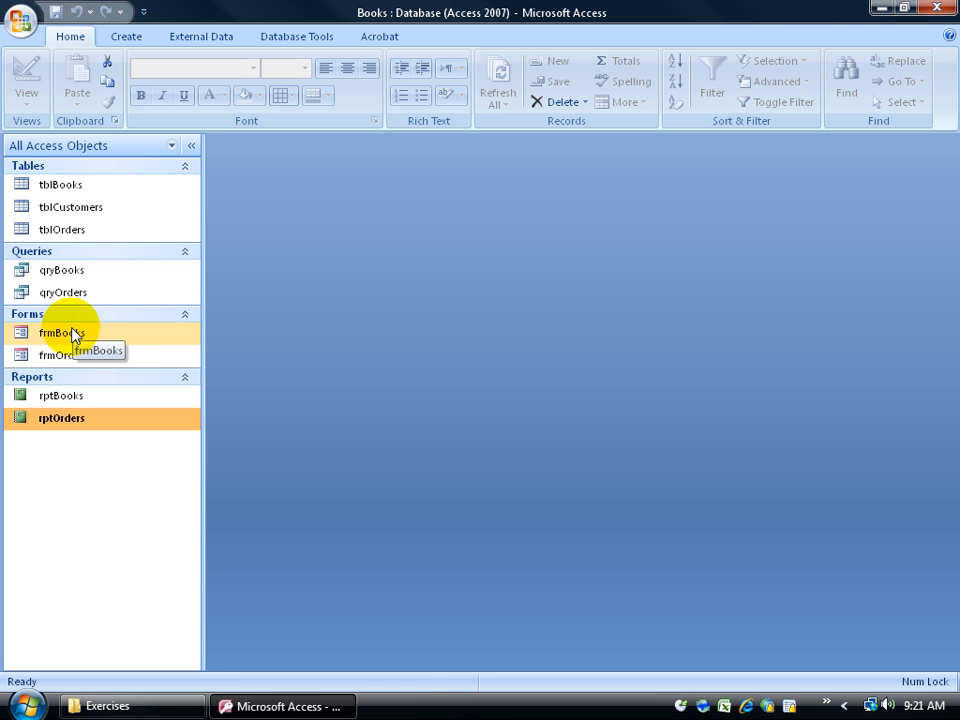
mouse_move(70, 184)
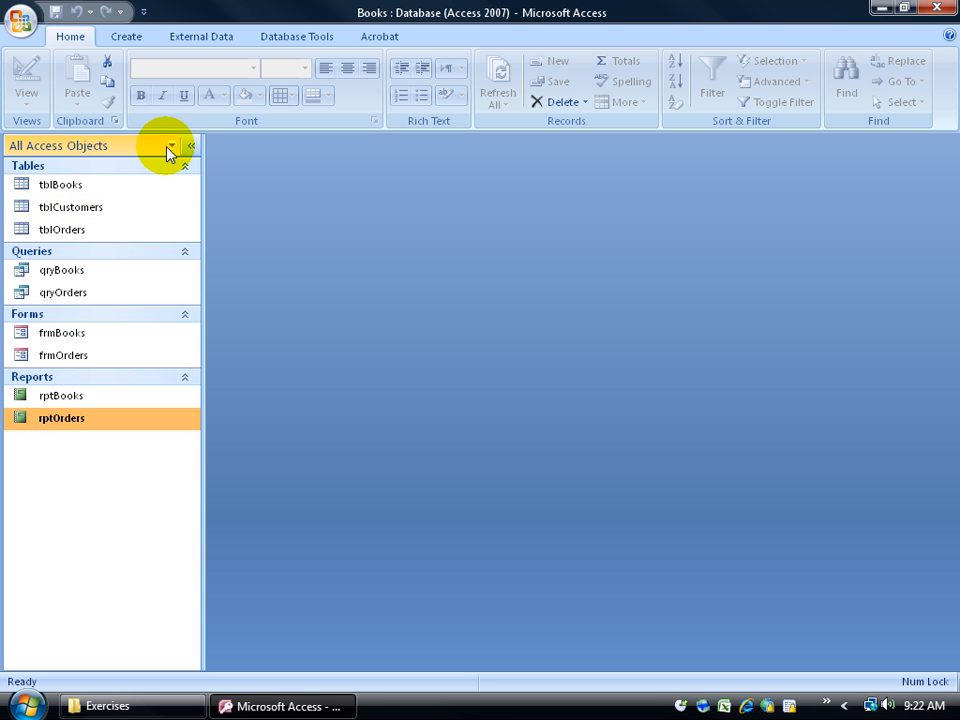
click(170, 144)
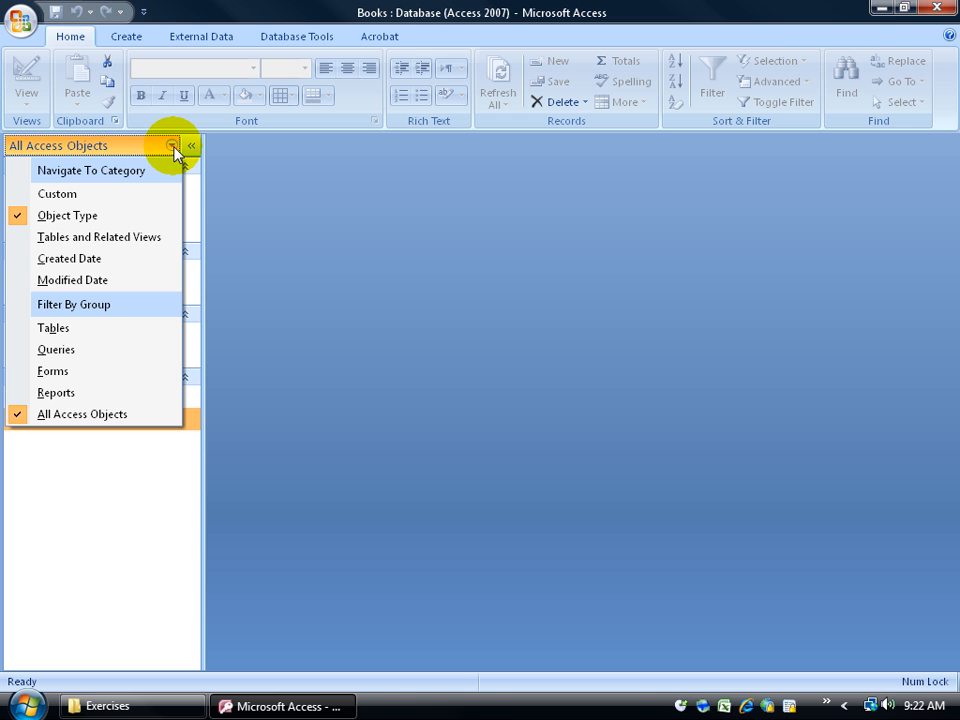
mouse_move(54, 328)
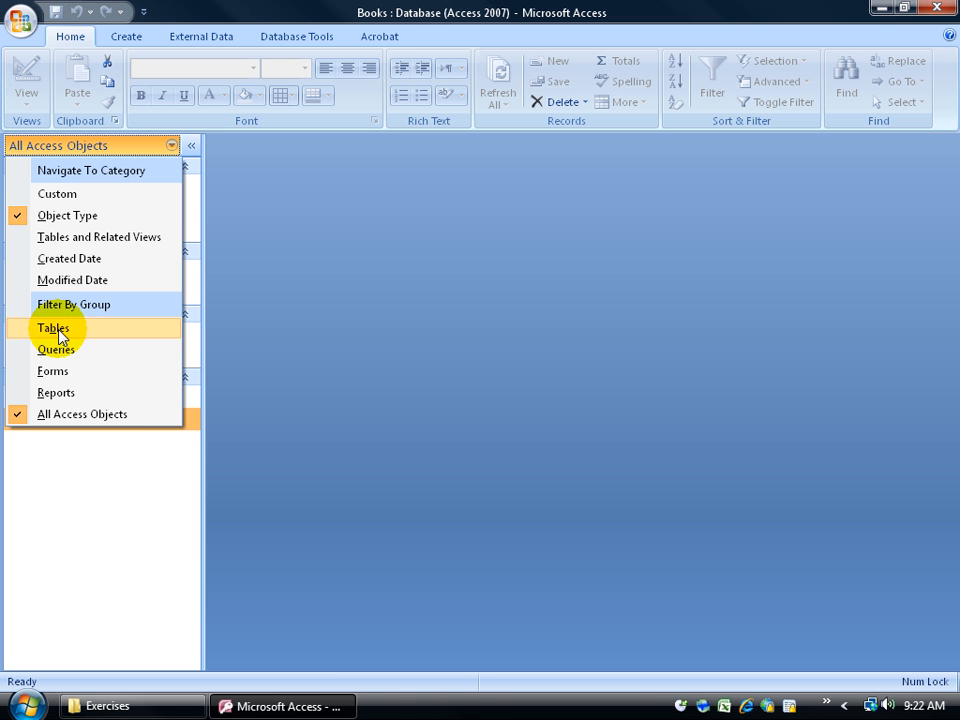
click(54, 328)
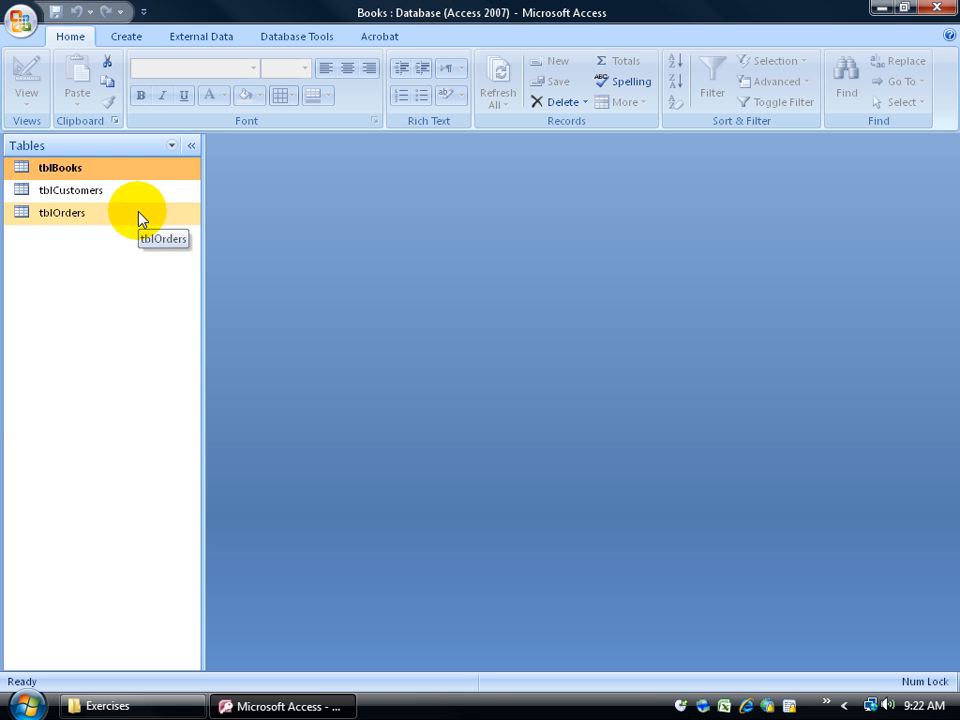
click(172, 144)
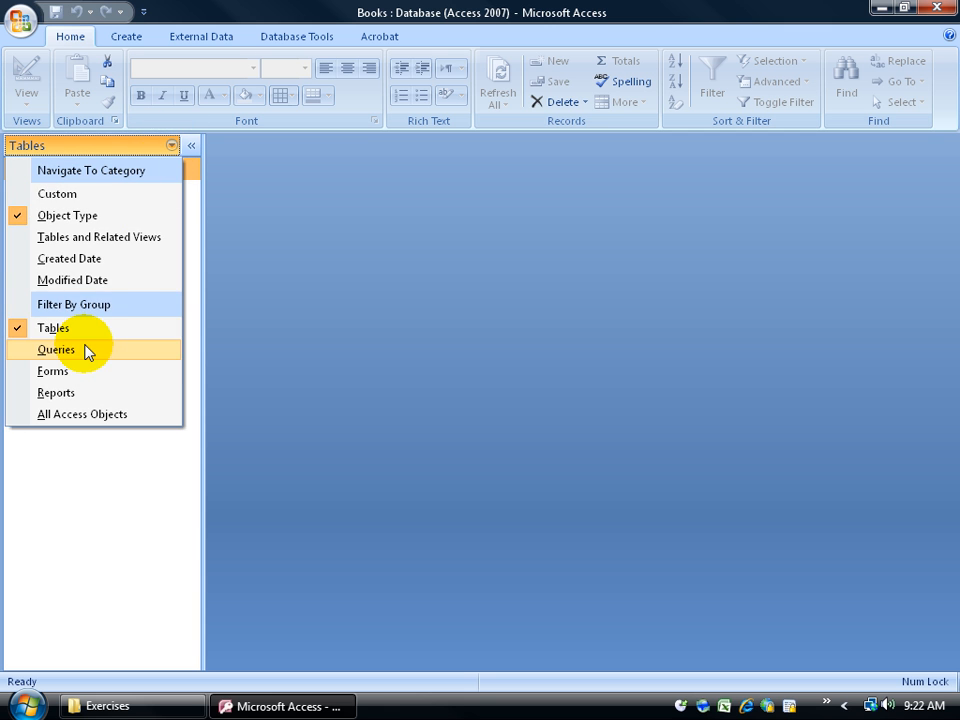
click(56, 348)
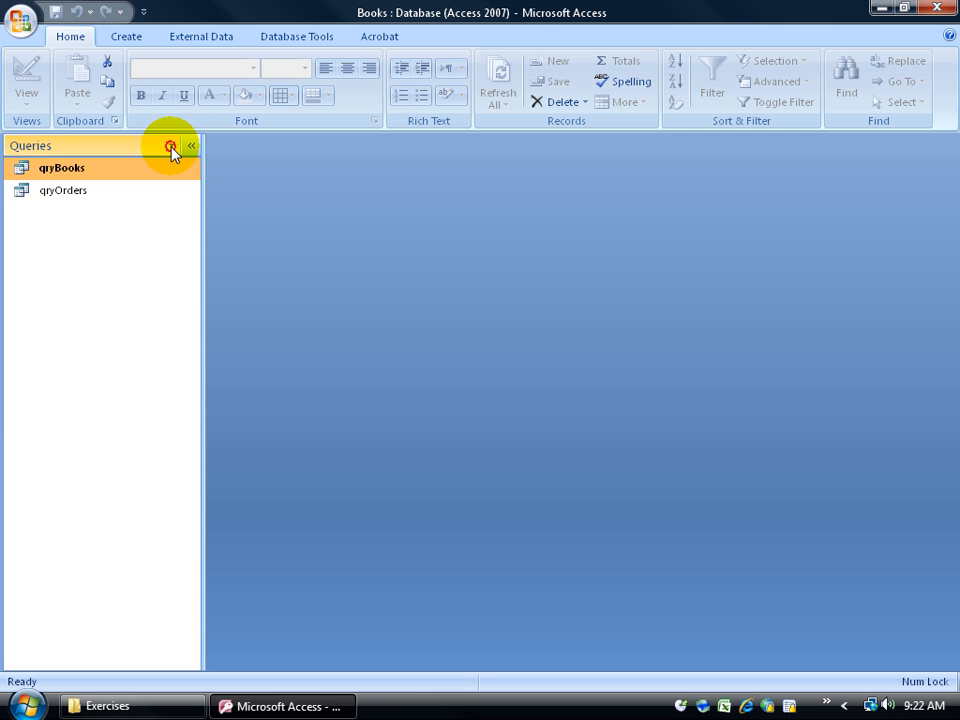
click(170, 146)
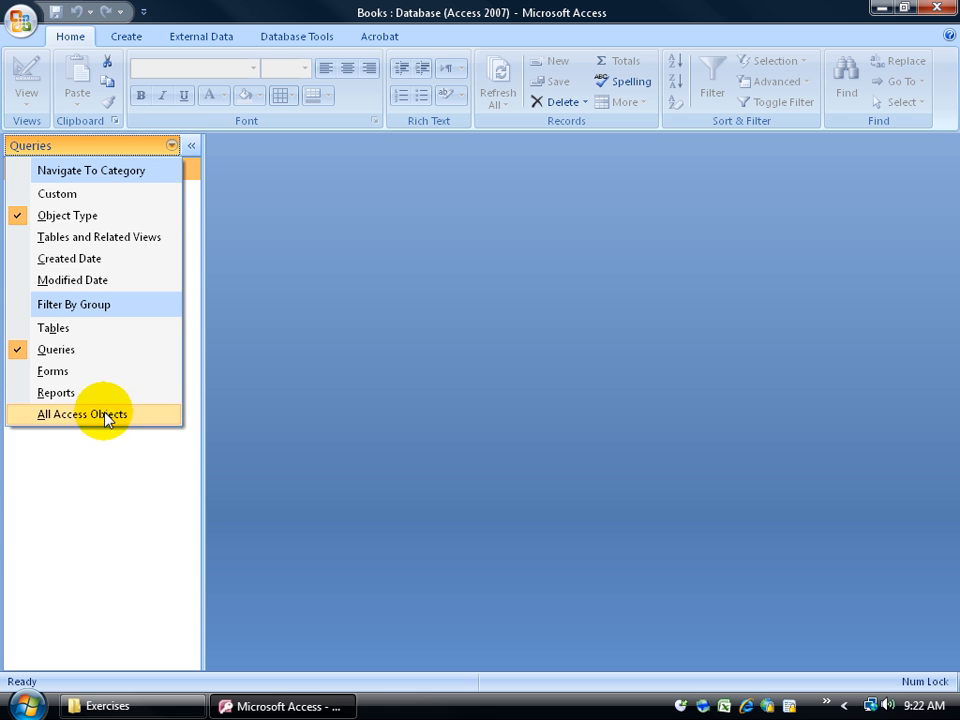
click(82, 414)
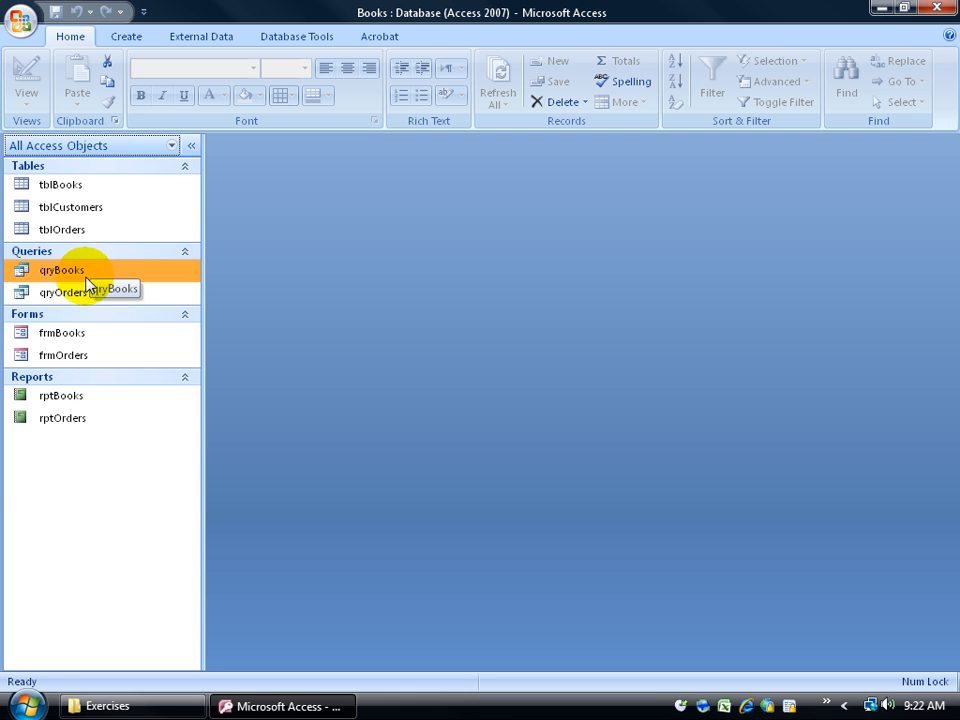
mouse_move(80, 396)
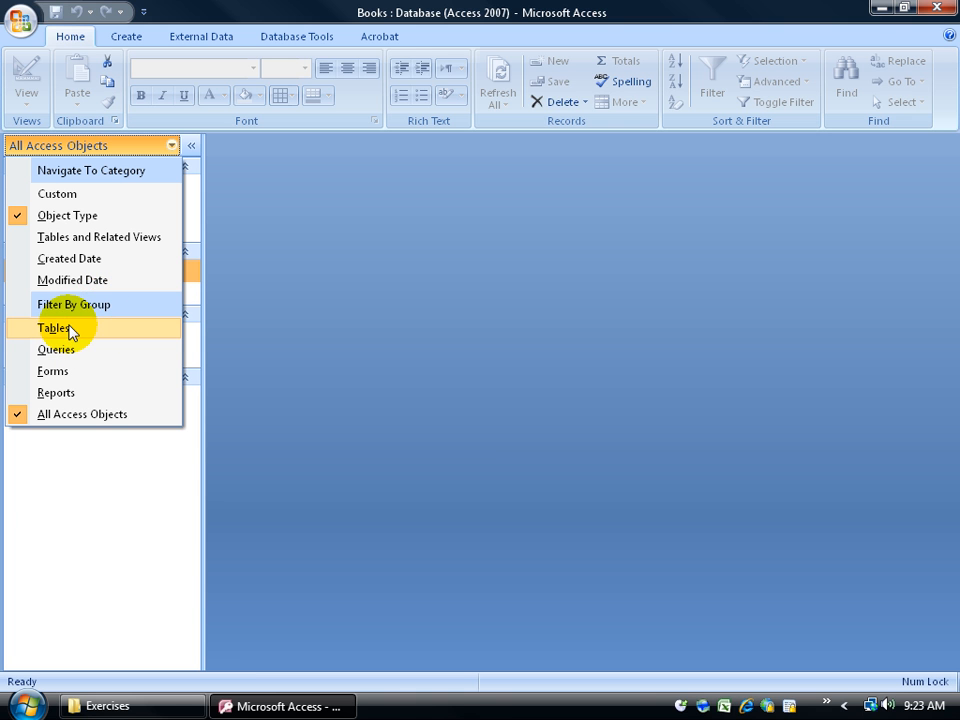
mouse_move(66, 332)
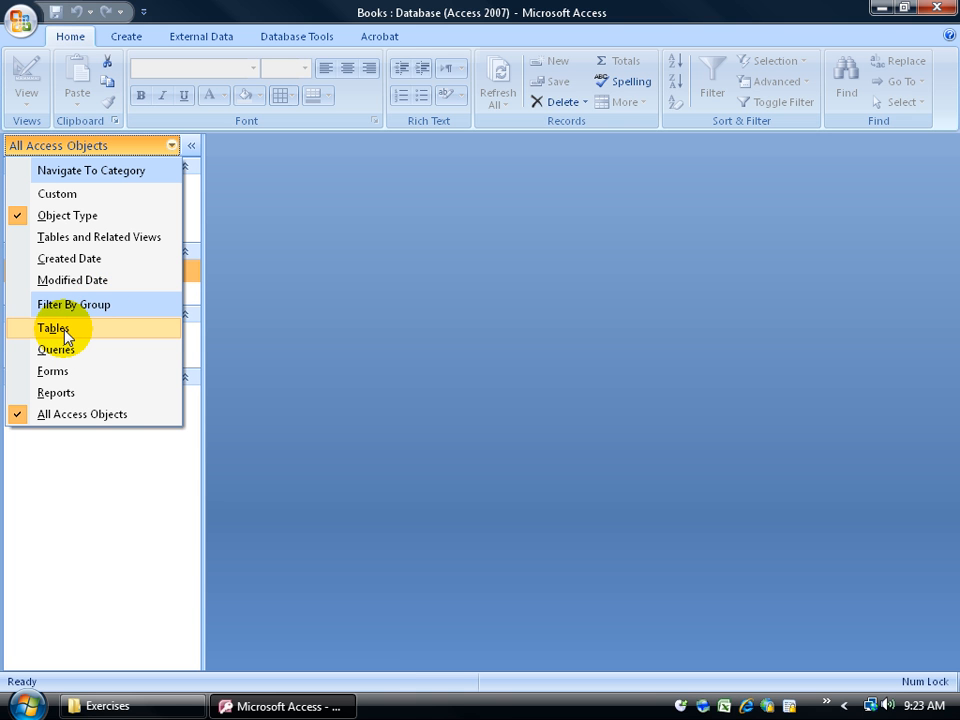
click(54, 328)
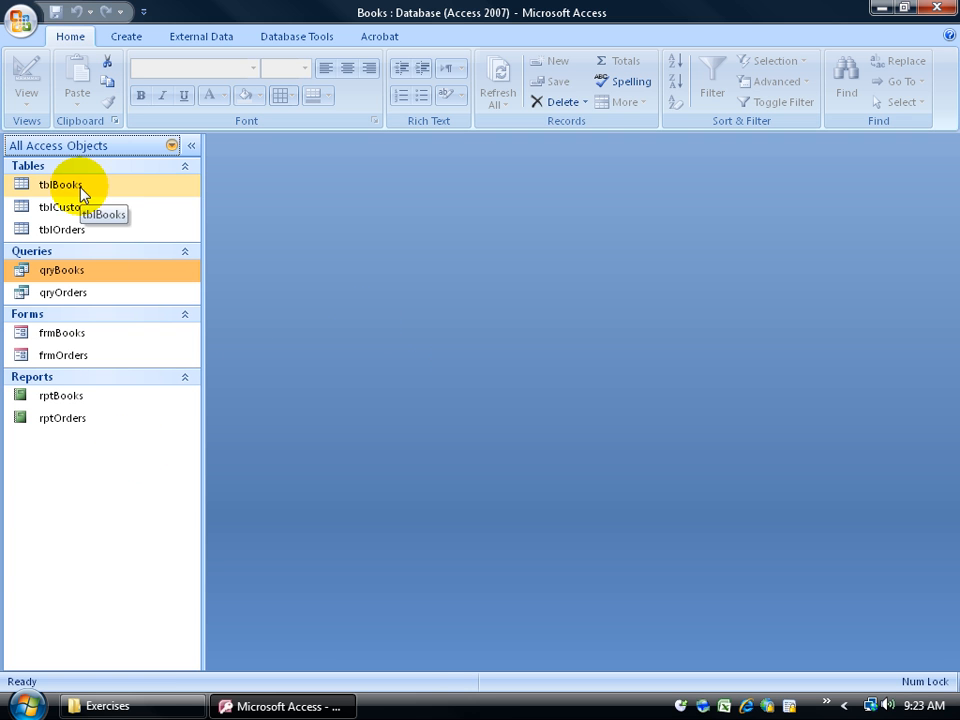
mouse_move(476, 240)
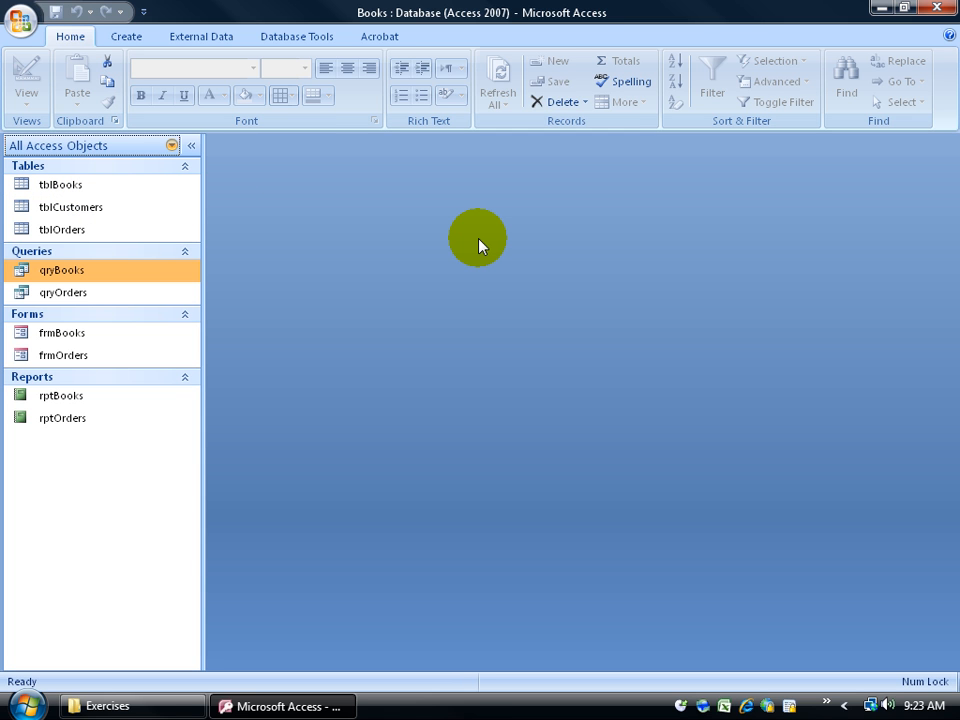
mouse_move(430, 192)
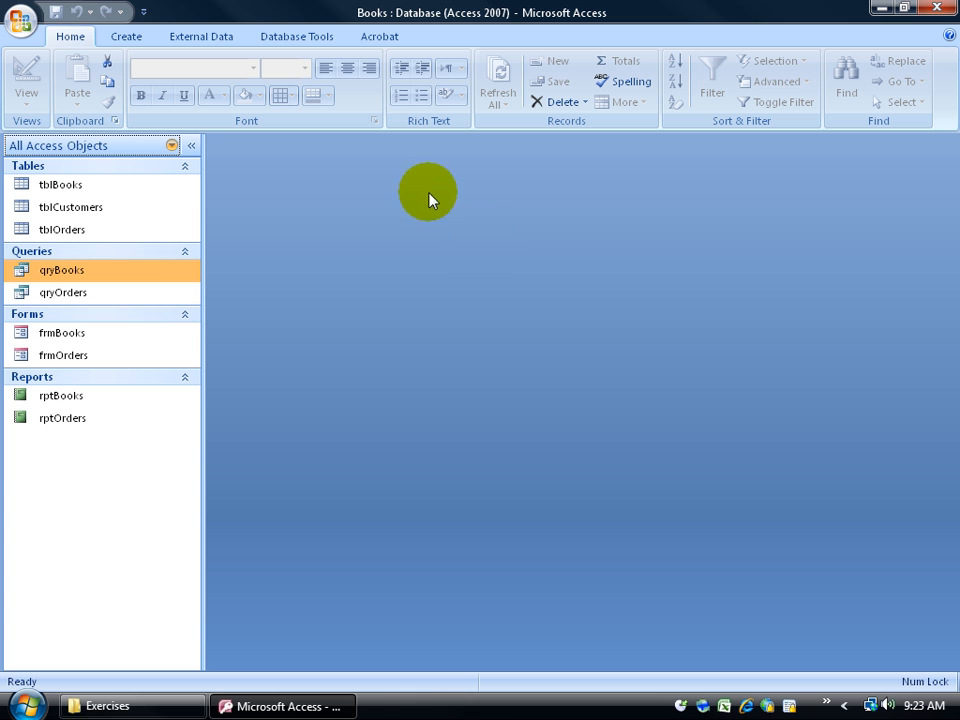
mouse_move(548, 444)
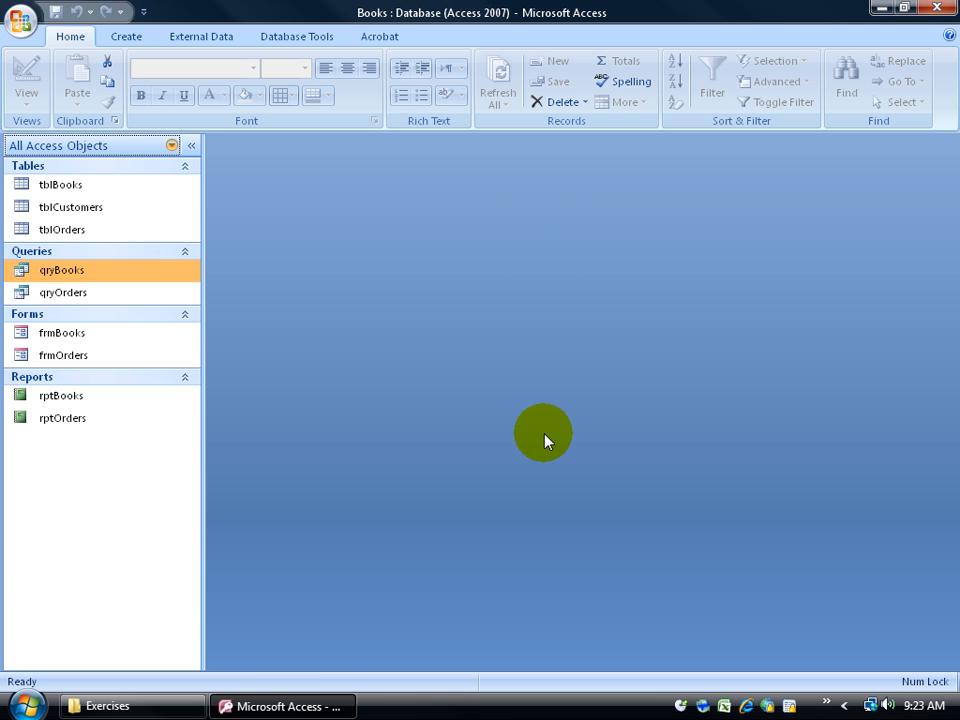
mouse_move(324, 188)
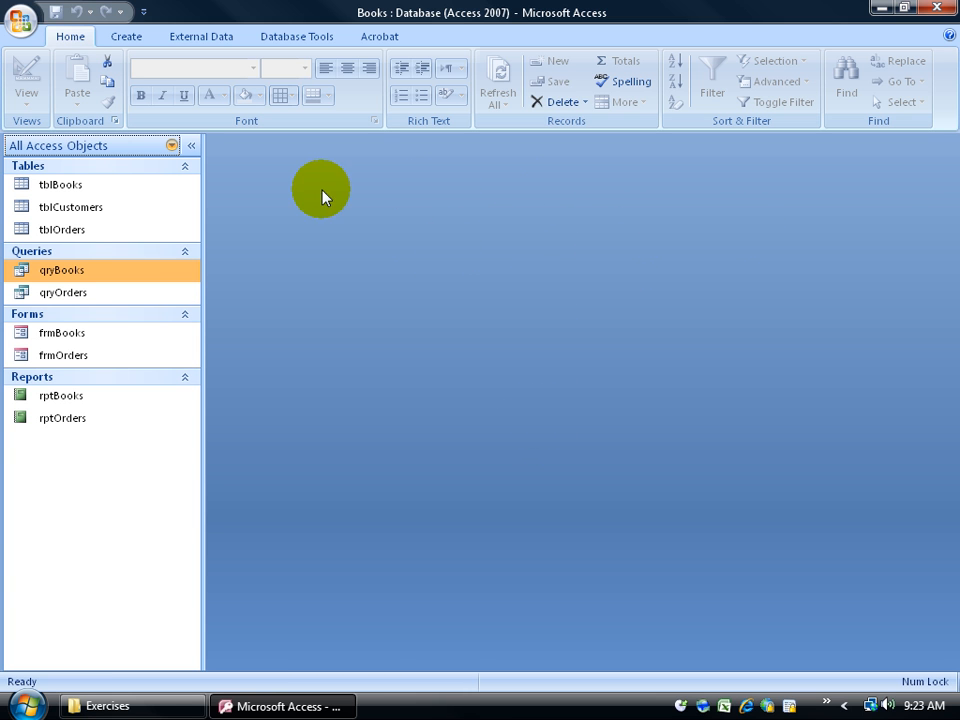
mouse_move(192, 146)
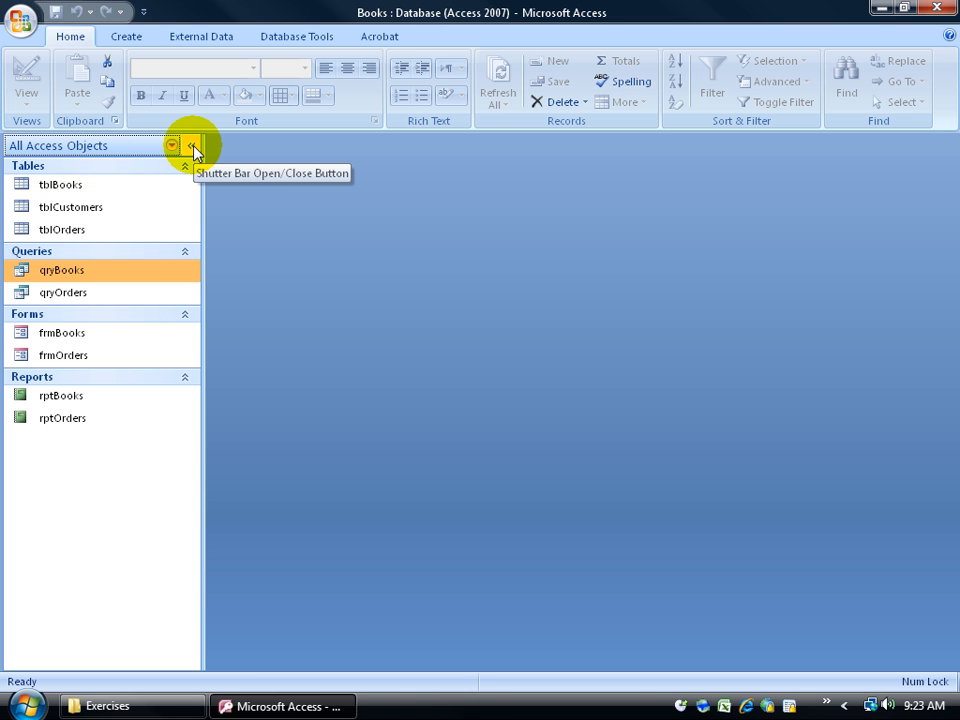
click(192, 146)
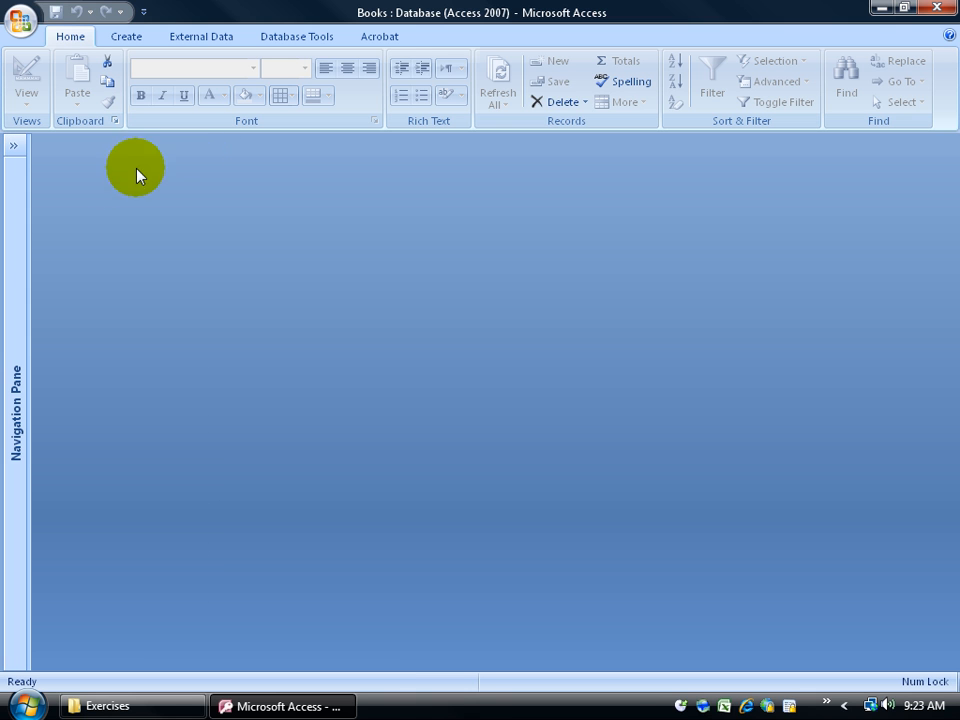
click(12, 150)
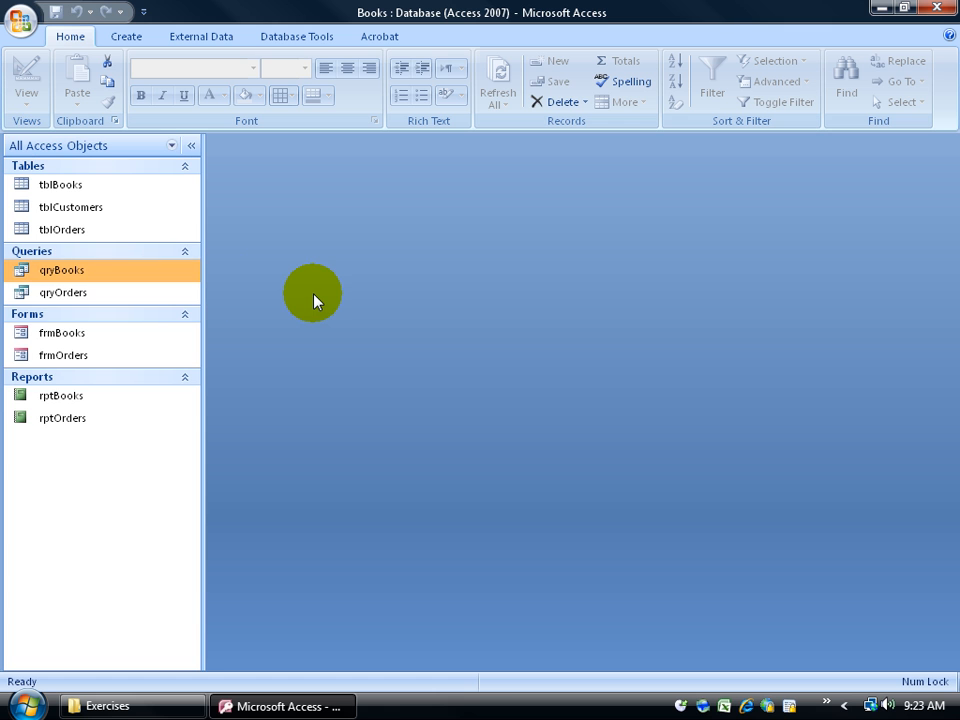
mouse_move(312, 280)
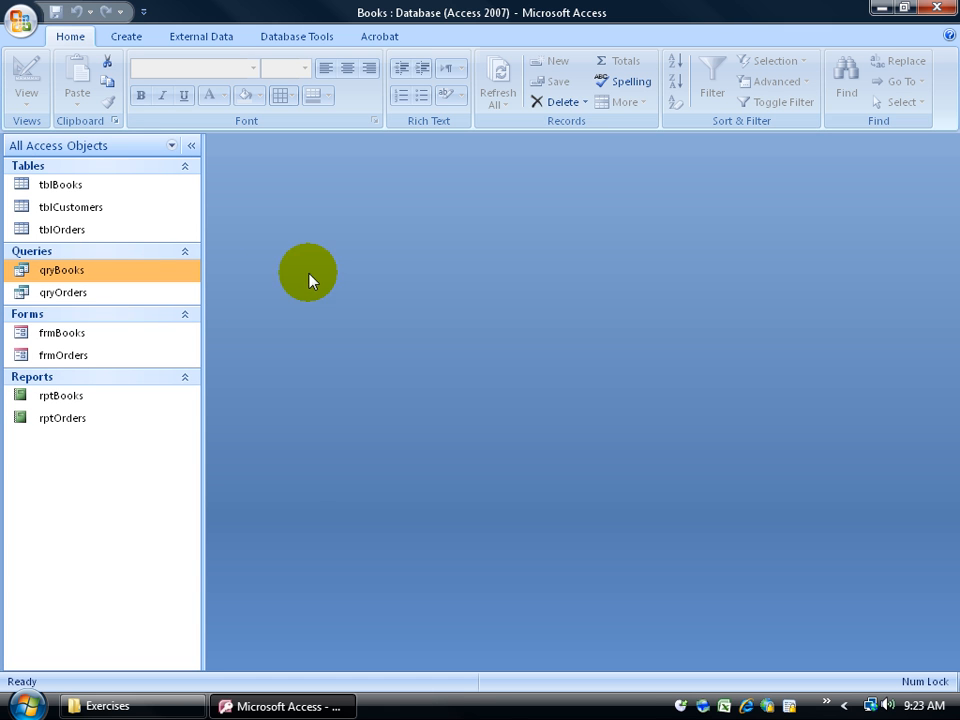
click(24, 24)
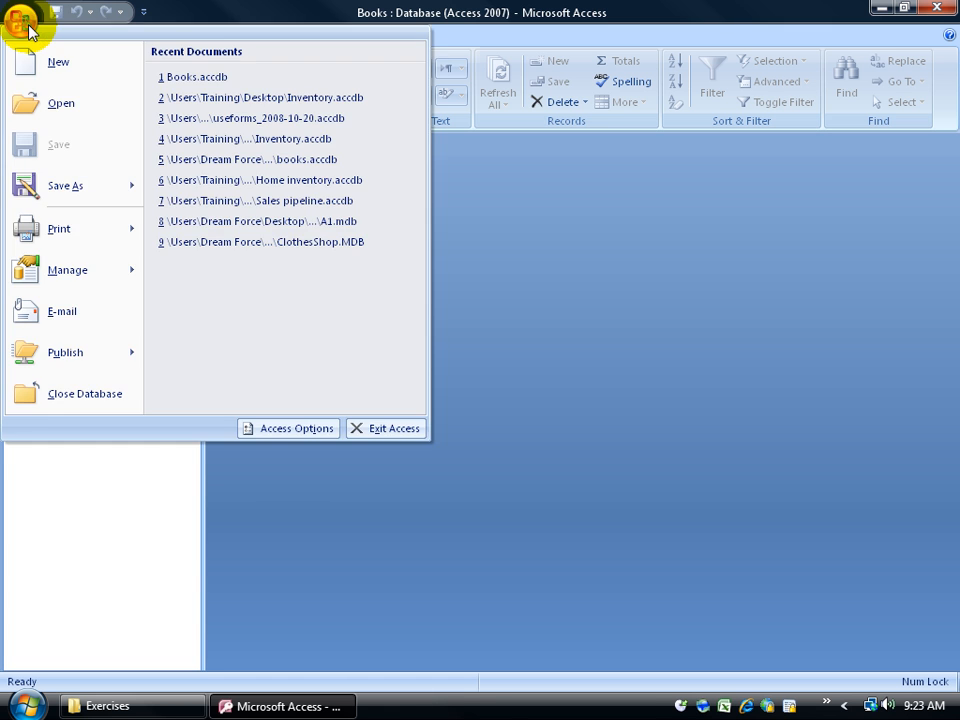
mouse_move(60, 62)
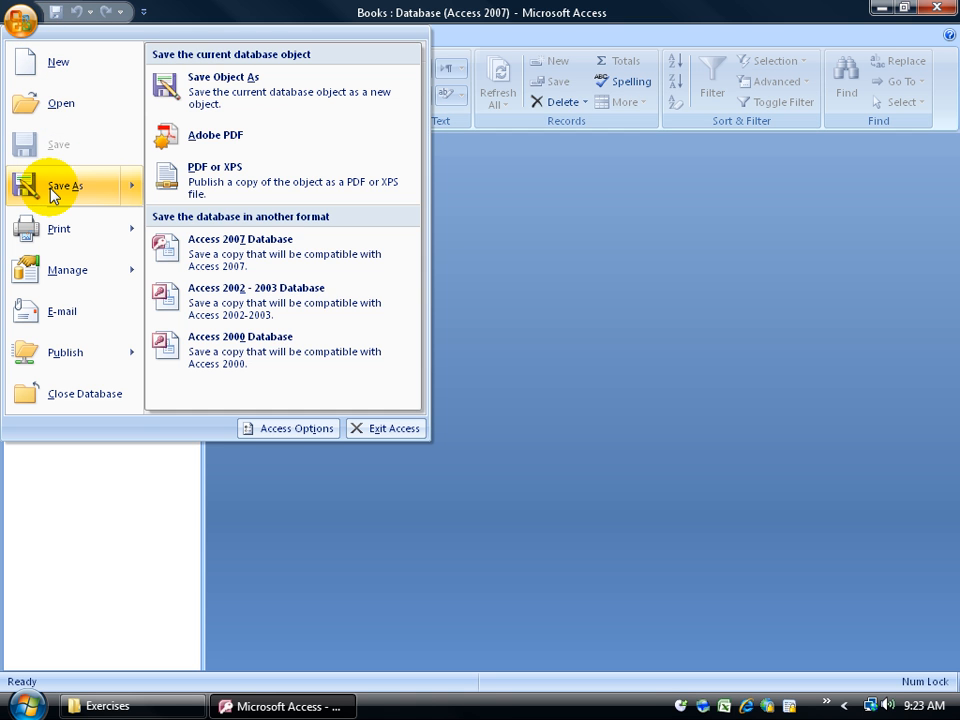
mouse_move(64, 196)
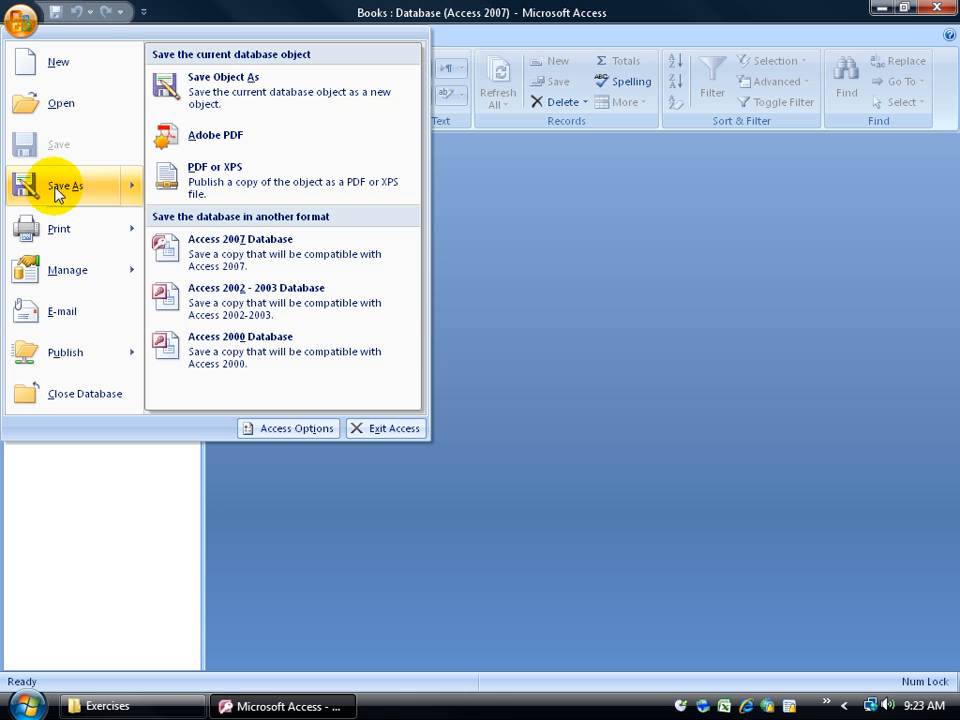
mouse_move(232, 300)
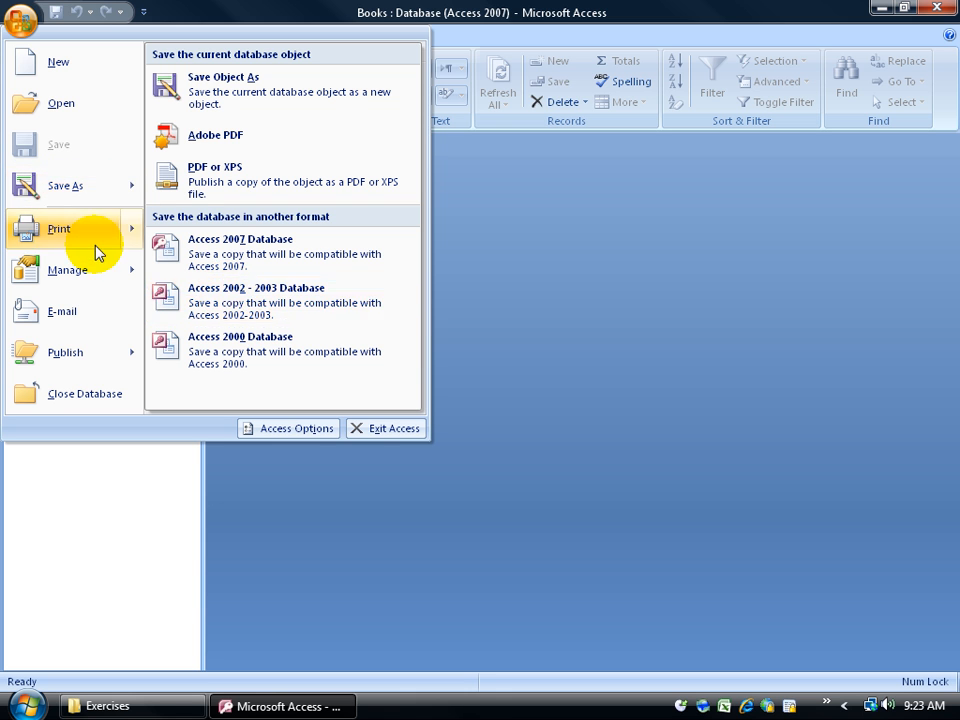
click(68, 268)
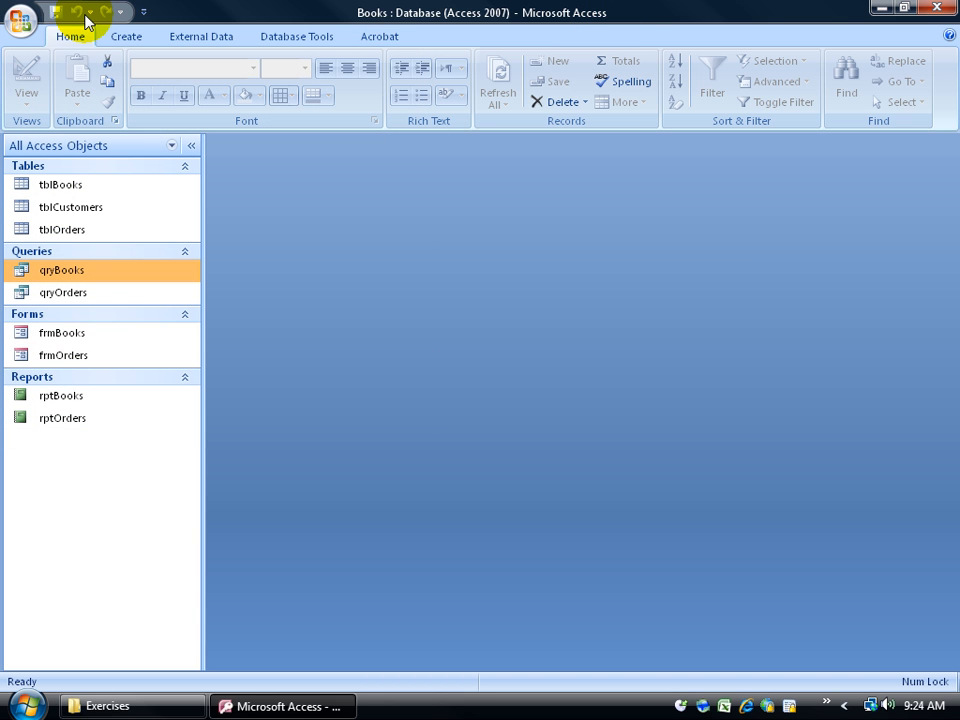
mouse_move(92, 12)
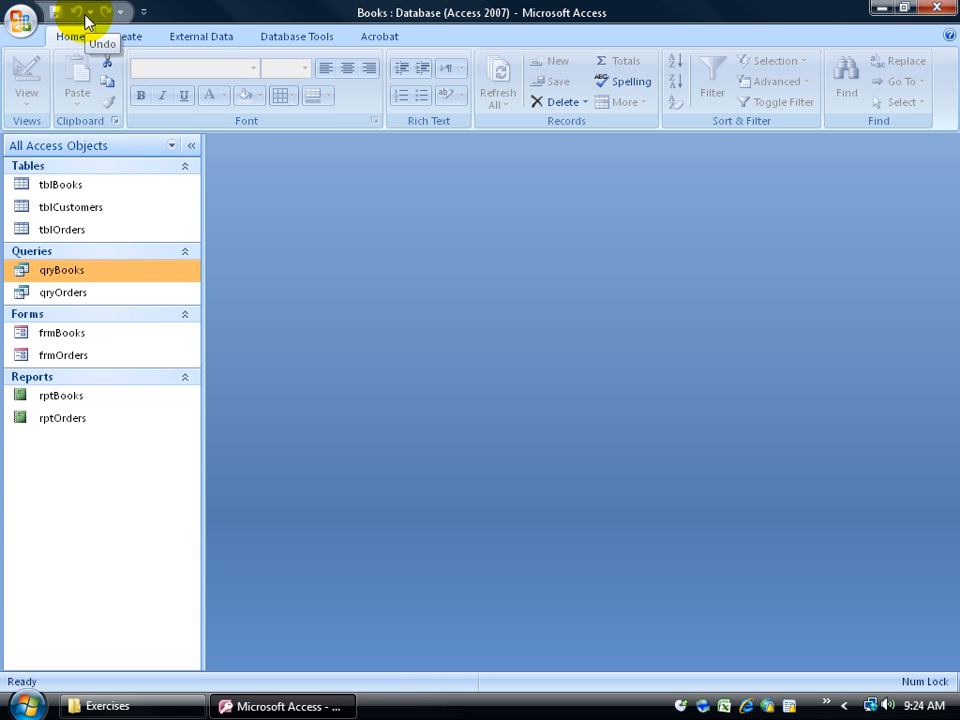
mouse_move(64, 12)
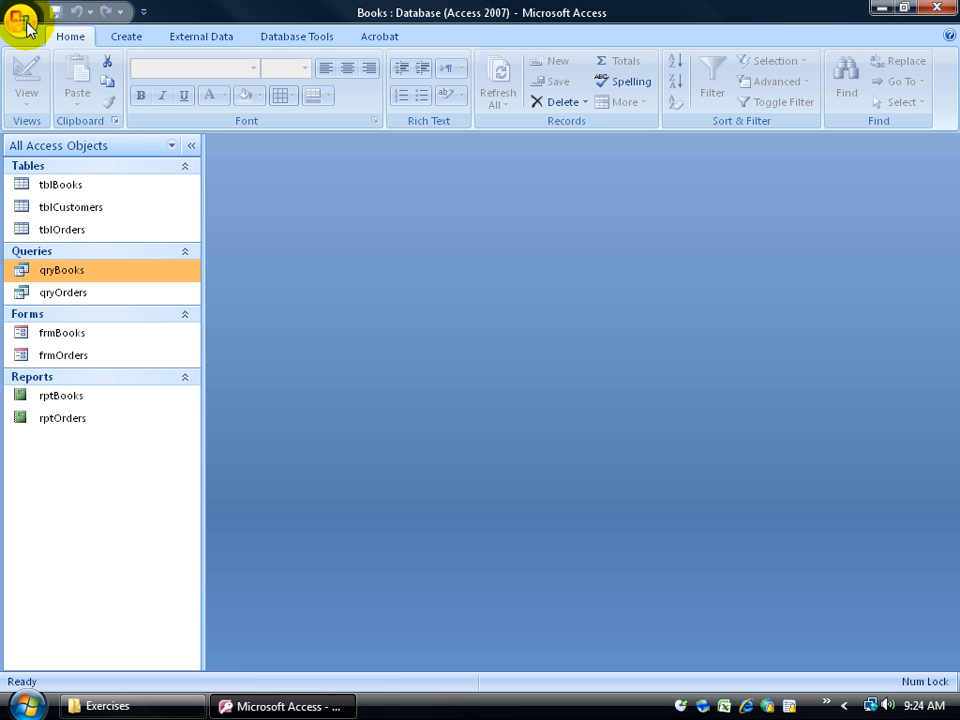
mouse_move(76, 14)
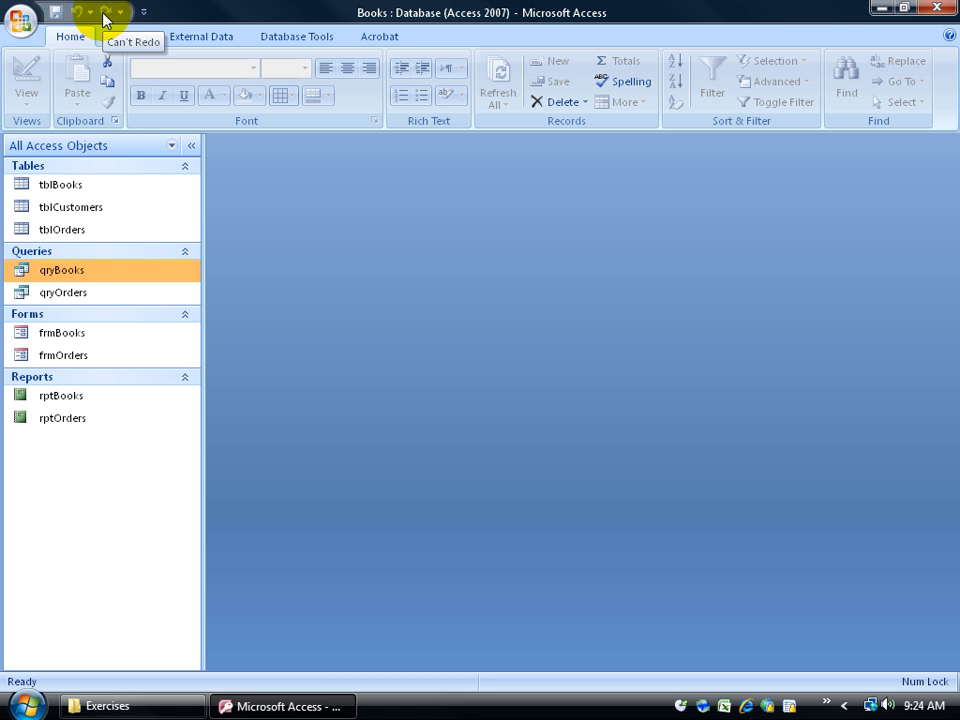
mouse_move(120, 16)
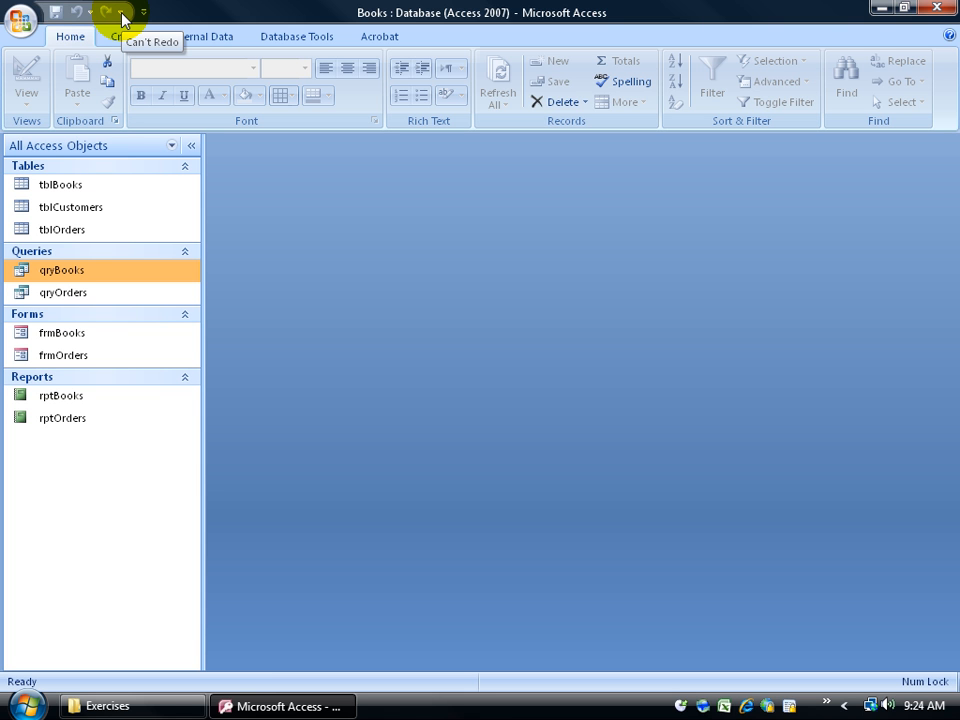
mouse_move(22, 22)
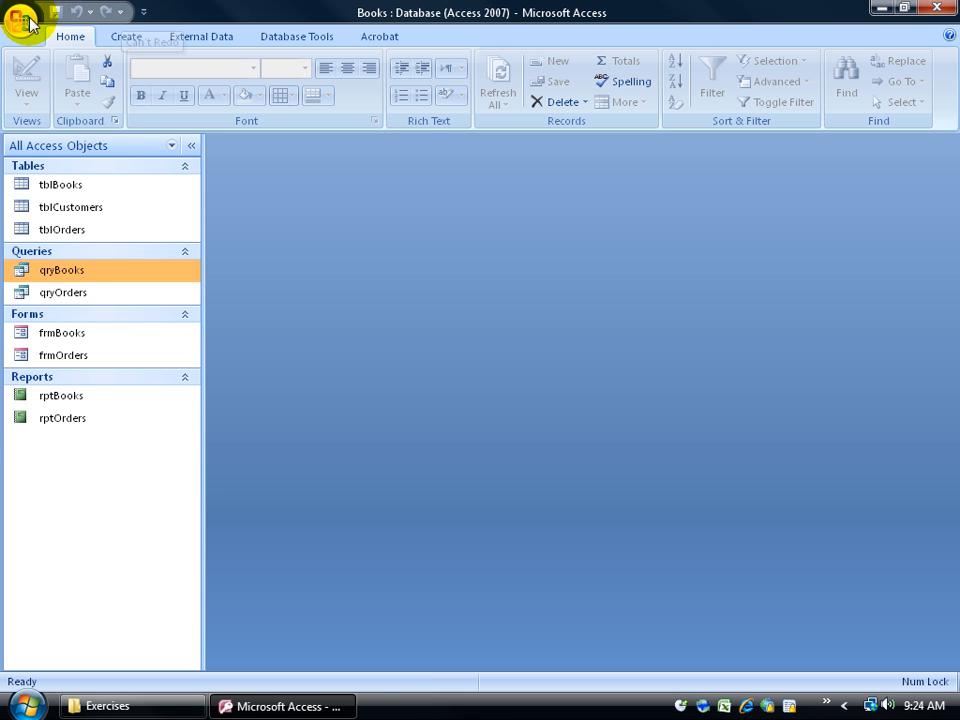
click(24, 24)
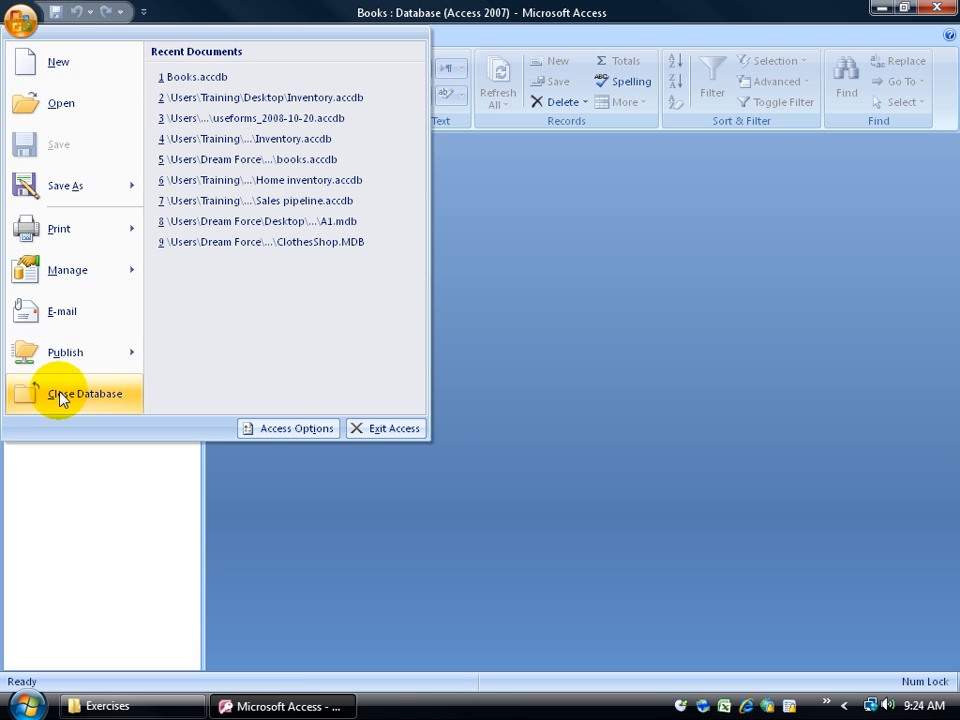
mouse_move(580, 156)
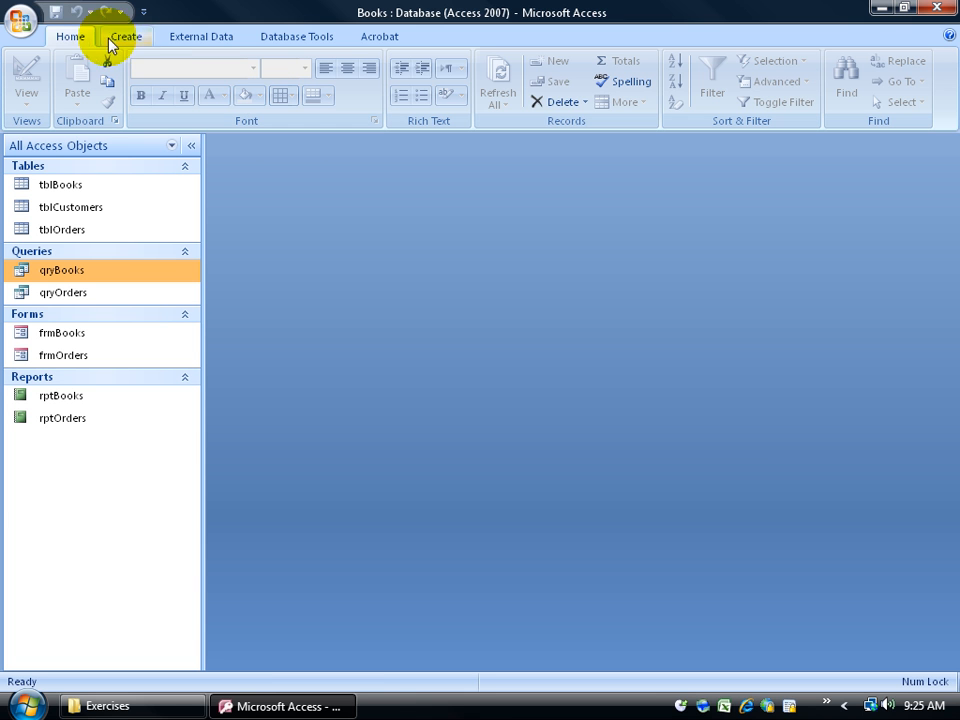
mouse_move(68, 120)
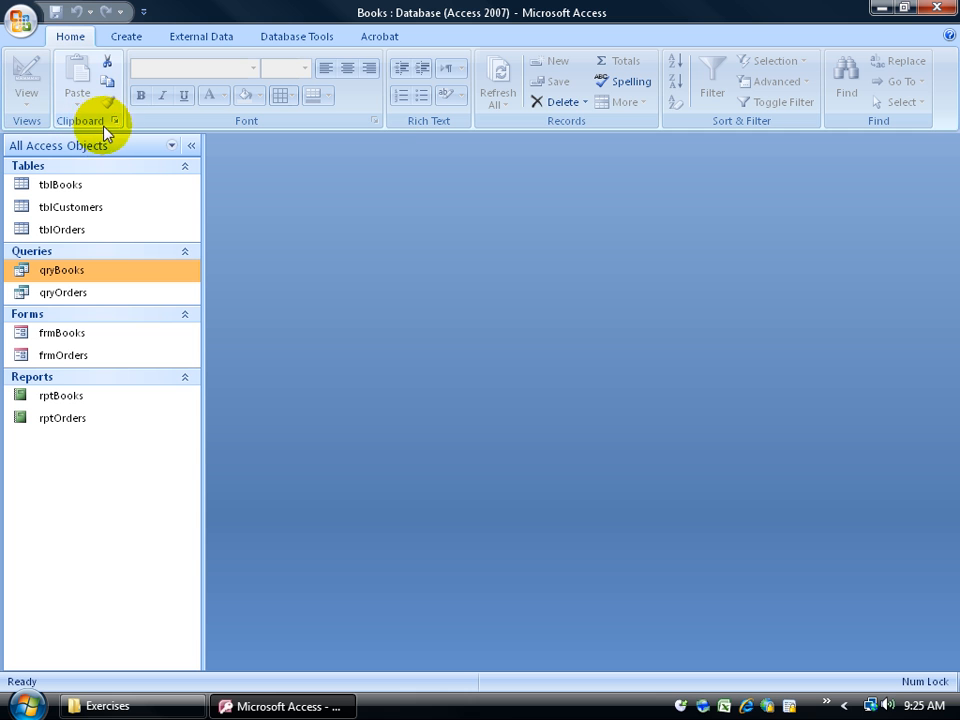
mouse_move(116, 122)
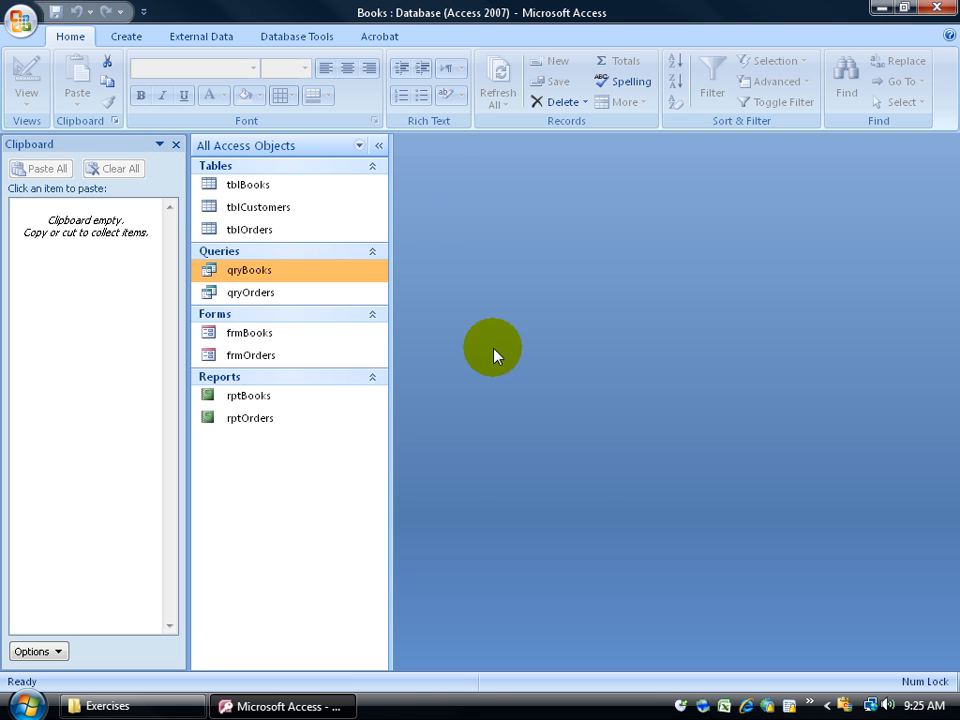
mouse_move(304, 228)
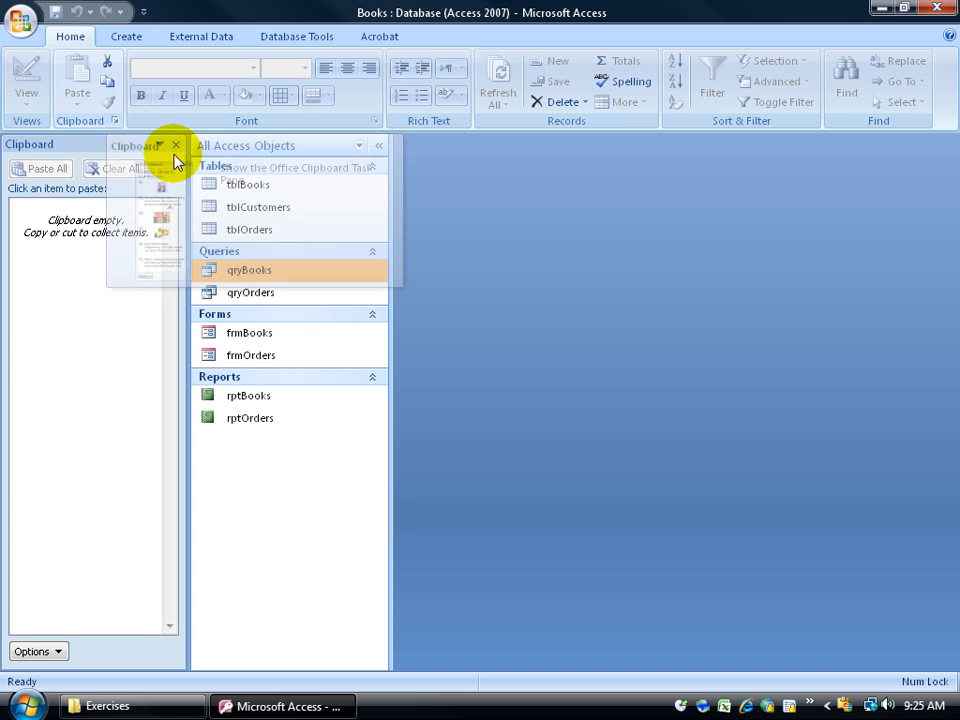
click(176, 144)
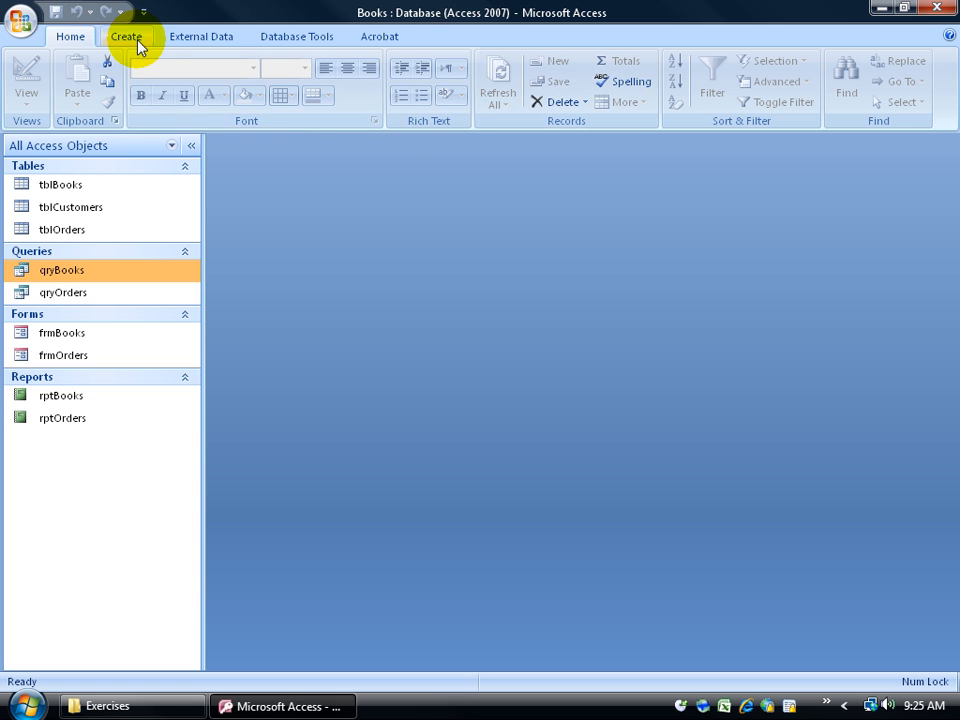
Show the Create ribbon tab with its table, form, report and macro tools
click(136, 36)
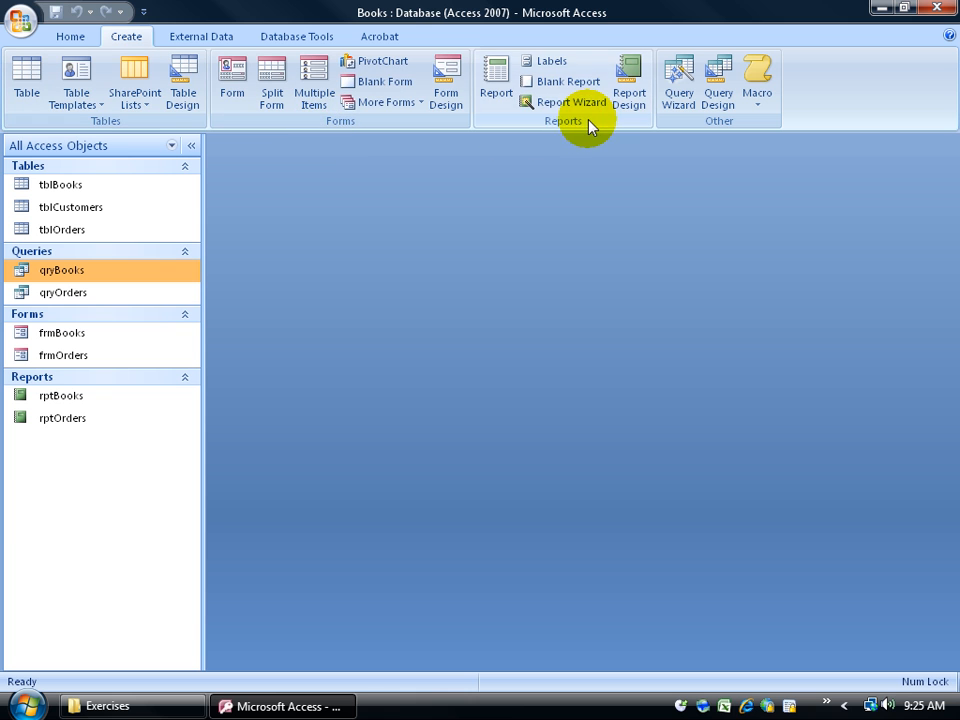
mouse_move(756, 132)
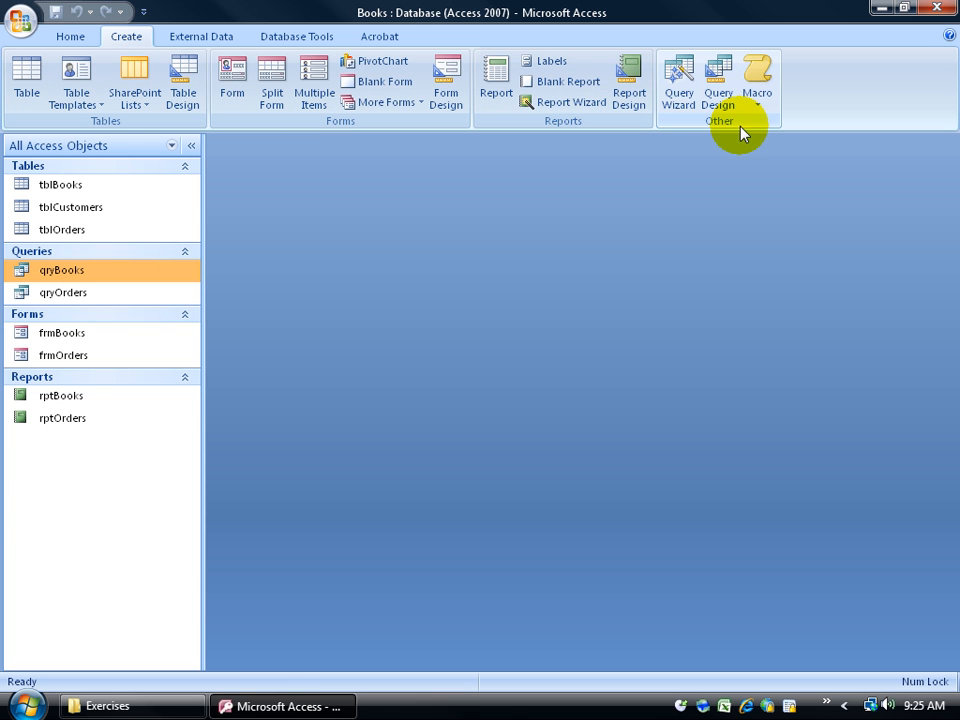
mouse_move(714, 130)
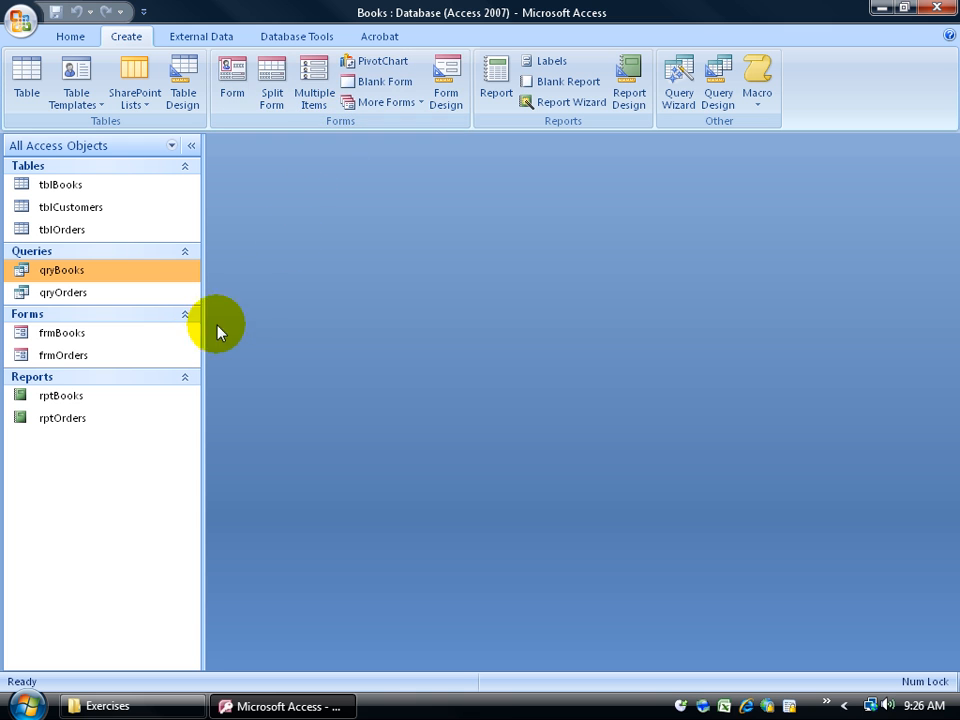
mouse_move(62, 156)
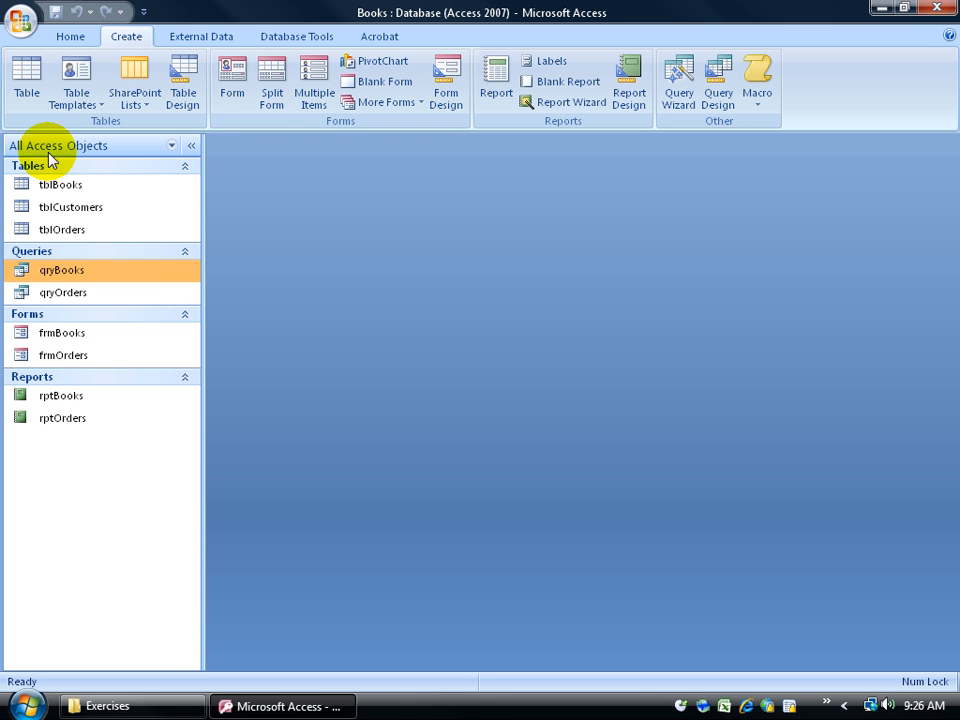
mouse_move(96, 152)
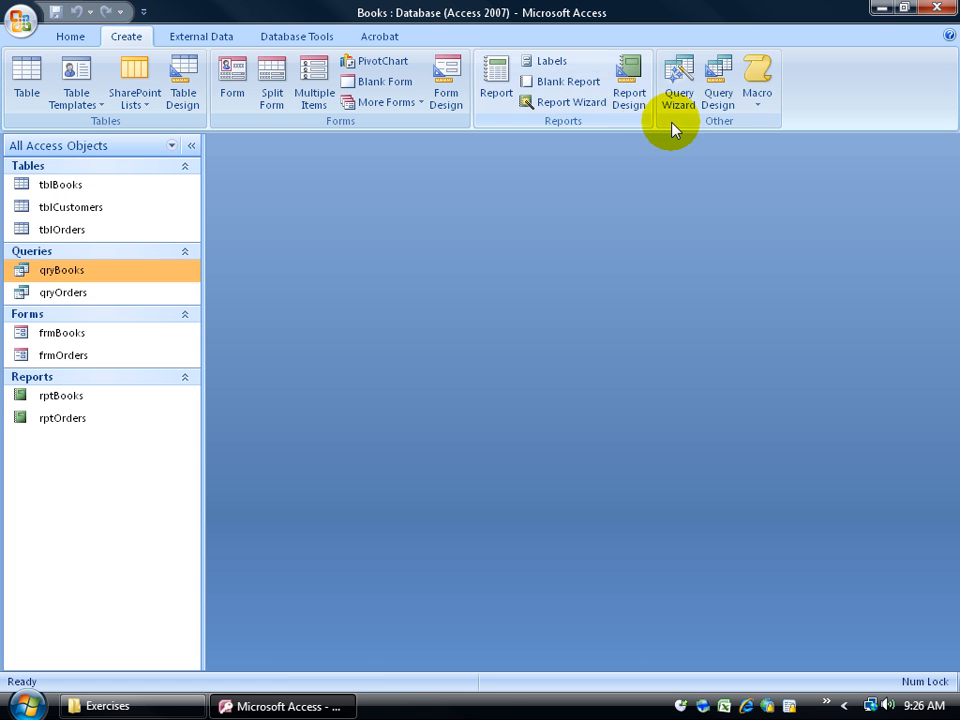
Cycle through the External Data and Database Tools tabs, ending on the Acrobat tab
click(196, 38)
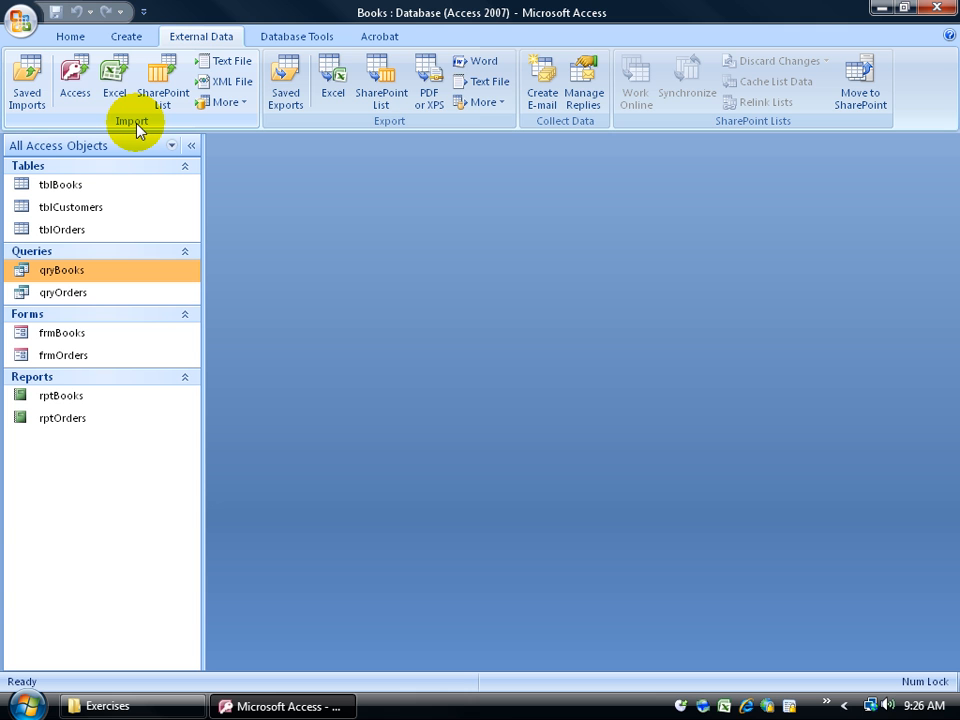
mouse_move(74, 78)
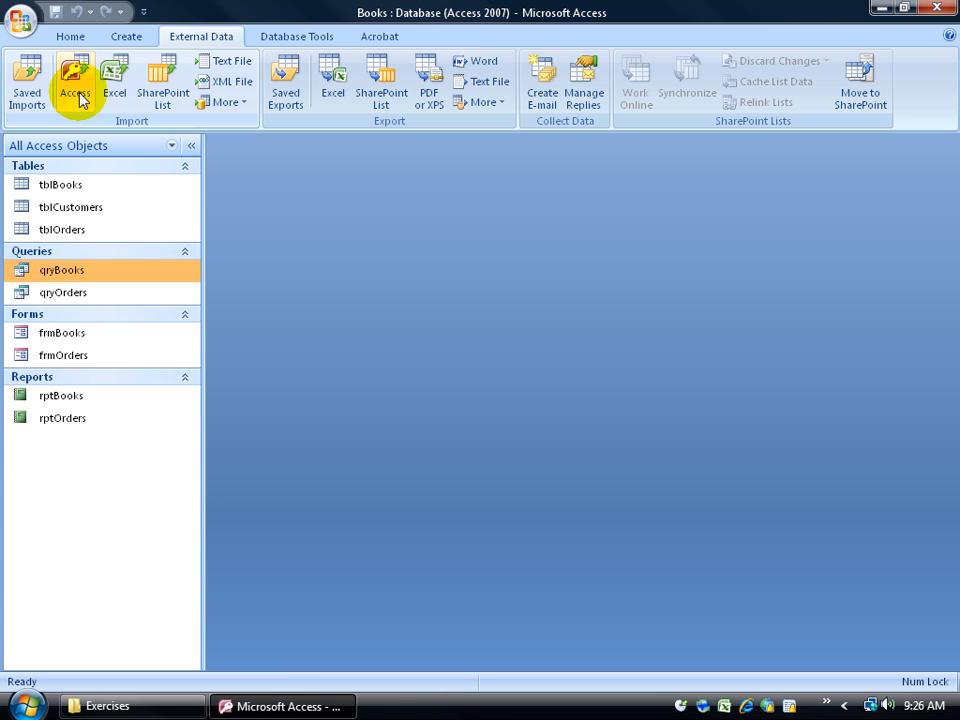
mouse_move(332, 92)
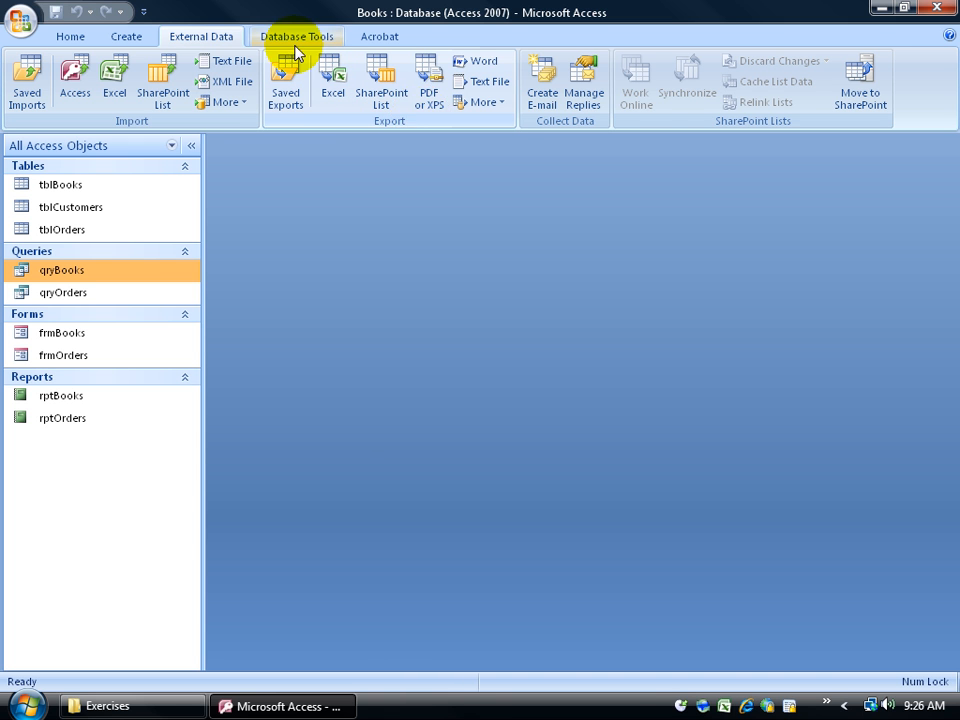
click(308, 36)
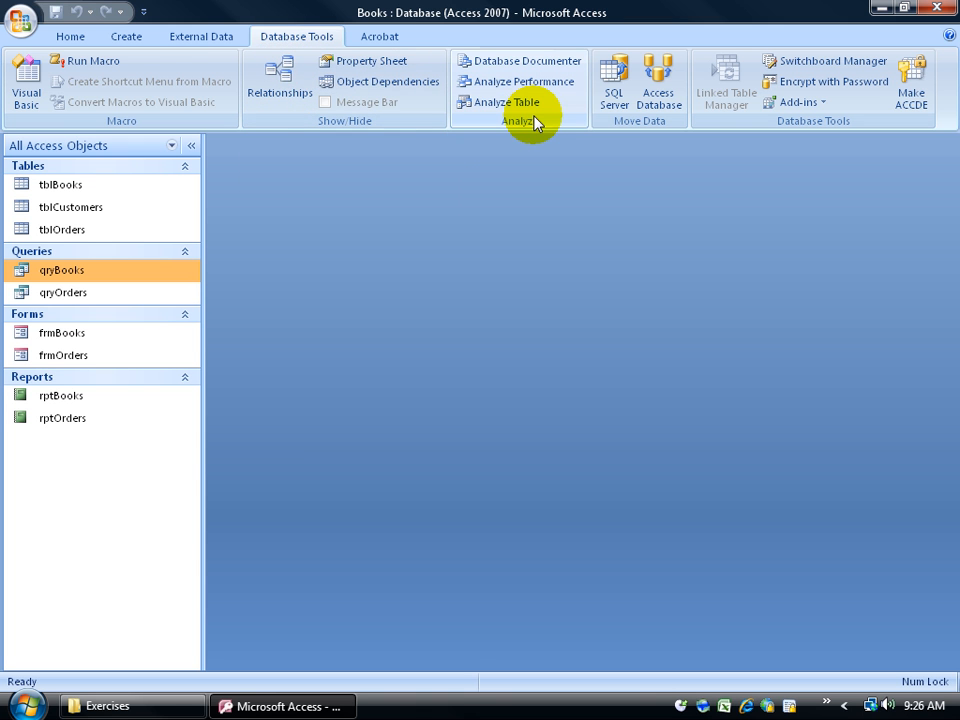
click(380, 36)
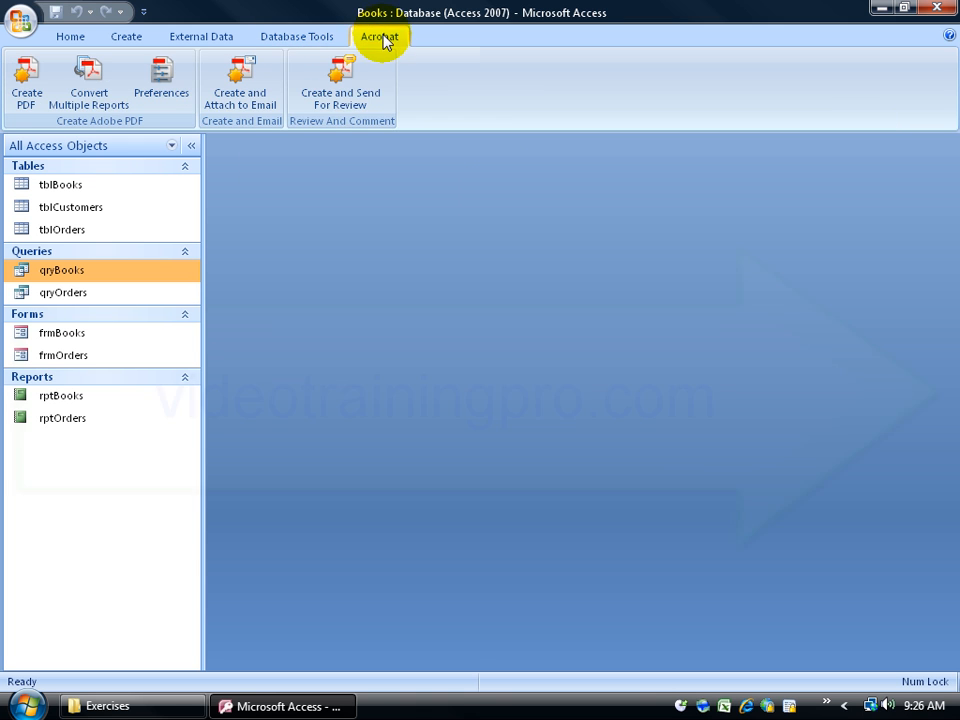